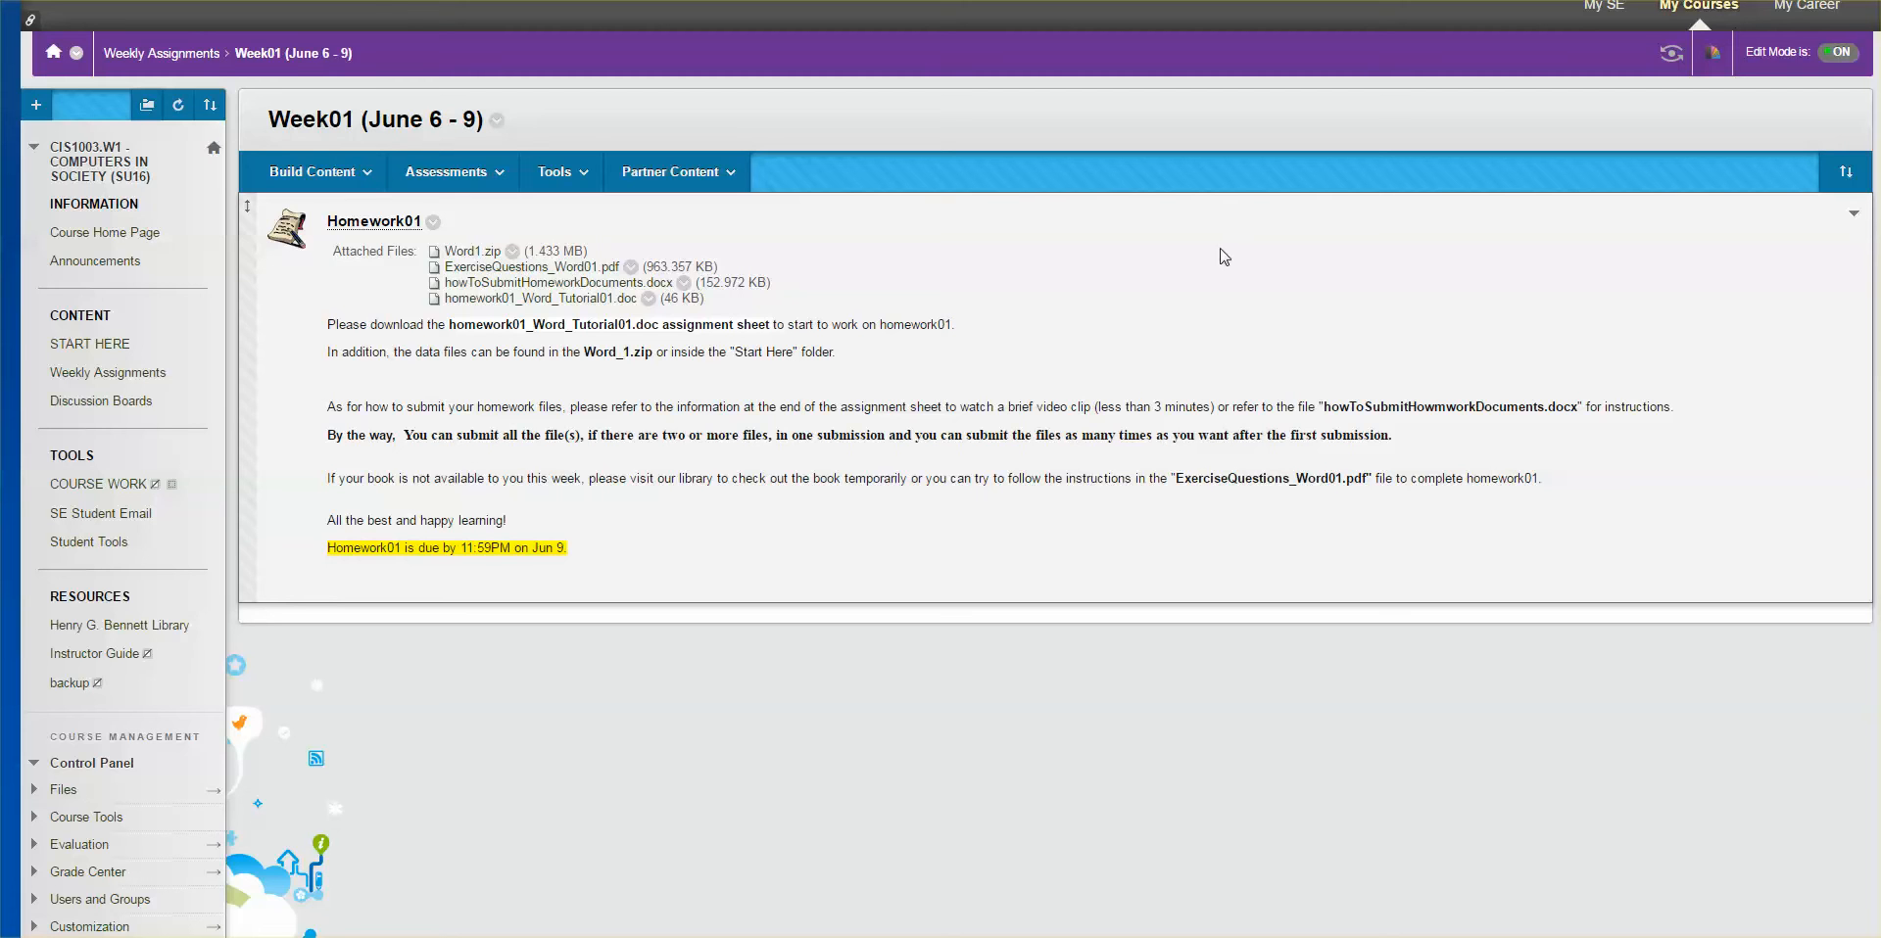
pyautogui.moveTo(1121, 286)
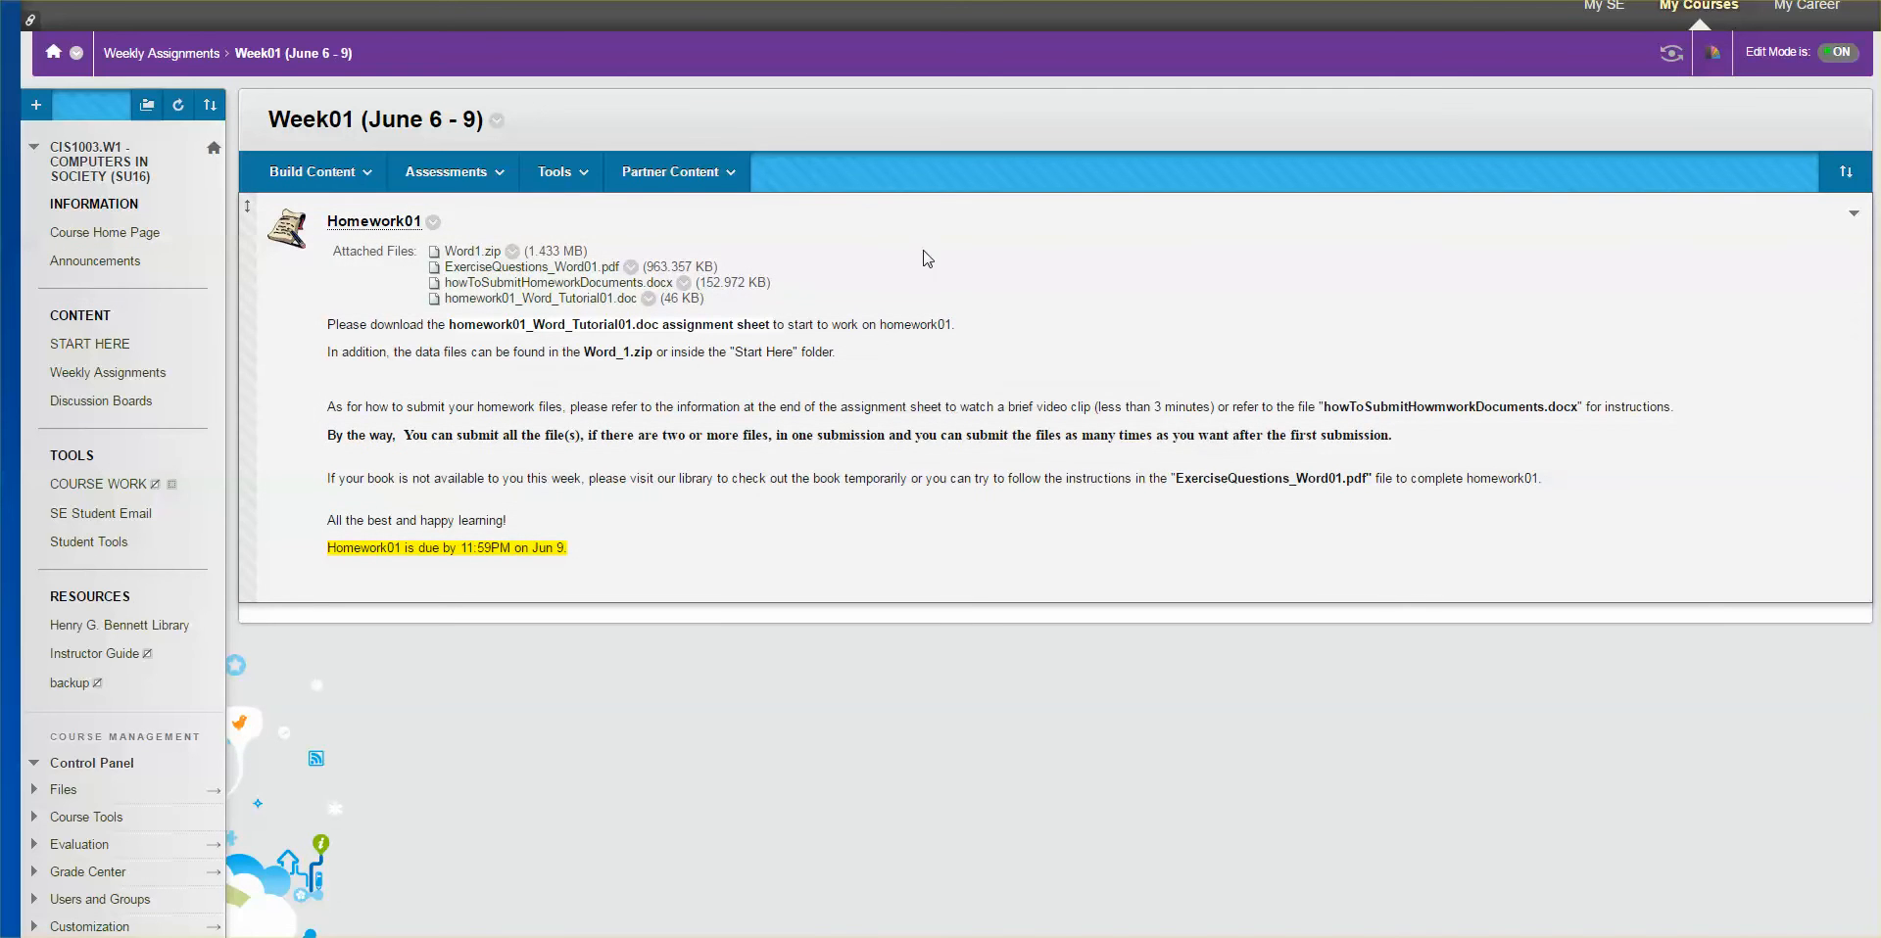
pyautogui.moveTo(611, 226)
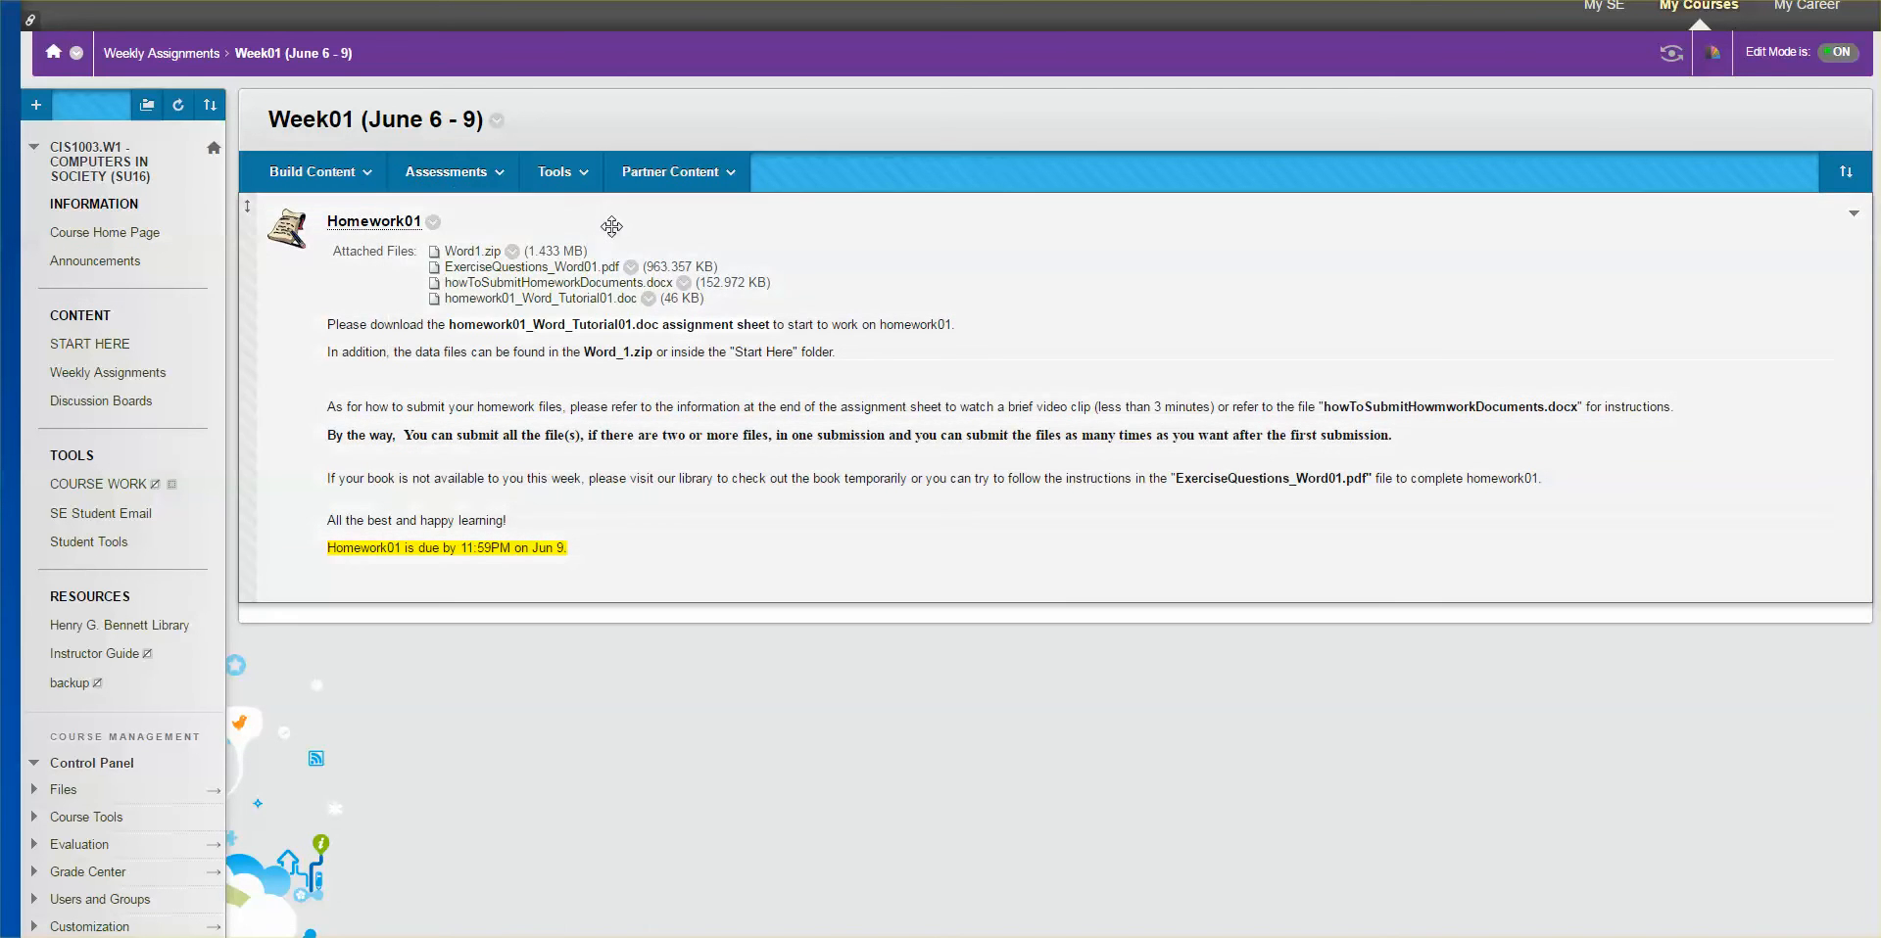
pyautogui.moveTo(501, 265)
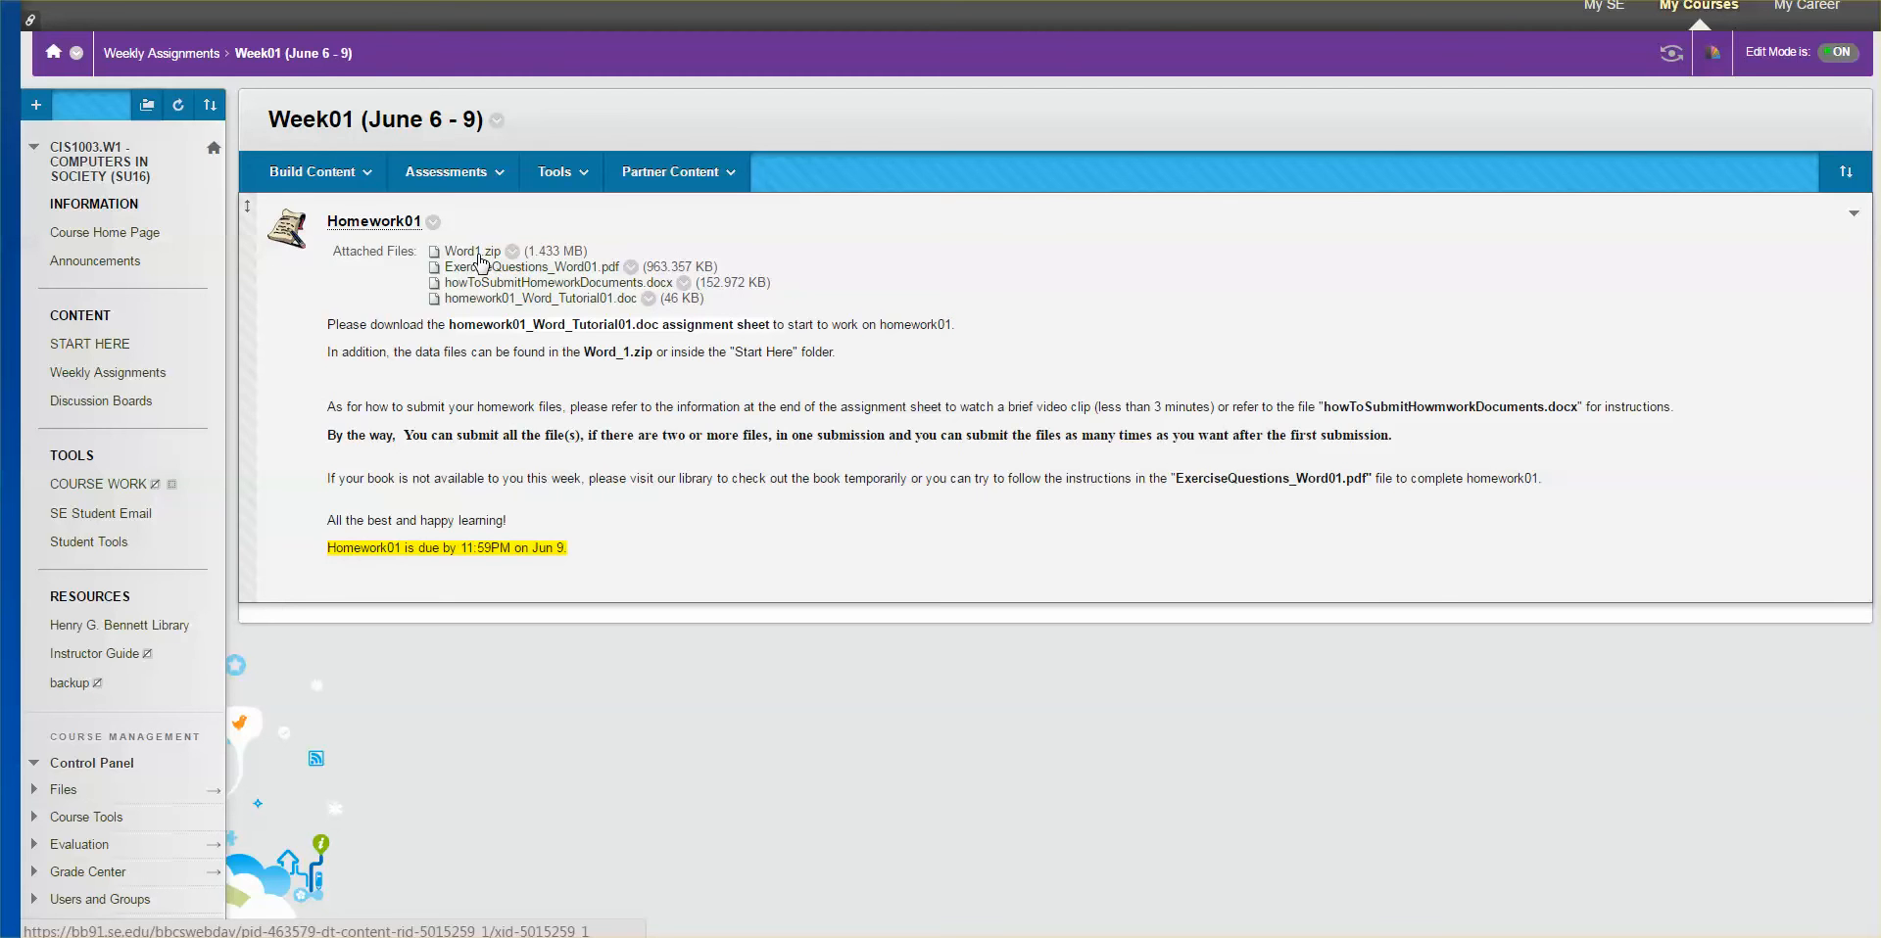
pyautogui.moveTo(513, 282)
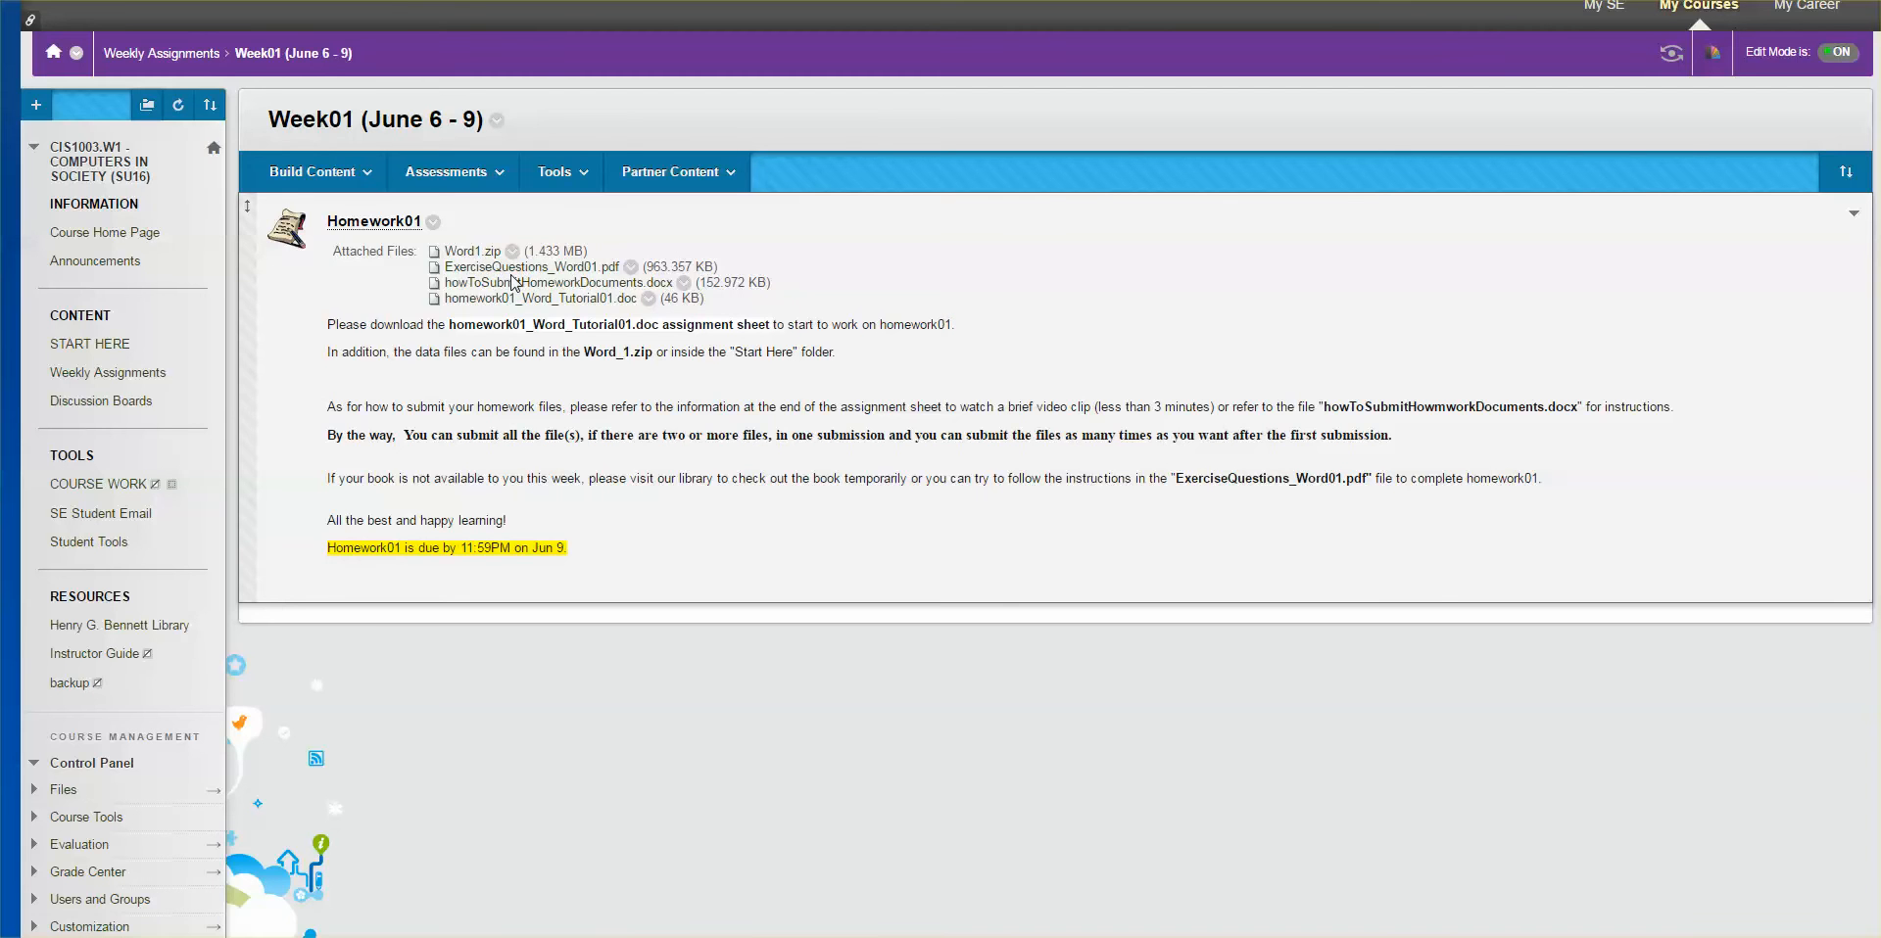
pyautogui.moveTo(476, 252)
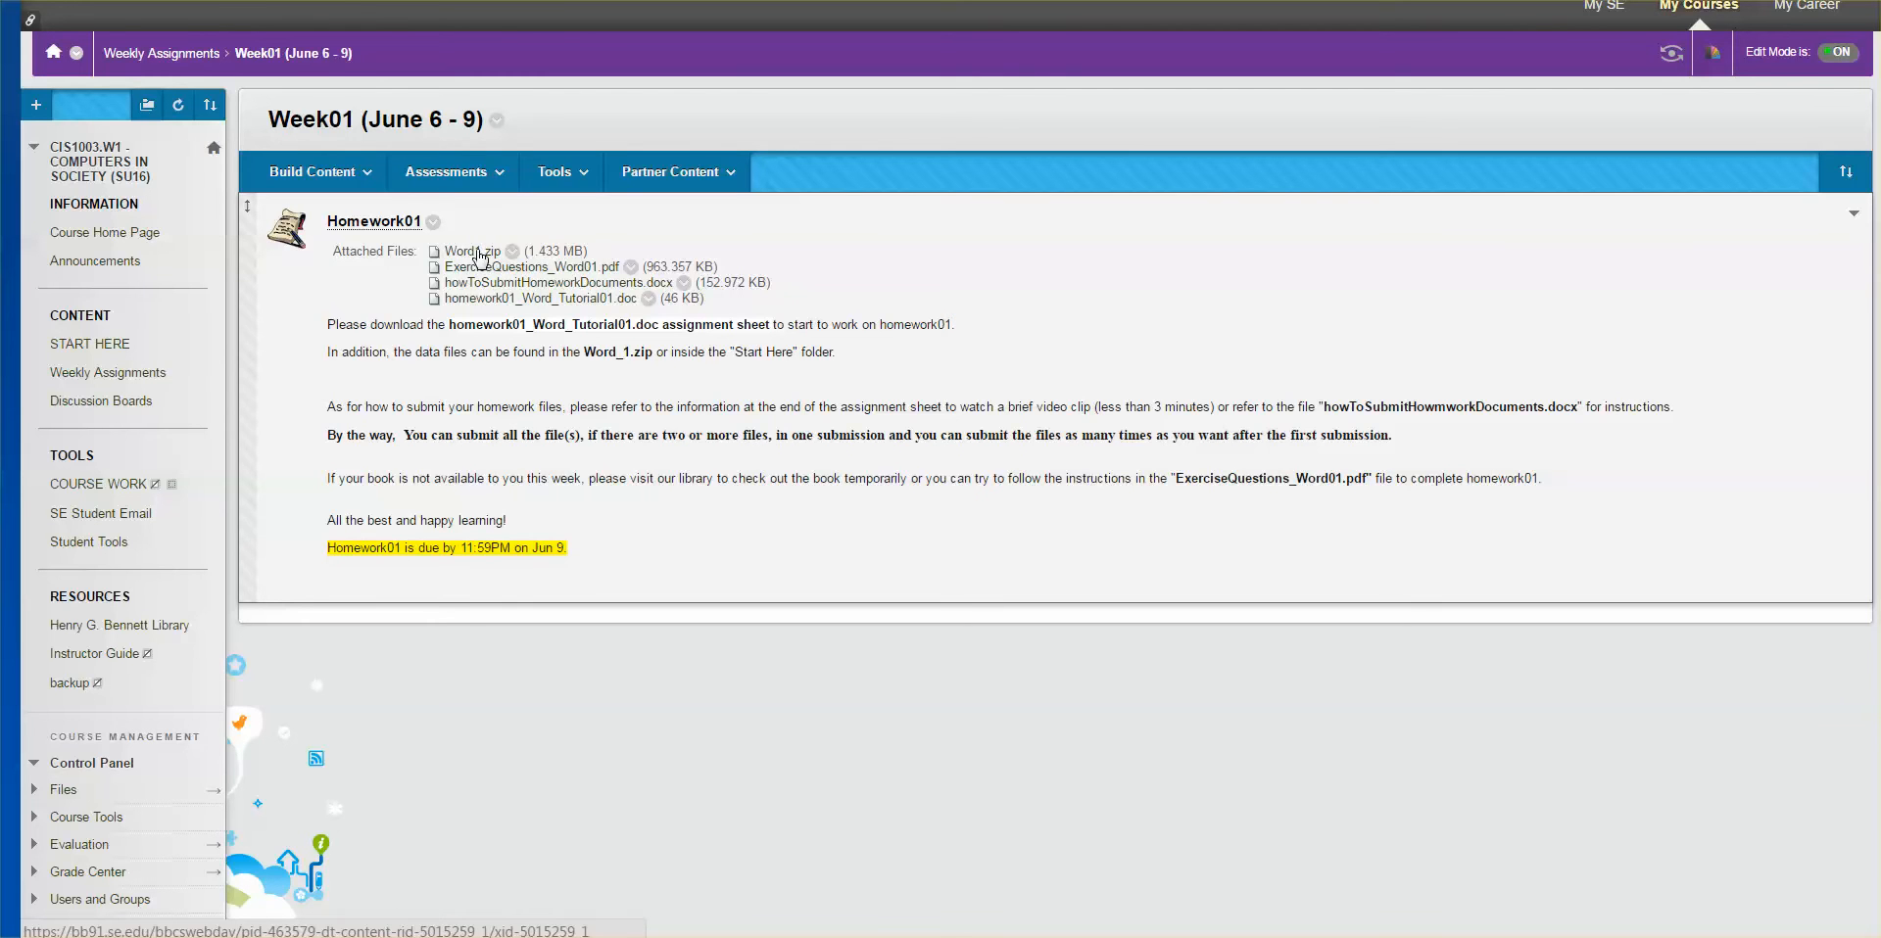
# Bring up the link options for the Word1.zip attachment under Homework01
pyautogui.rightClick(471, 251)
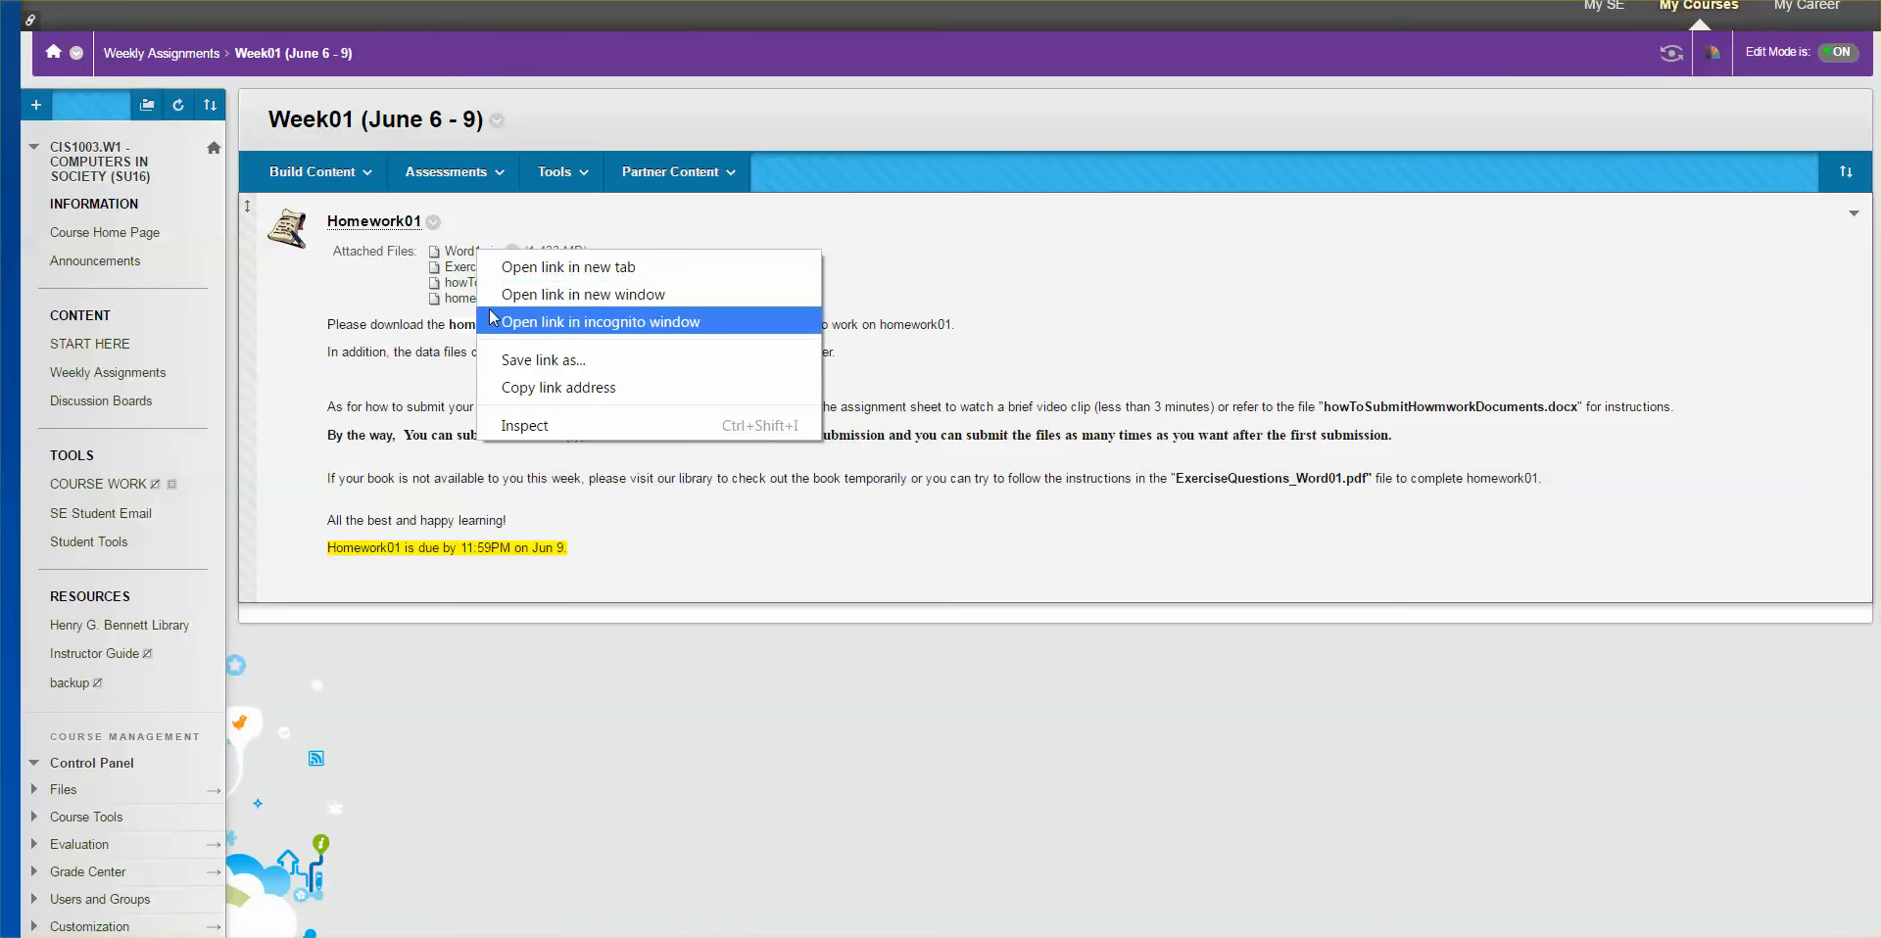
pyautogui.moveTo(562, 361)
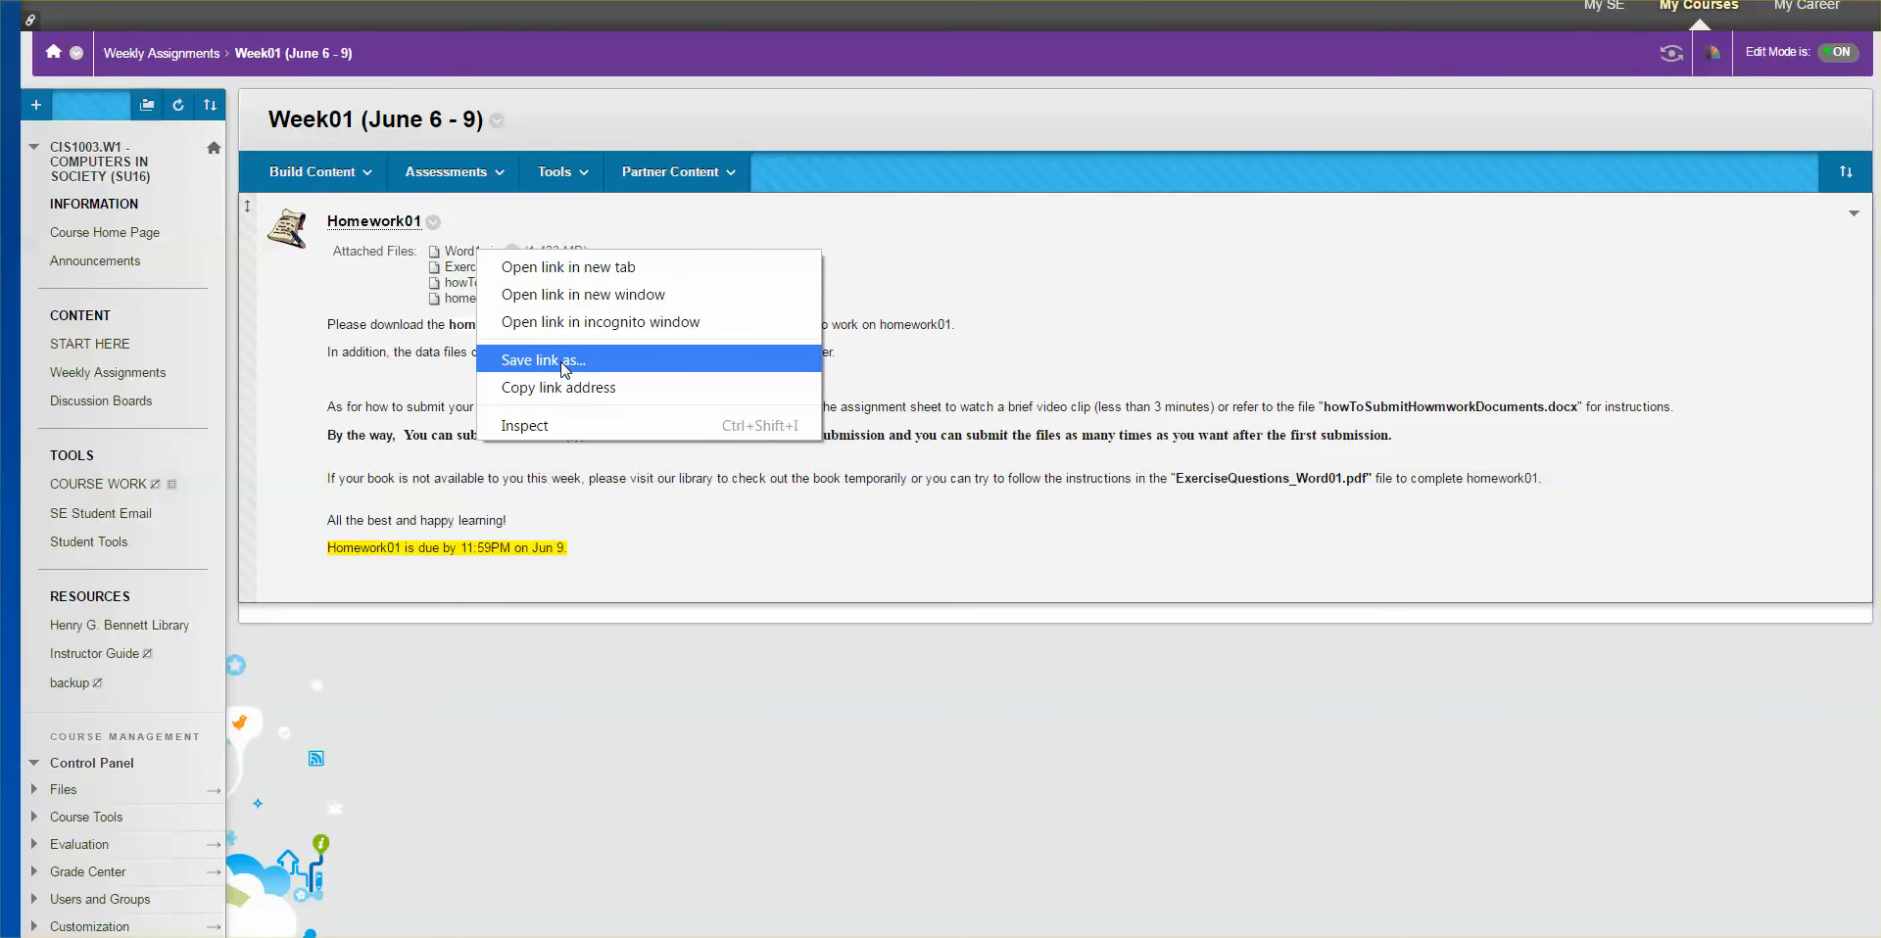
# Choose Save link as… so a Save As dialog proposes Word1 (1).zip
pyautogui.click(543, 361)
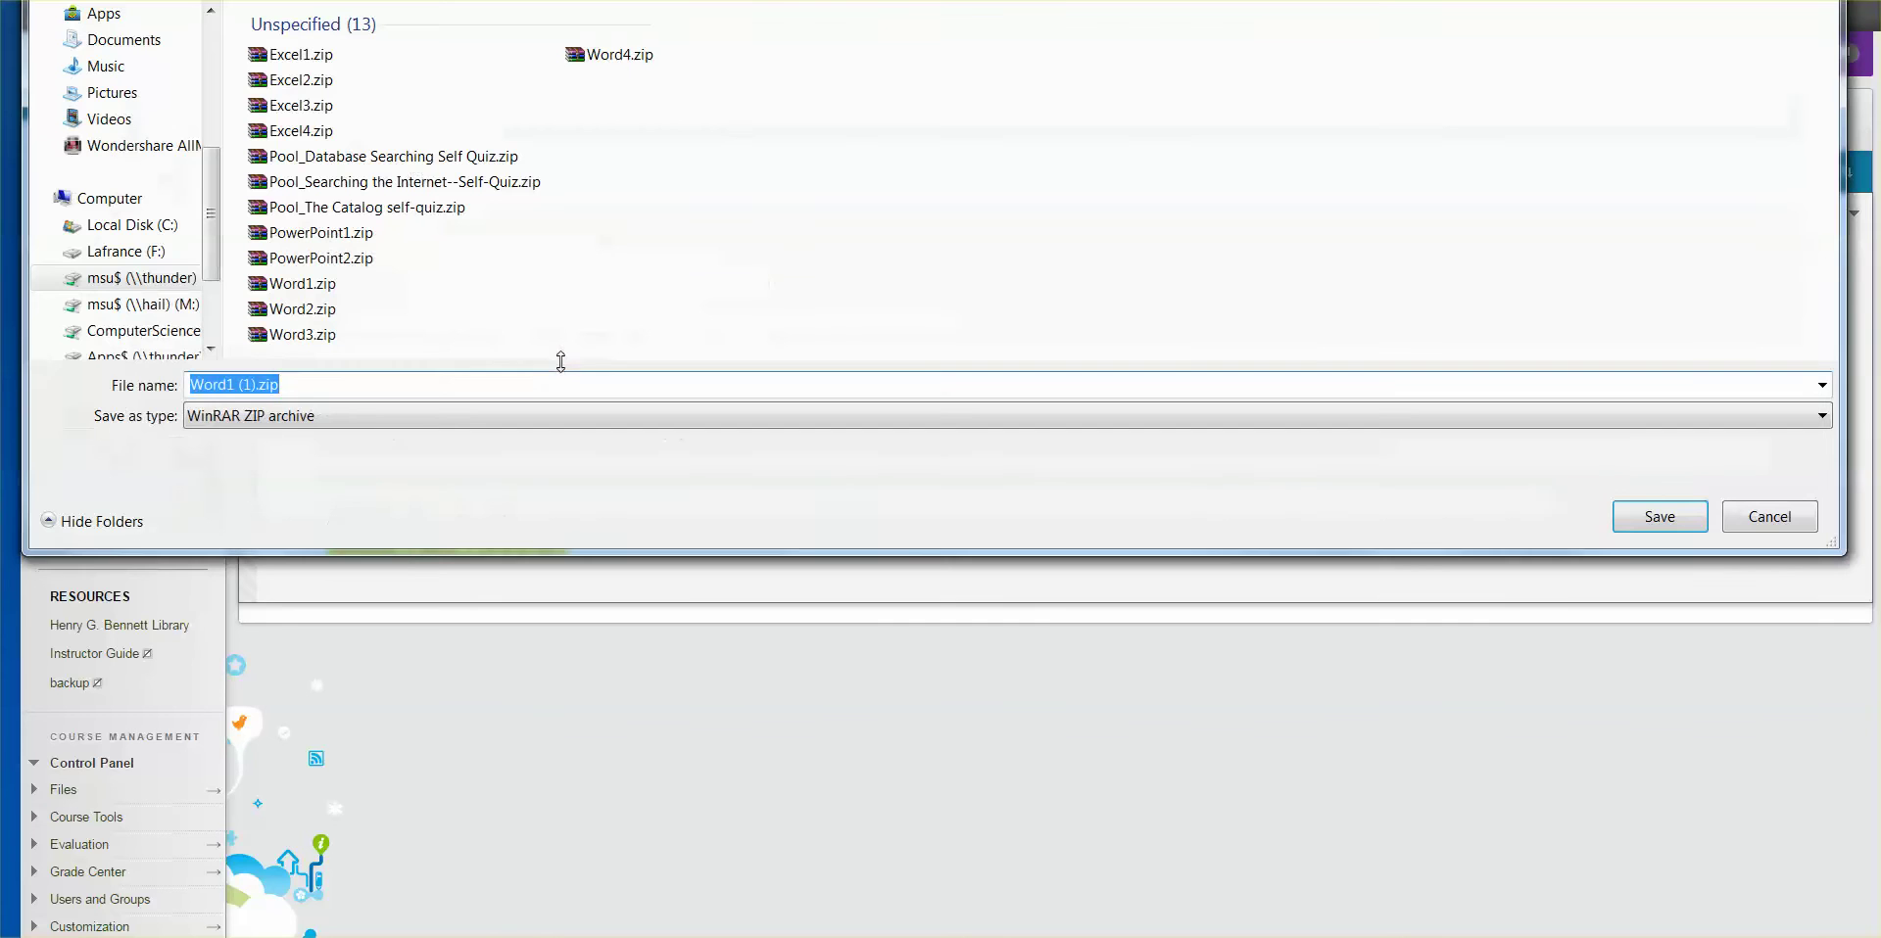
pyautogui.moveTo(576, 188)
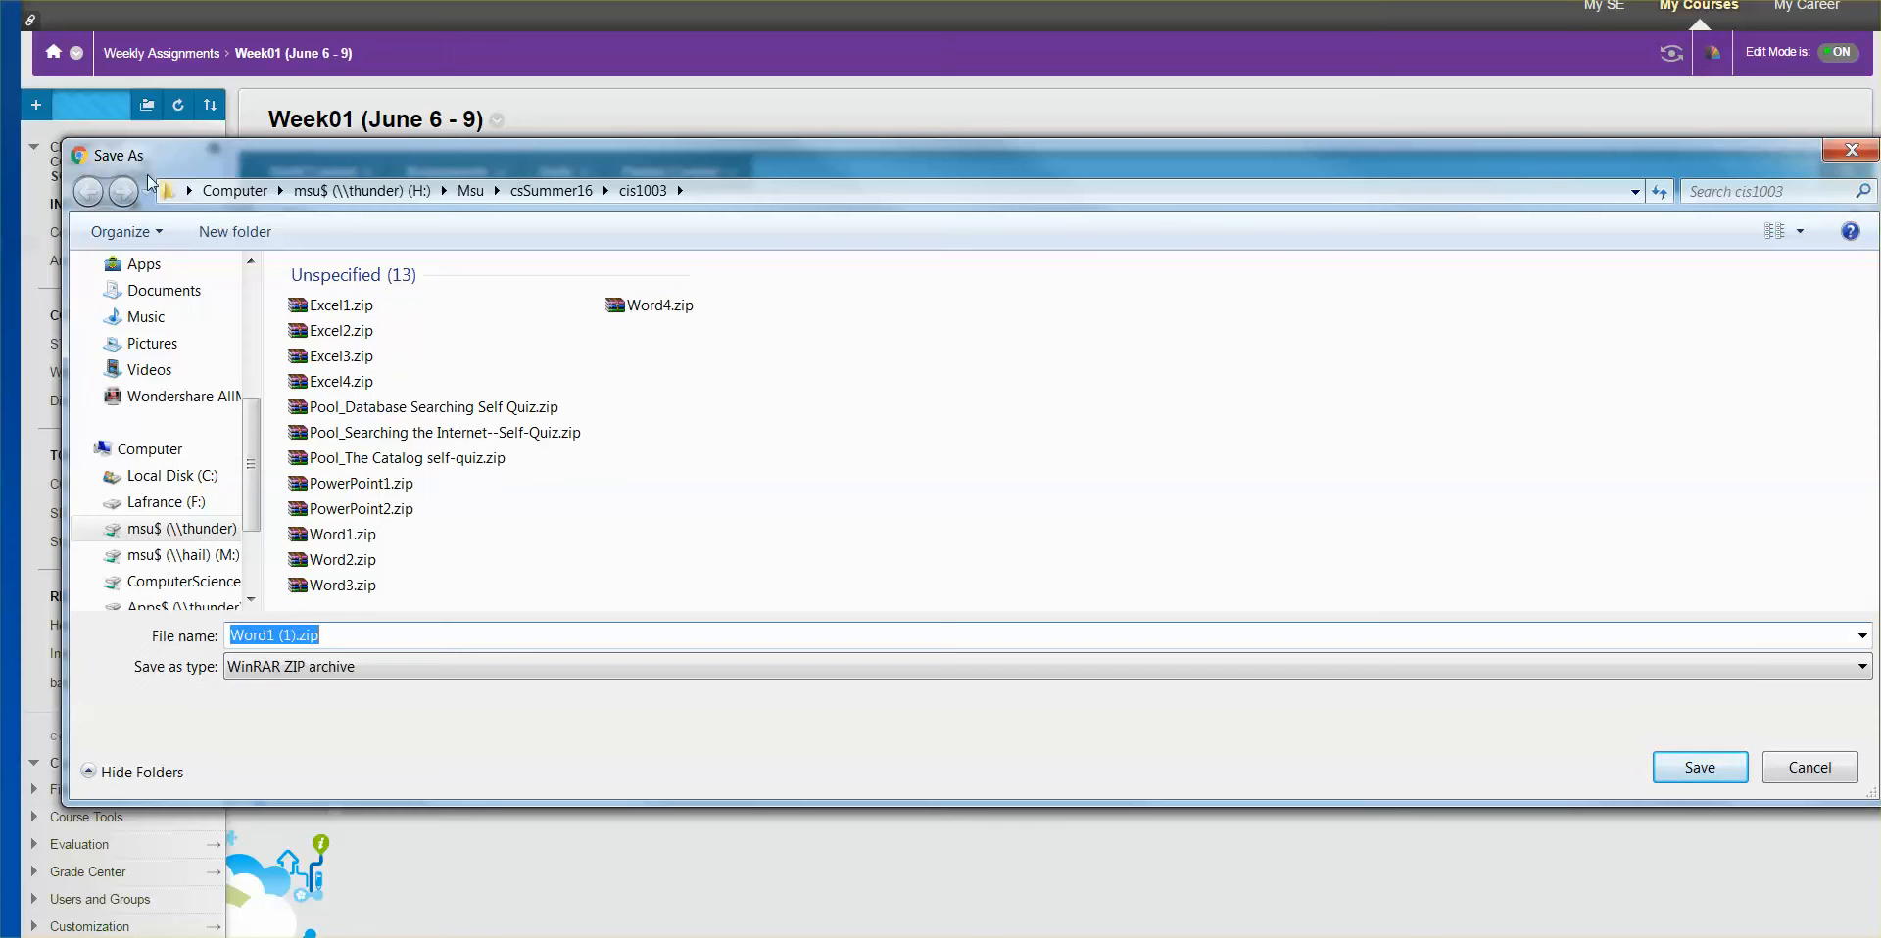
pyautogui.moveTo(125, 231)
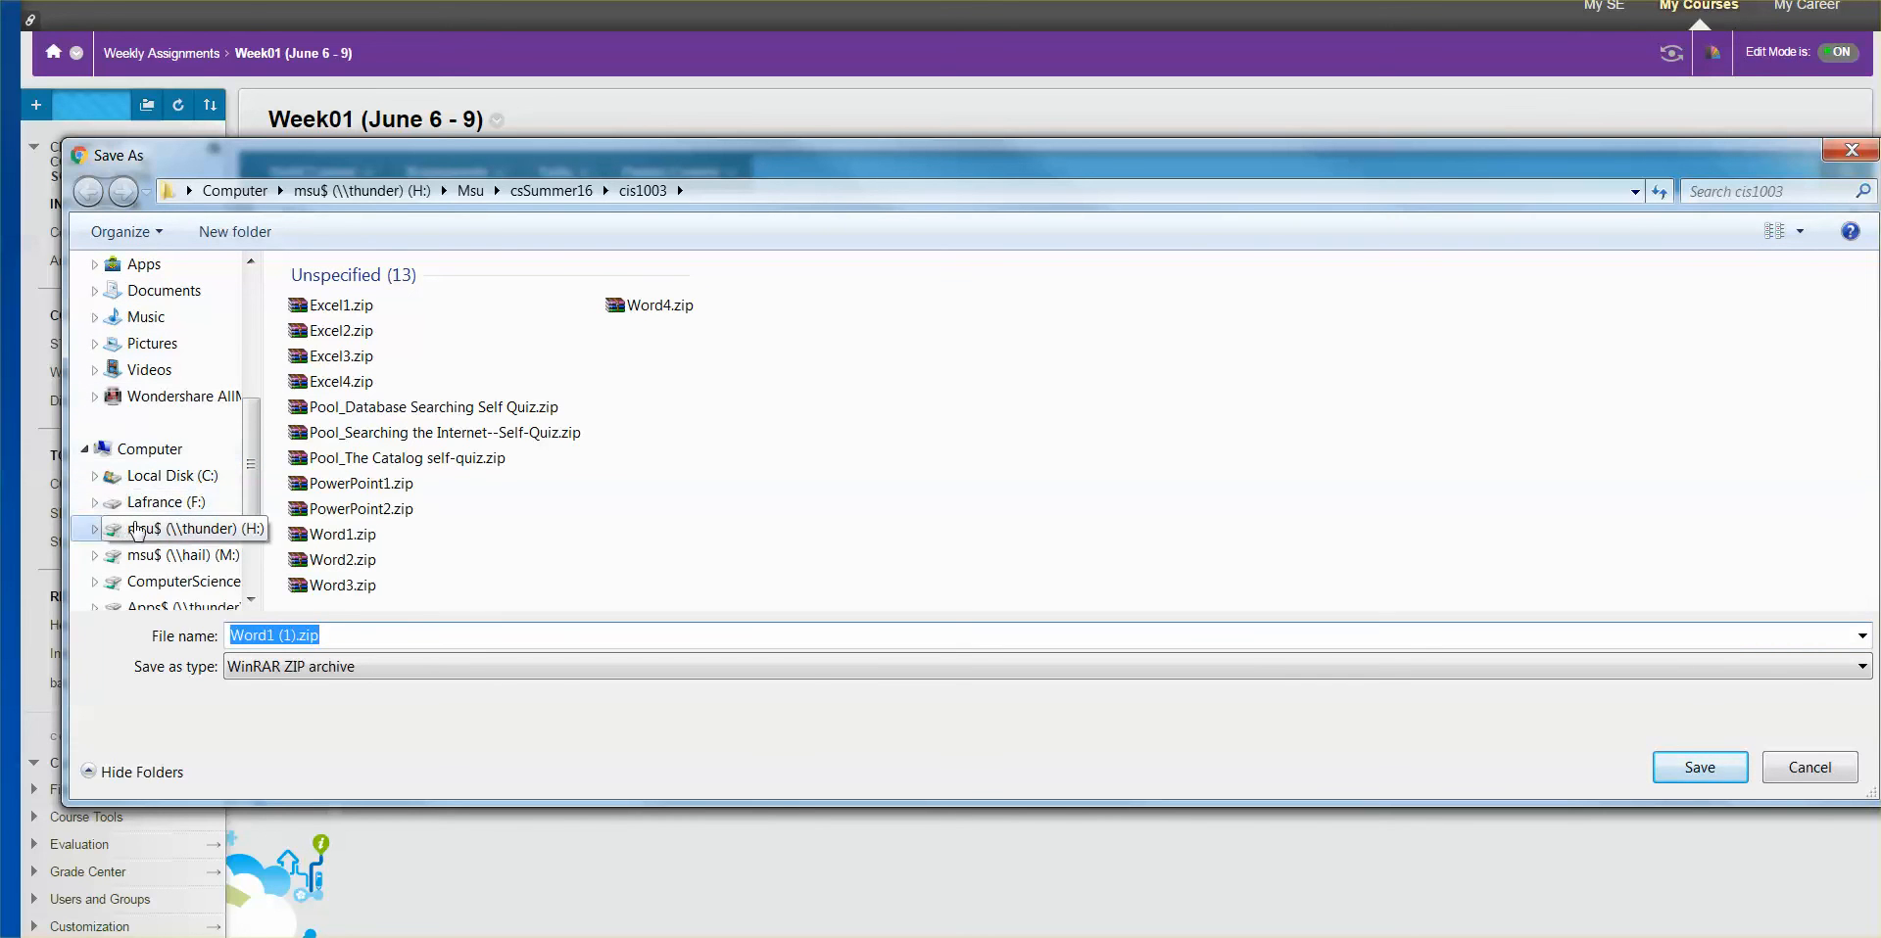
pyautogui.moveTo(157, 476)
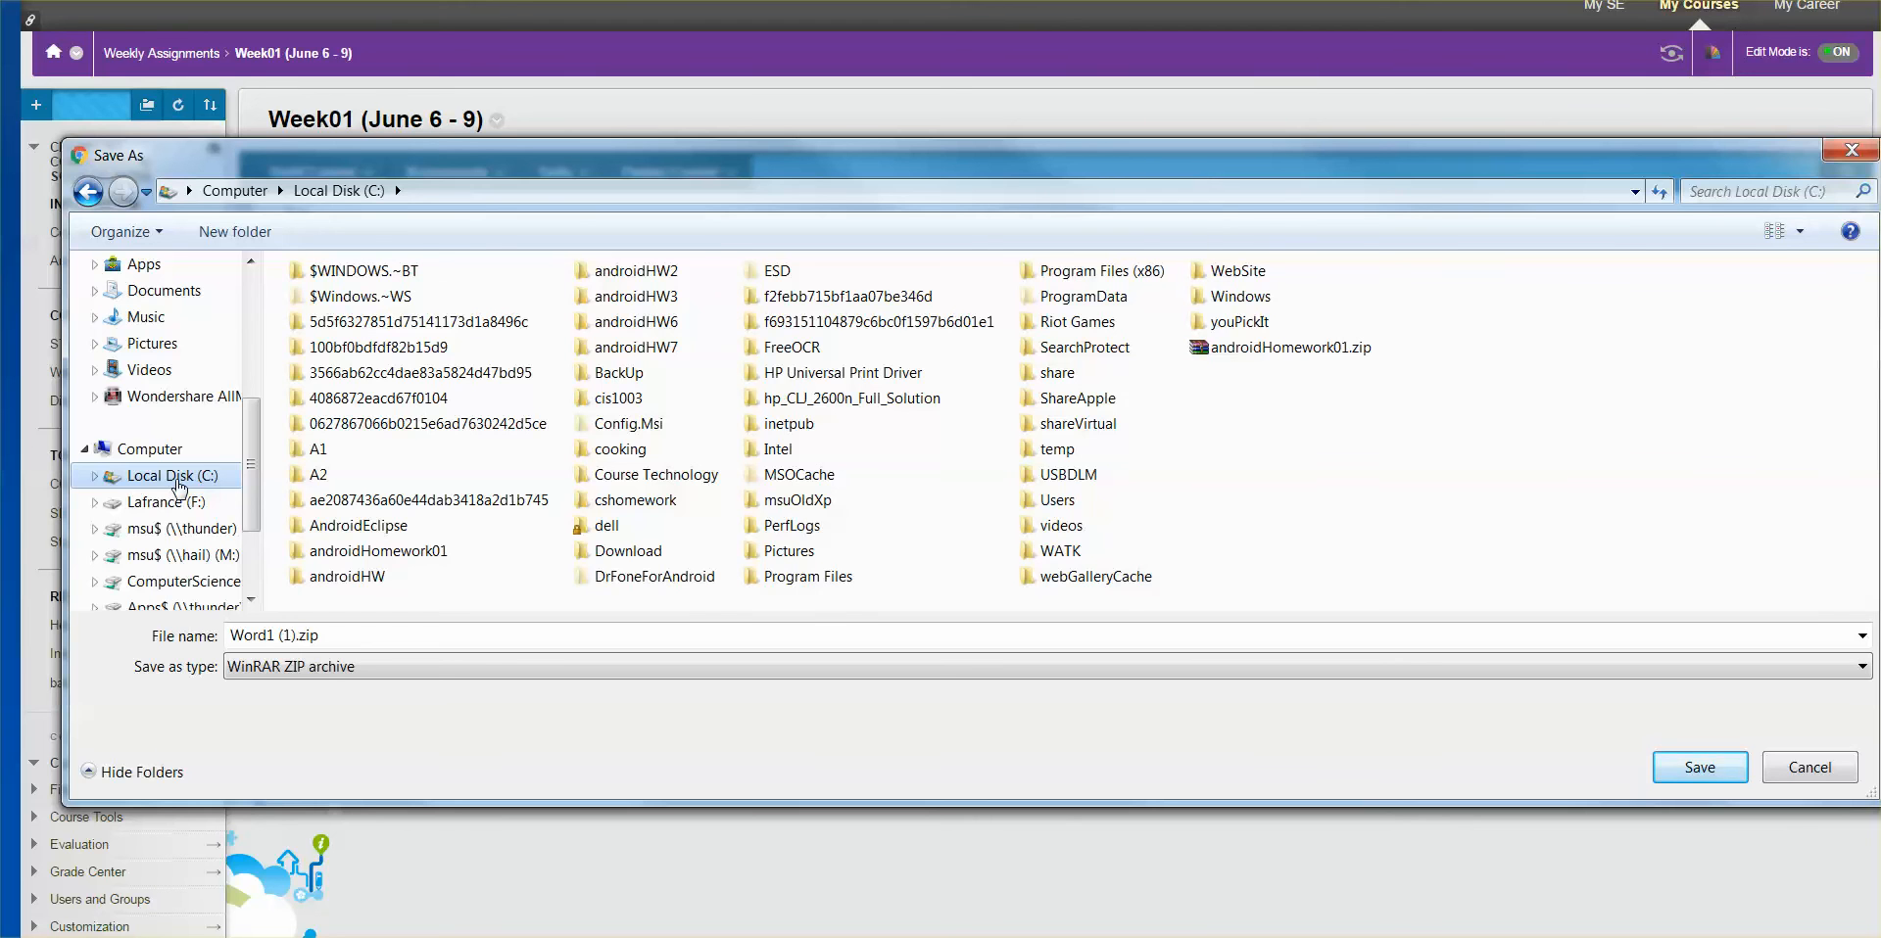
pyautogui.moveTo(233, 231)
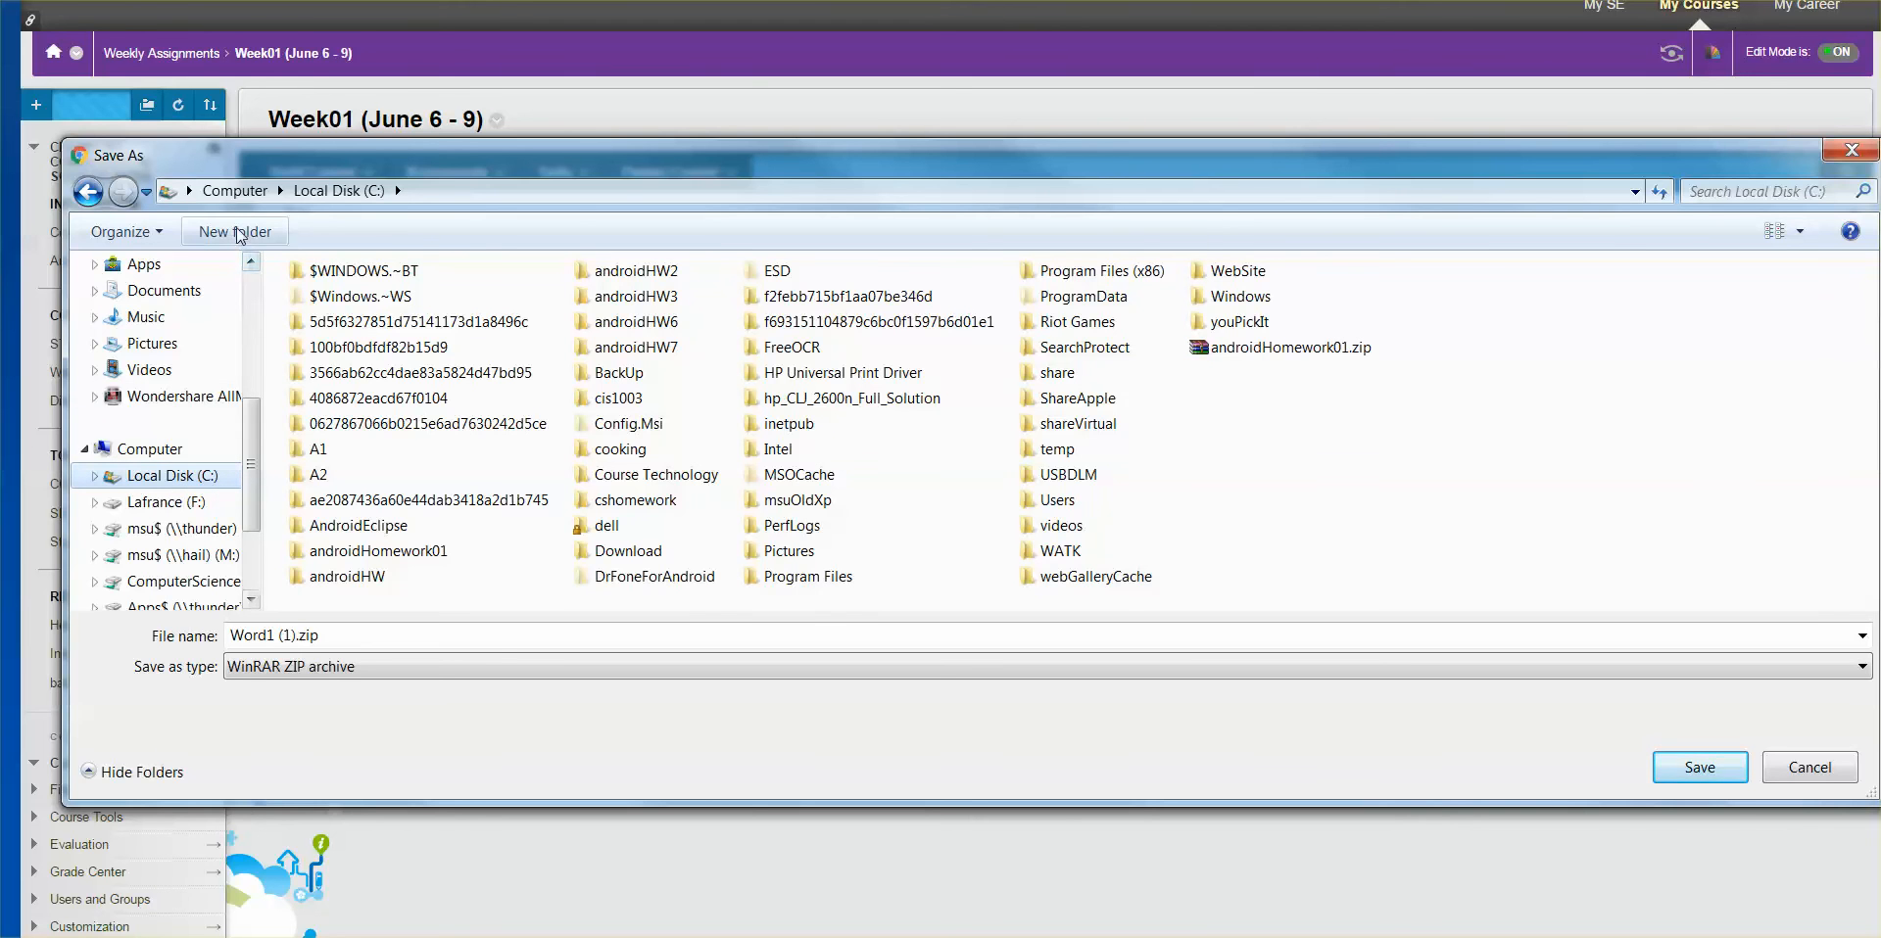
pyautogui.moveTo(235, 231)
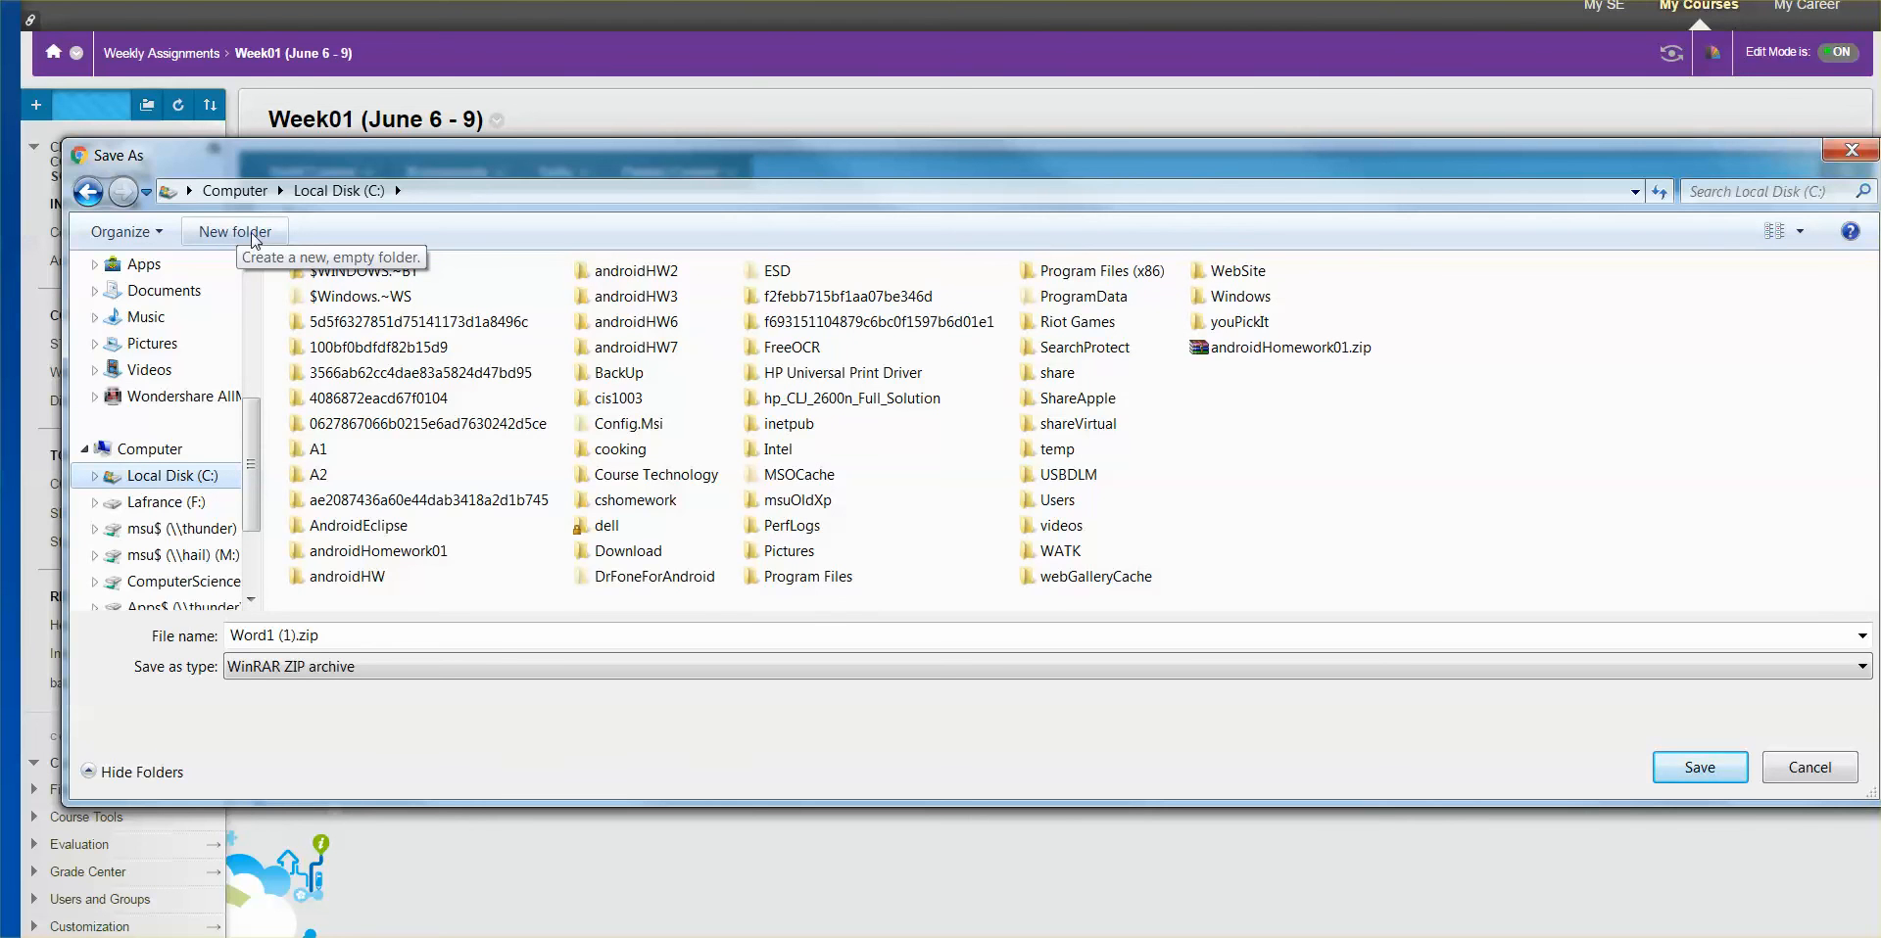
pyautogui.moveTo(1068, 397)
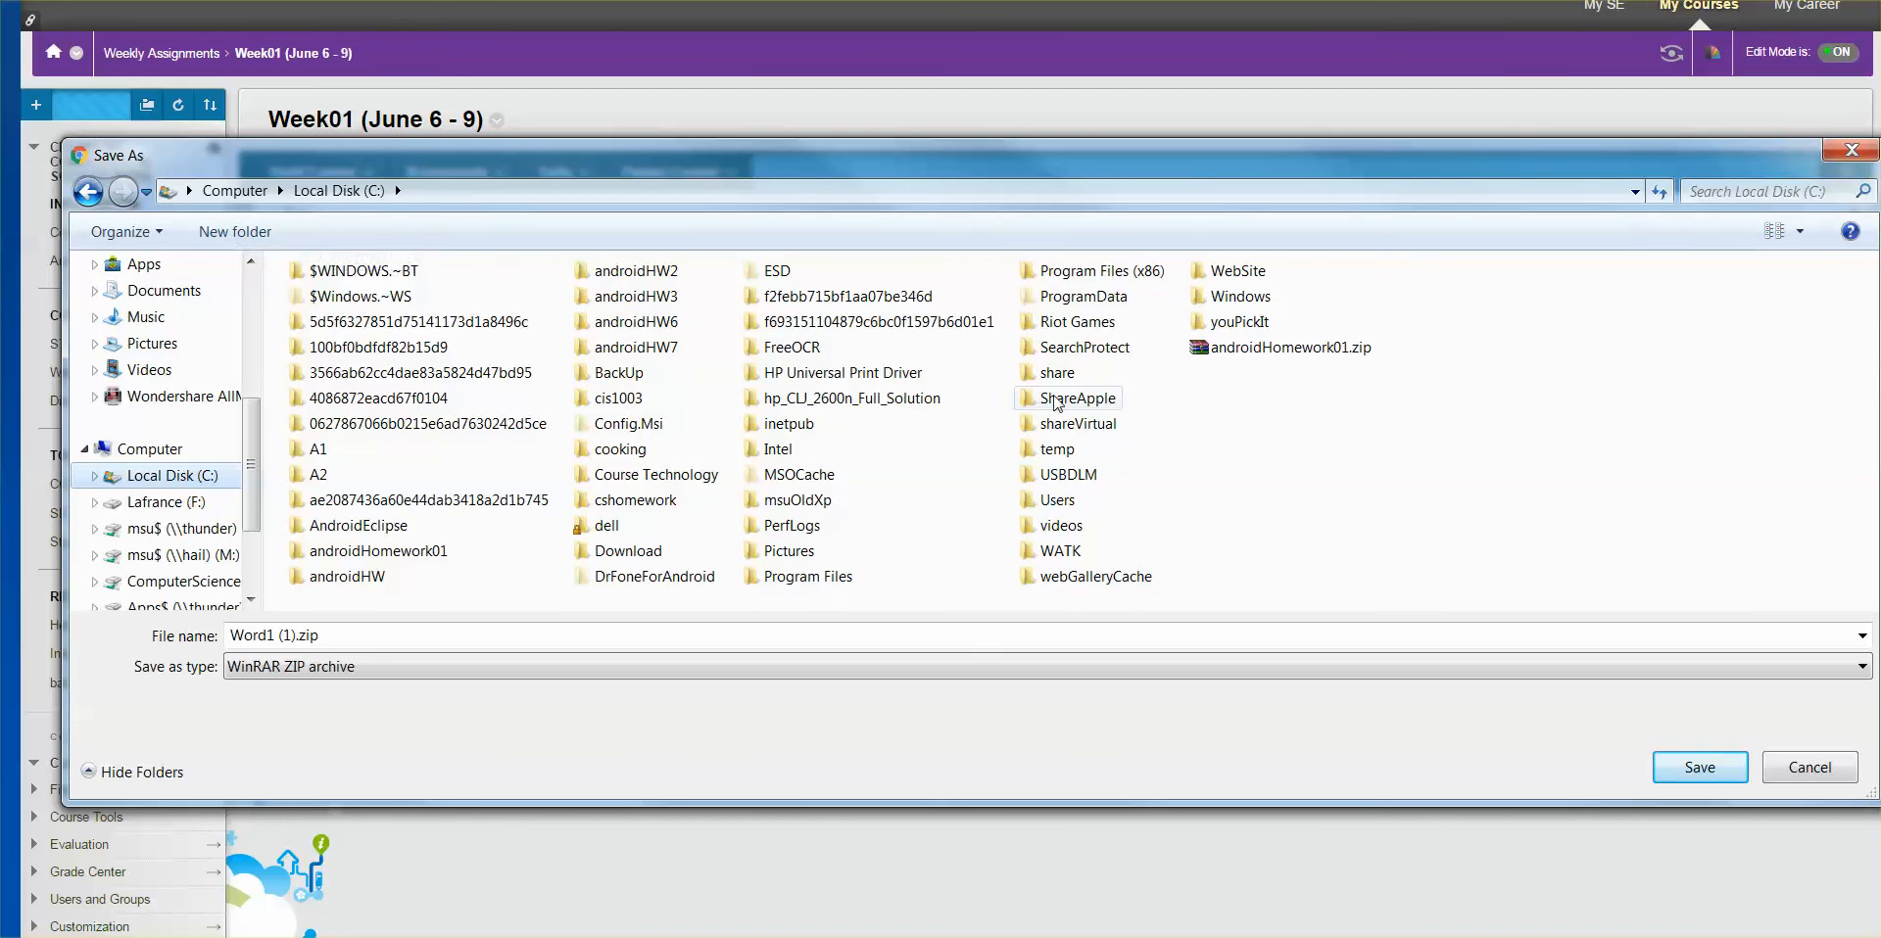
pyautogui.moveTo(1308, 491)
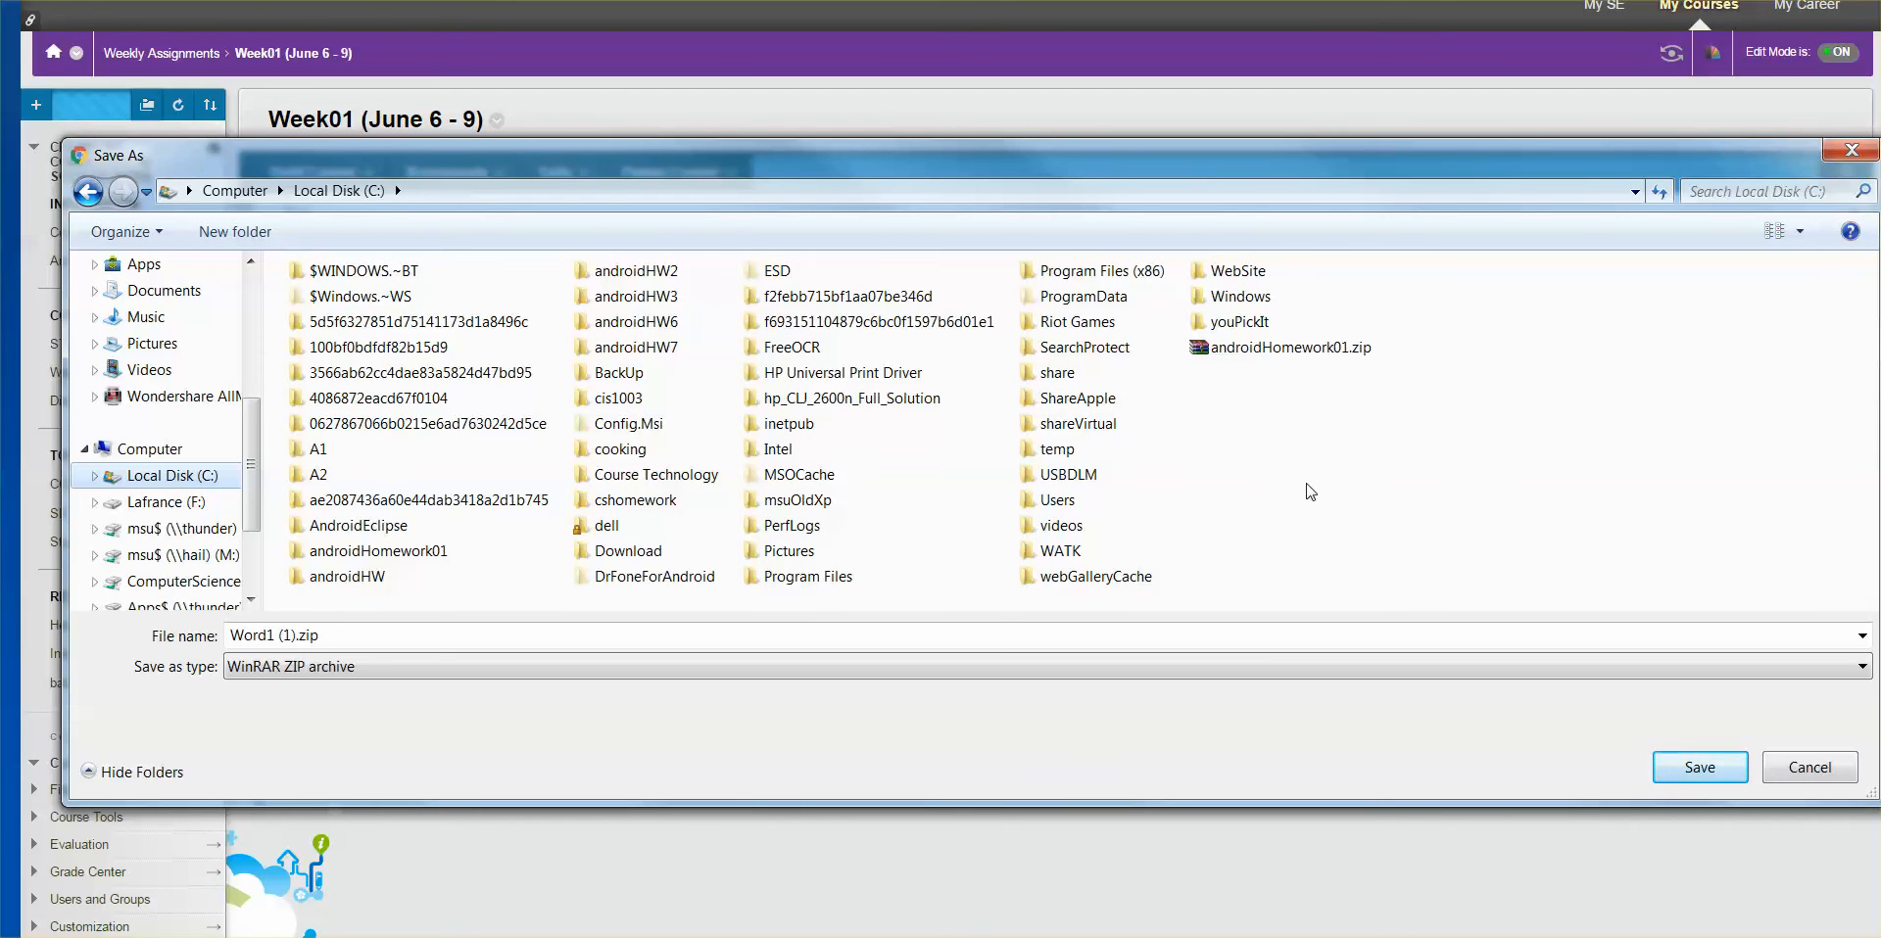
# Create a new folder named cis1003w1 on Local Disk (C:)
pyautogui.rightClick(1271, 460)
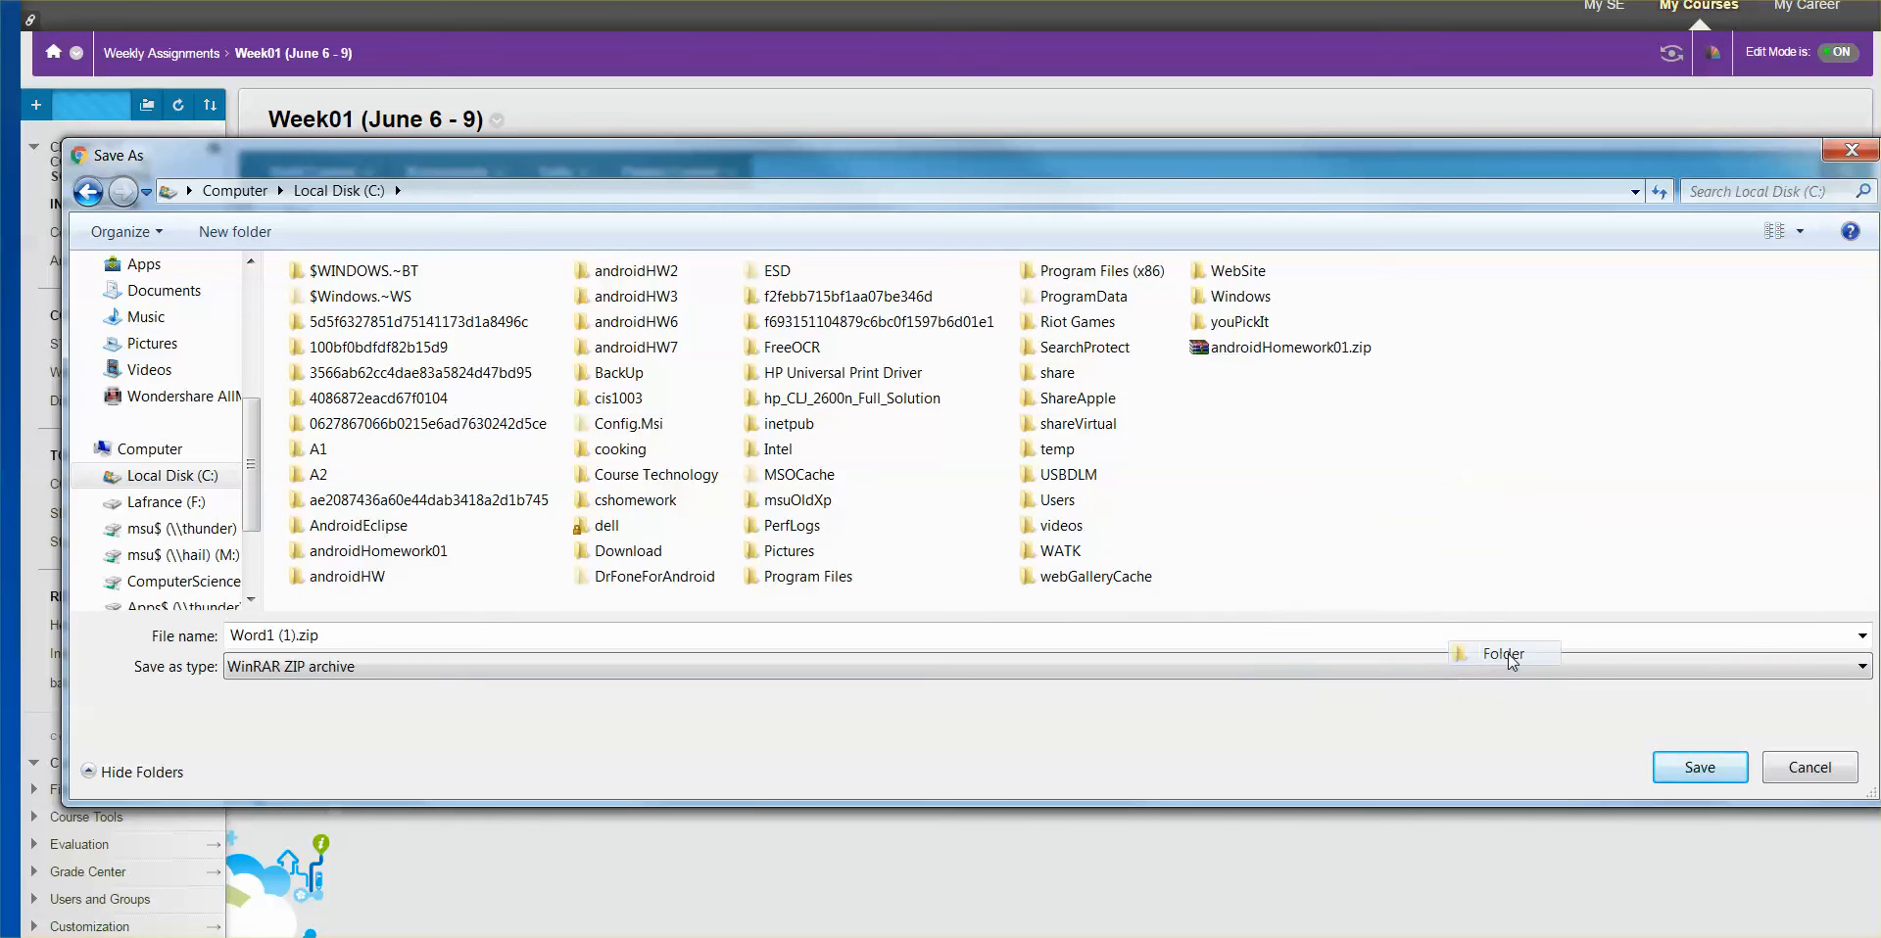
pyautogui.click(233, 231)
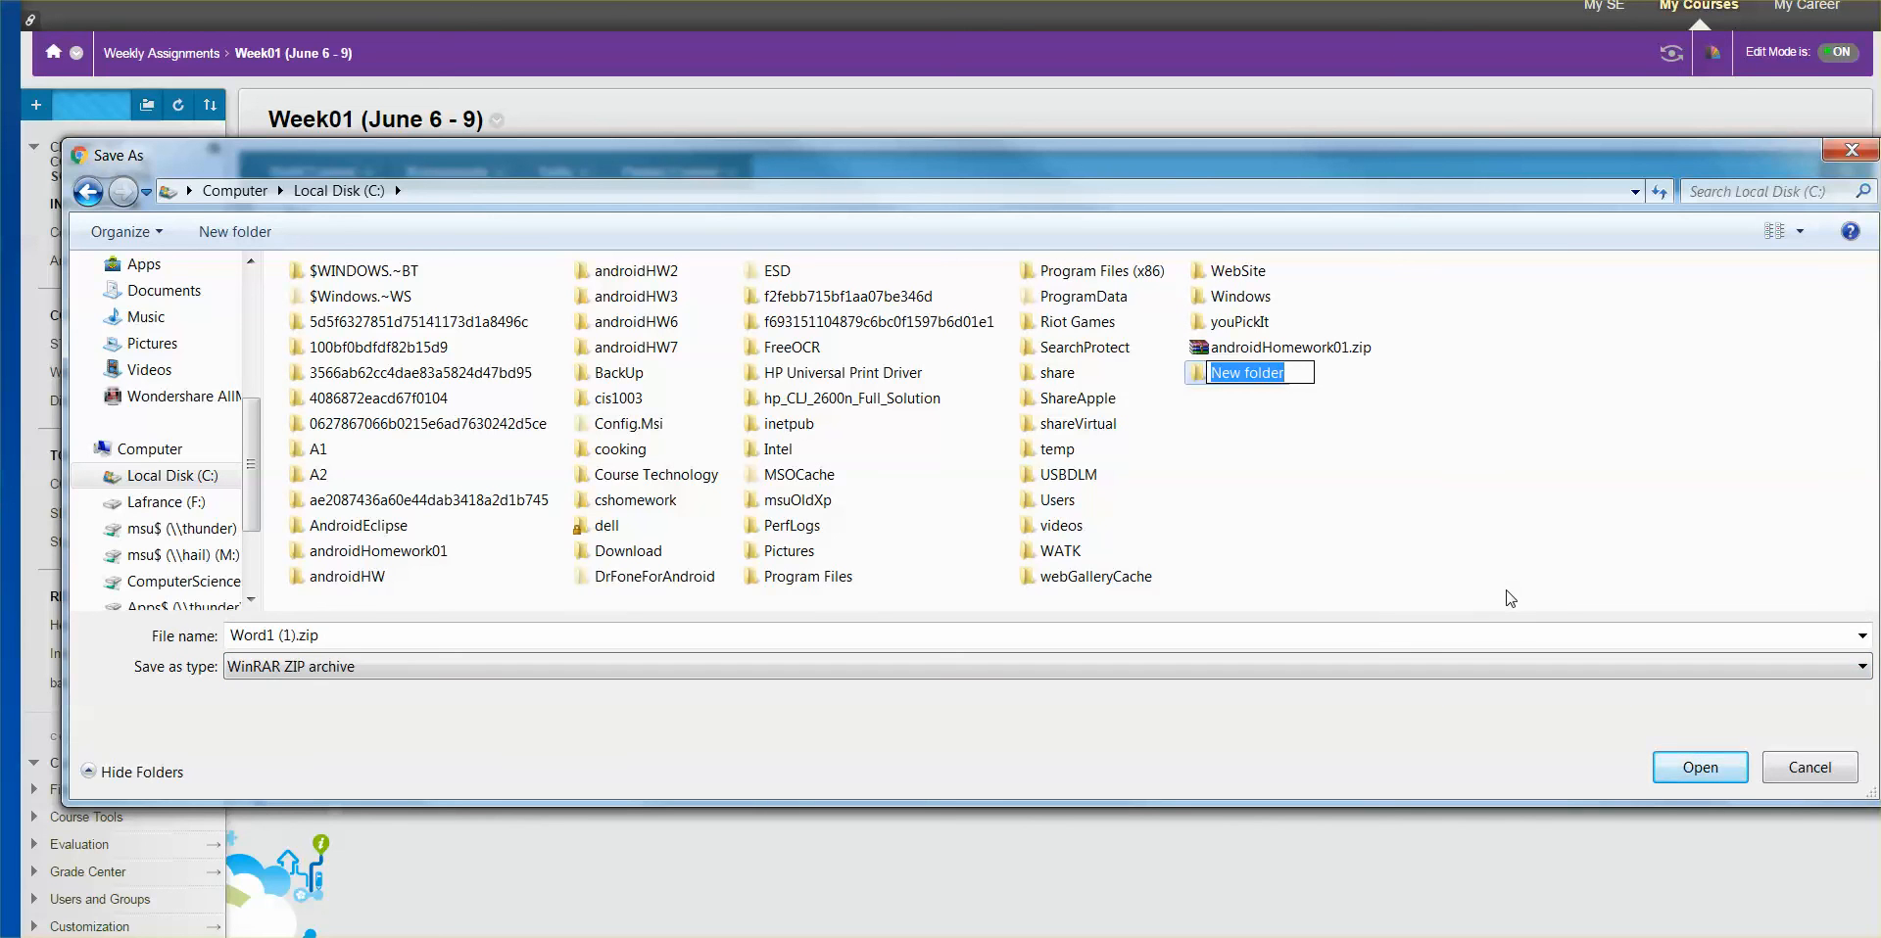
pyautogui.write('cis')
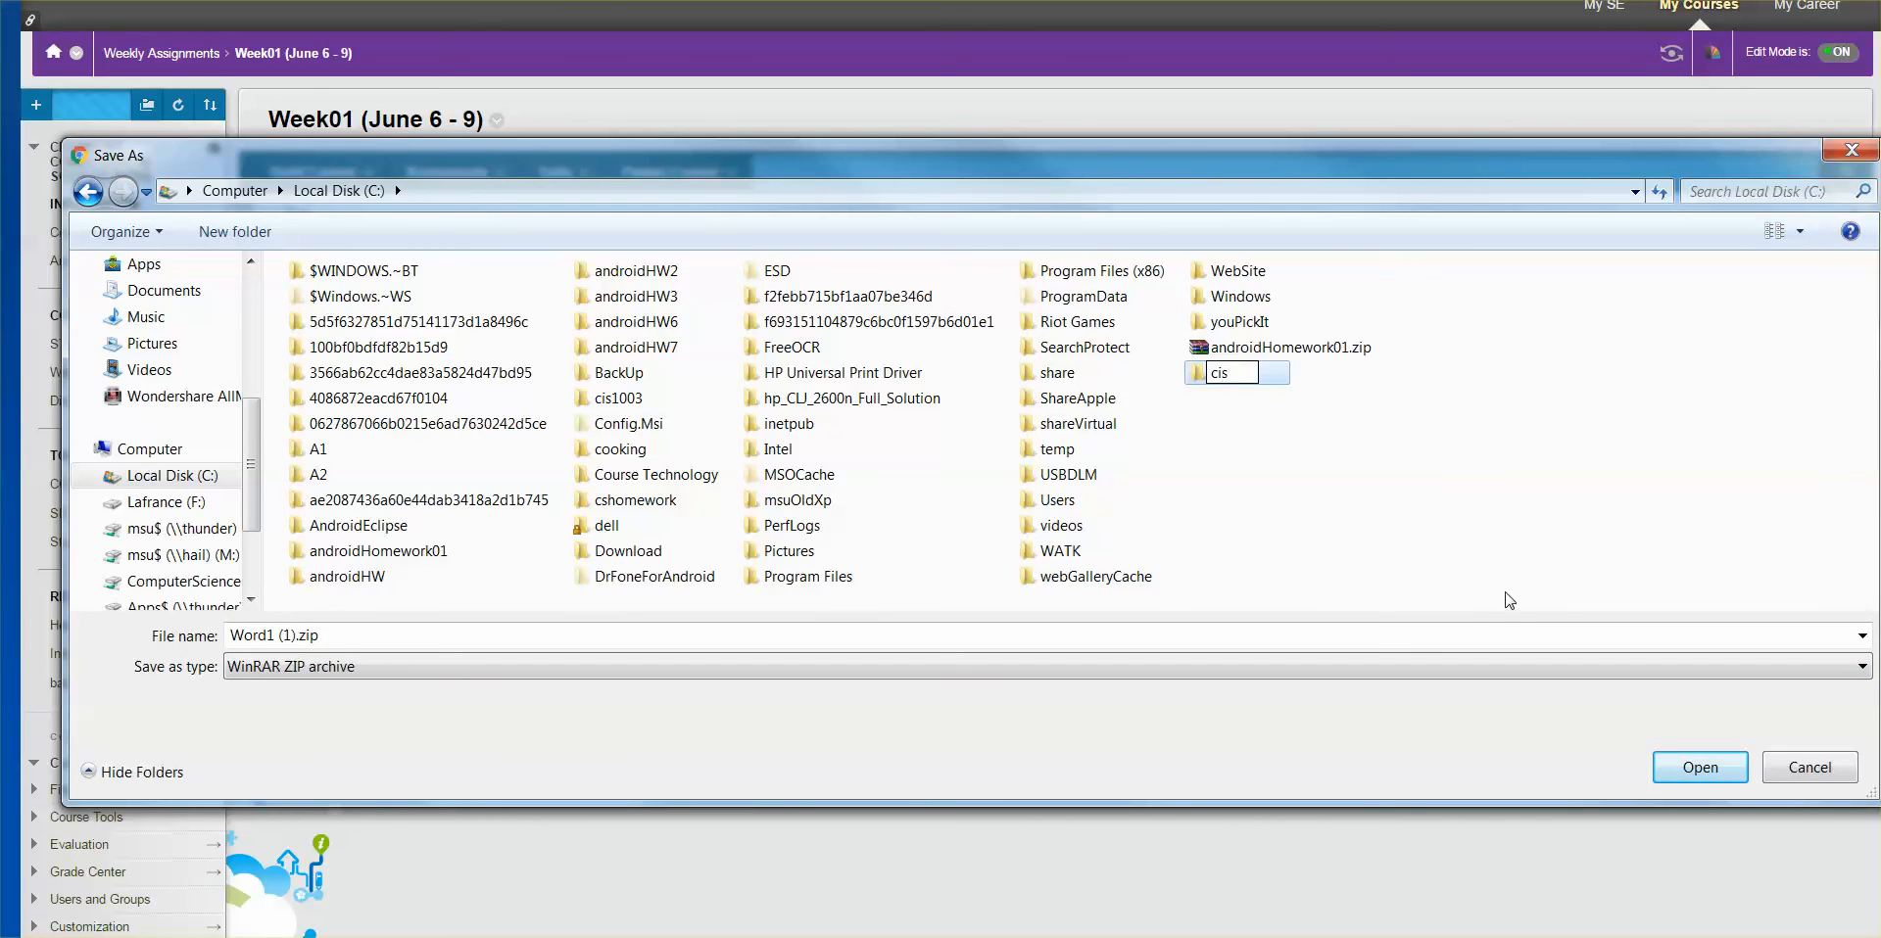
pyautogui.write('1003')
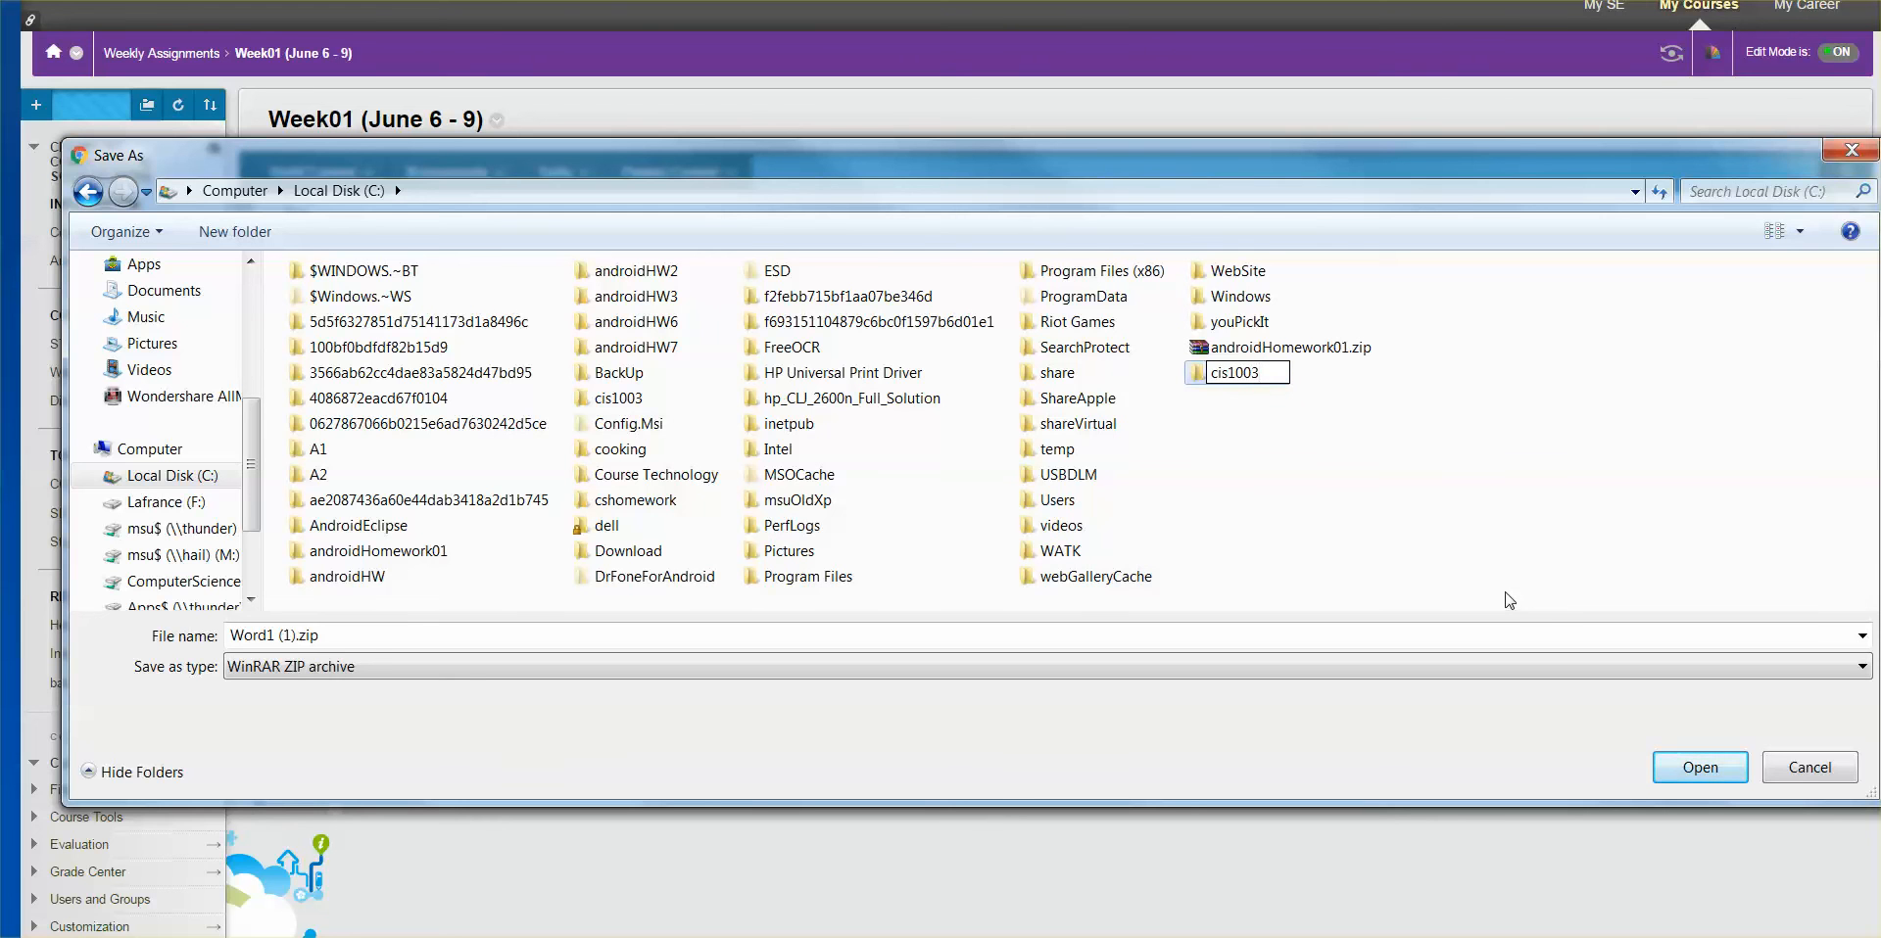
pyautogui.write('w1')
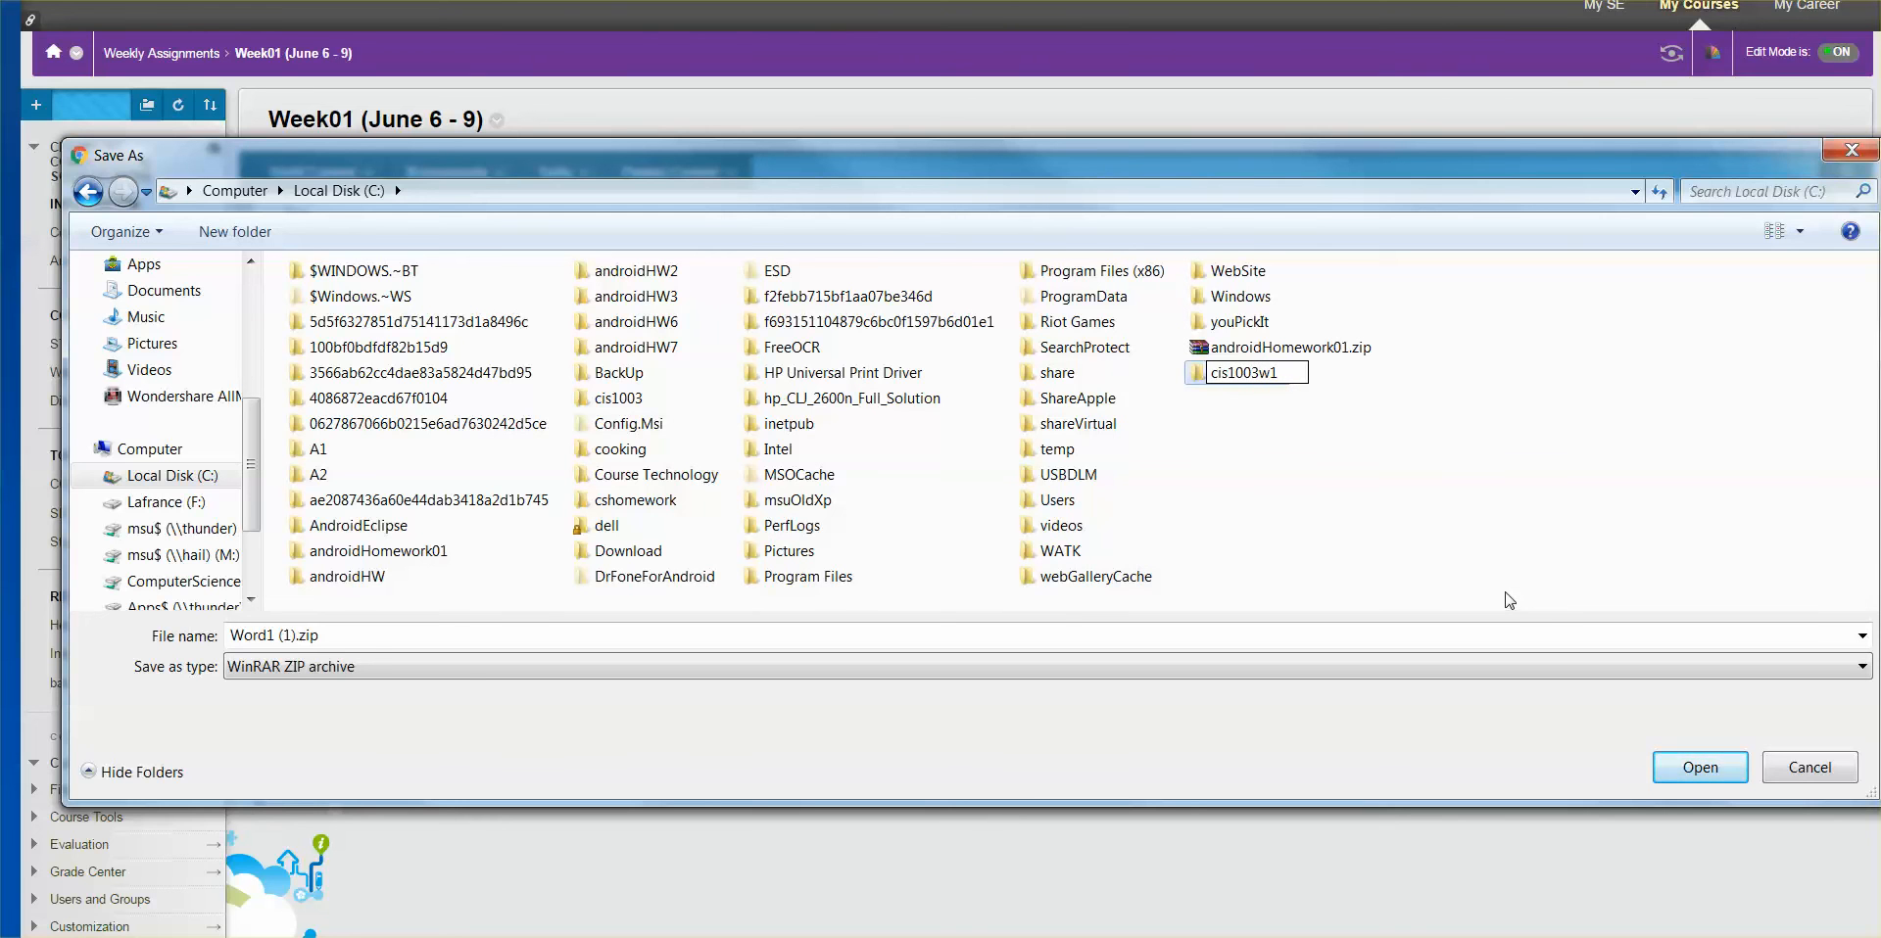
pyautogui.moveTo(1242, 441)
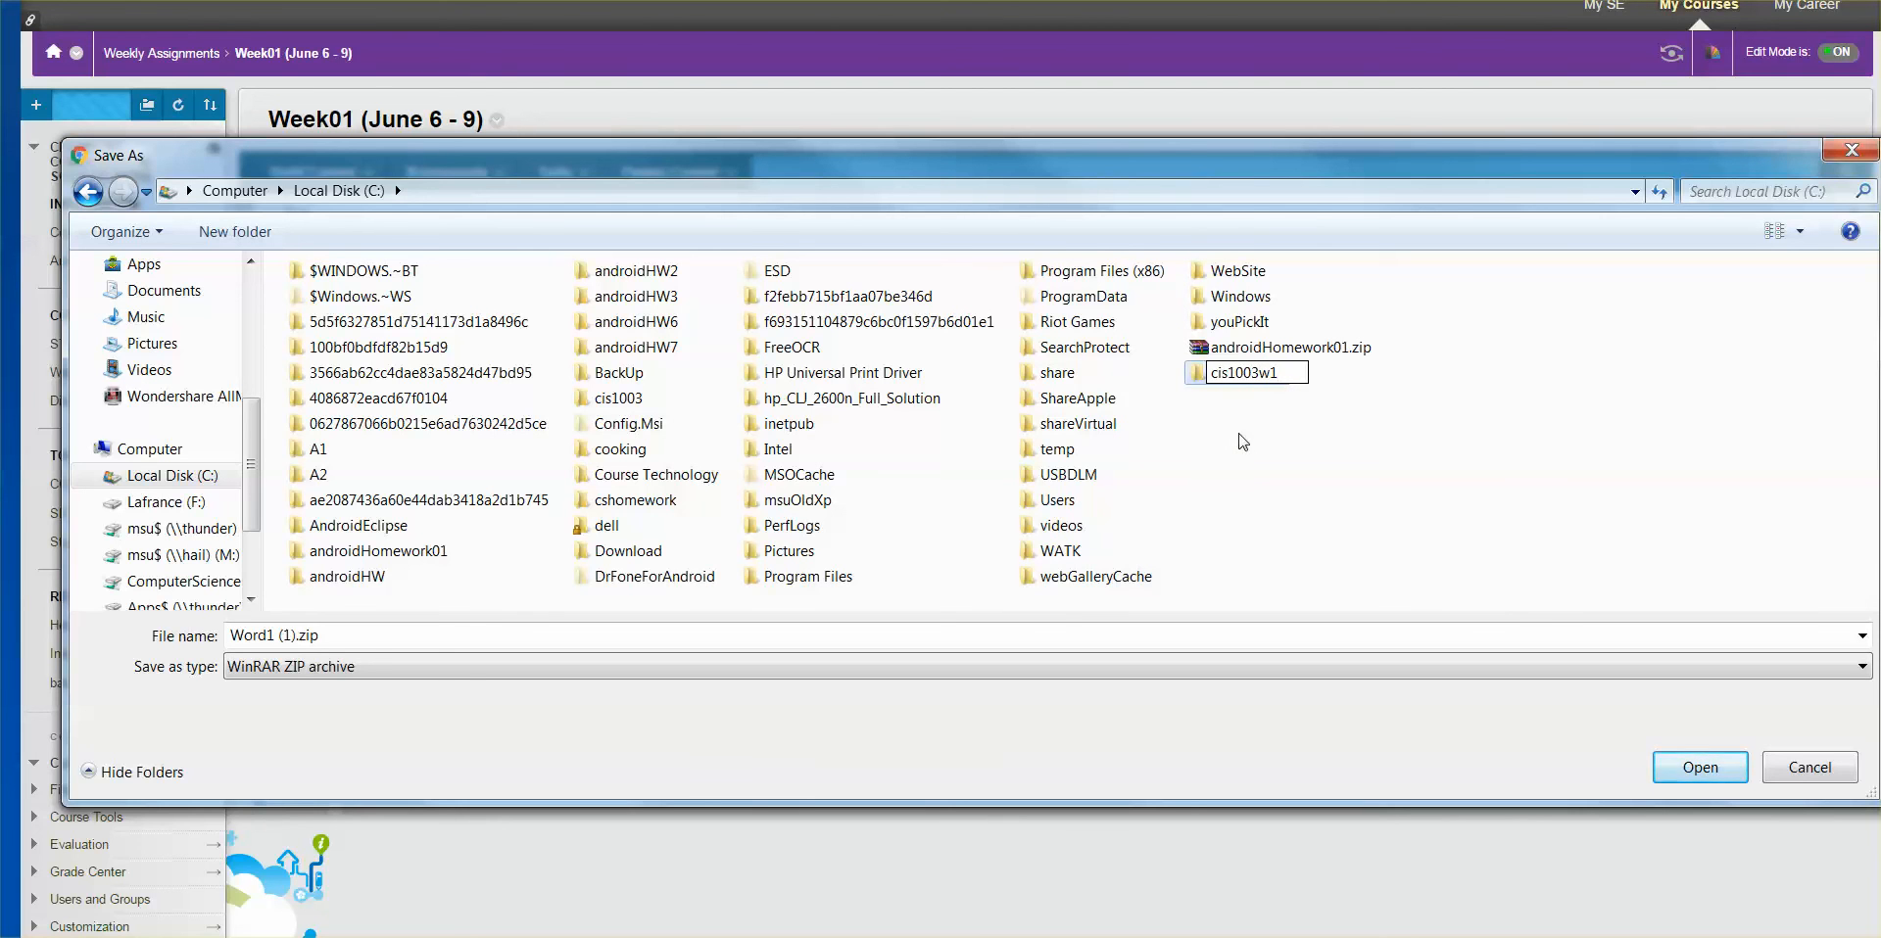
pyautogui.click(1242, 440)
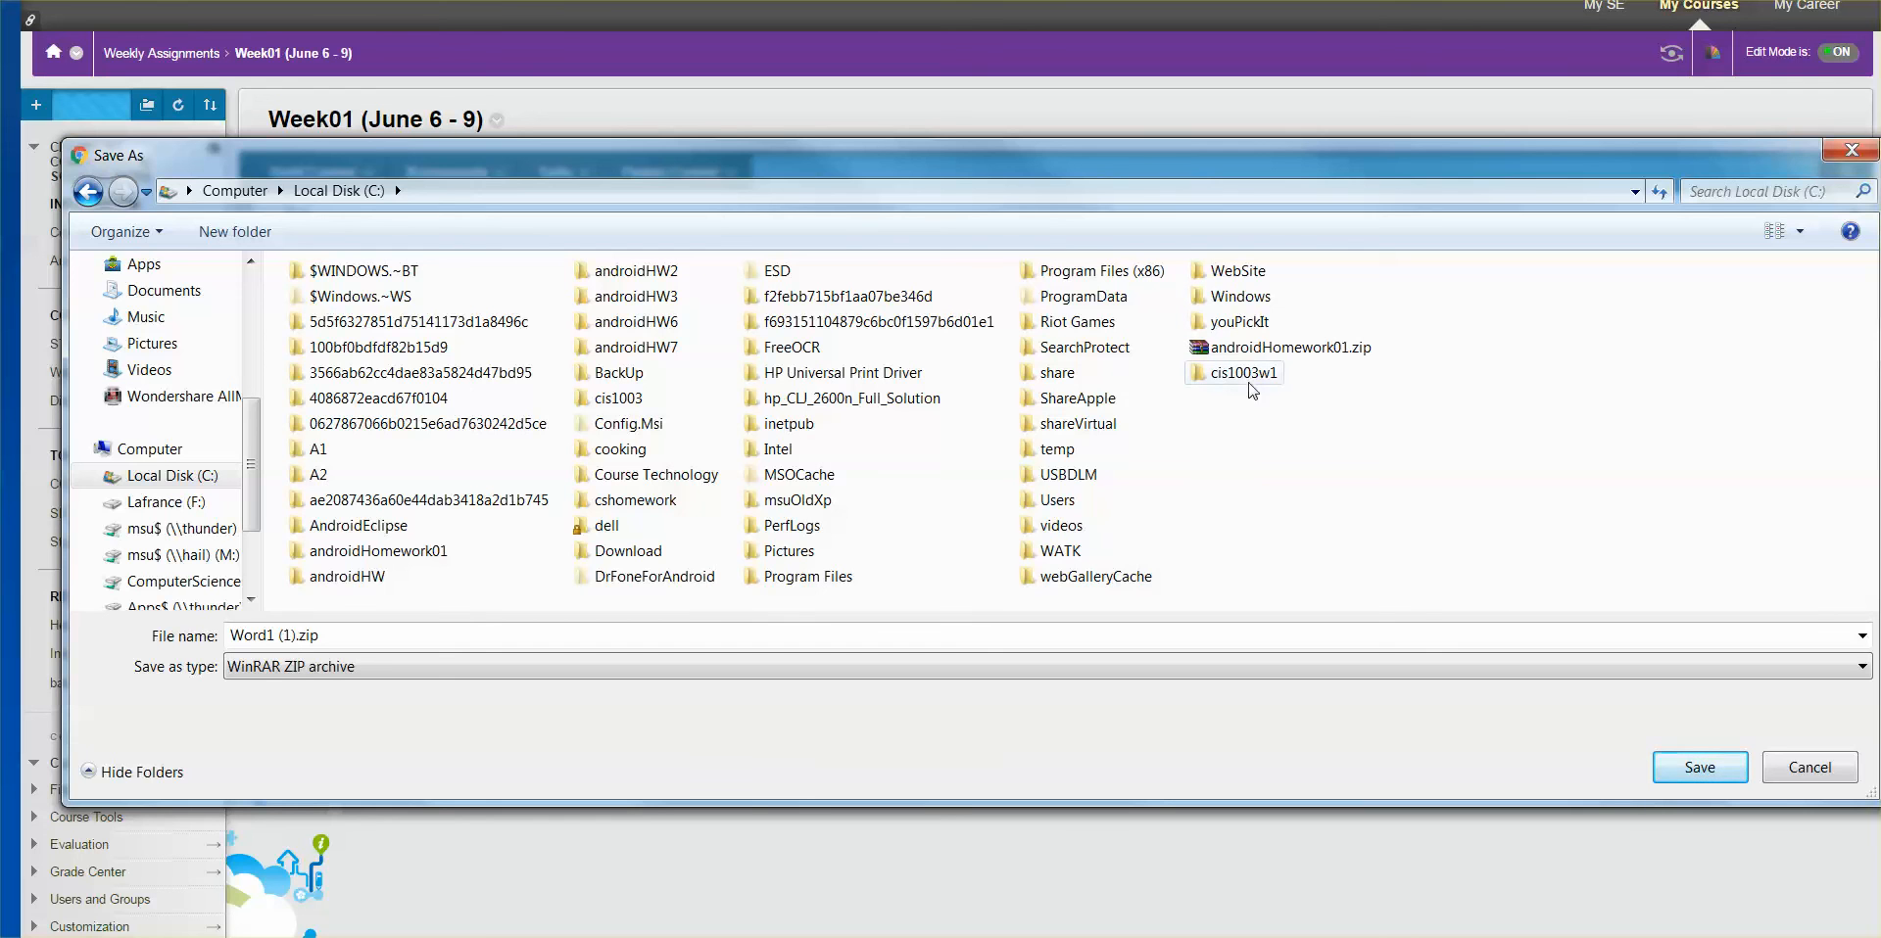
pyautogui.moveTo(1244, 372)
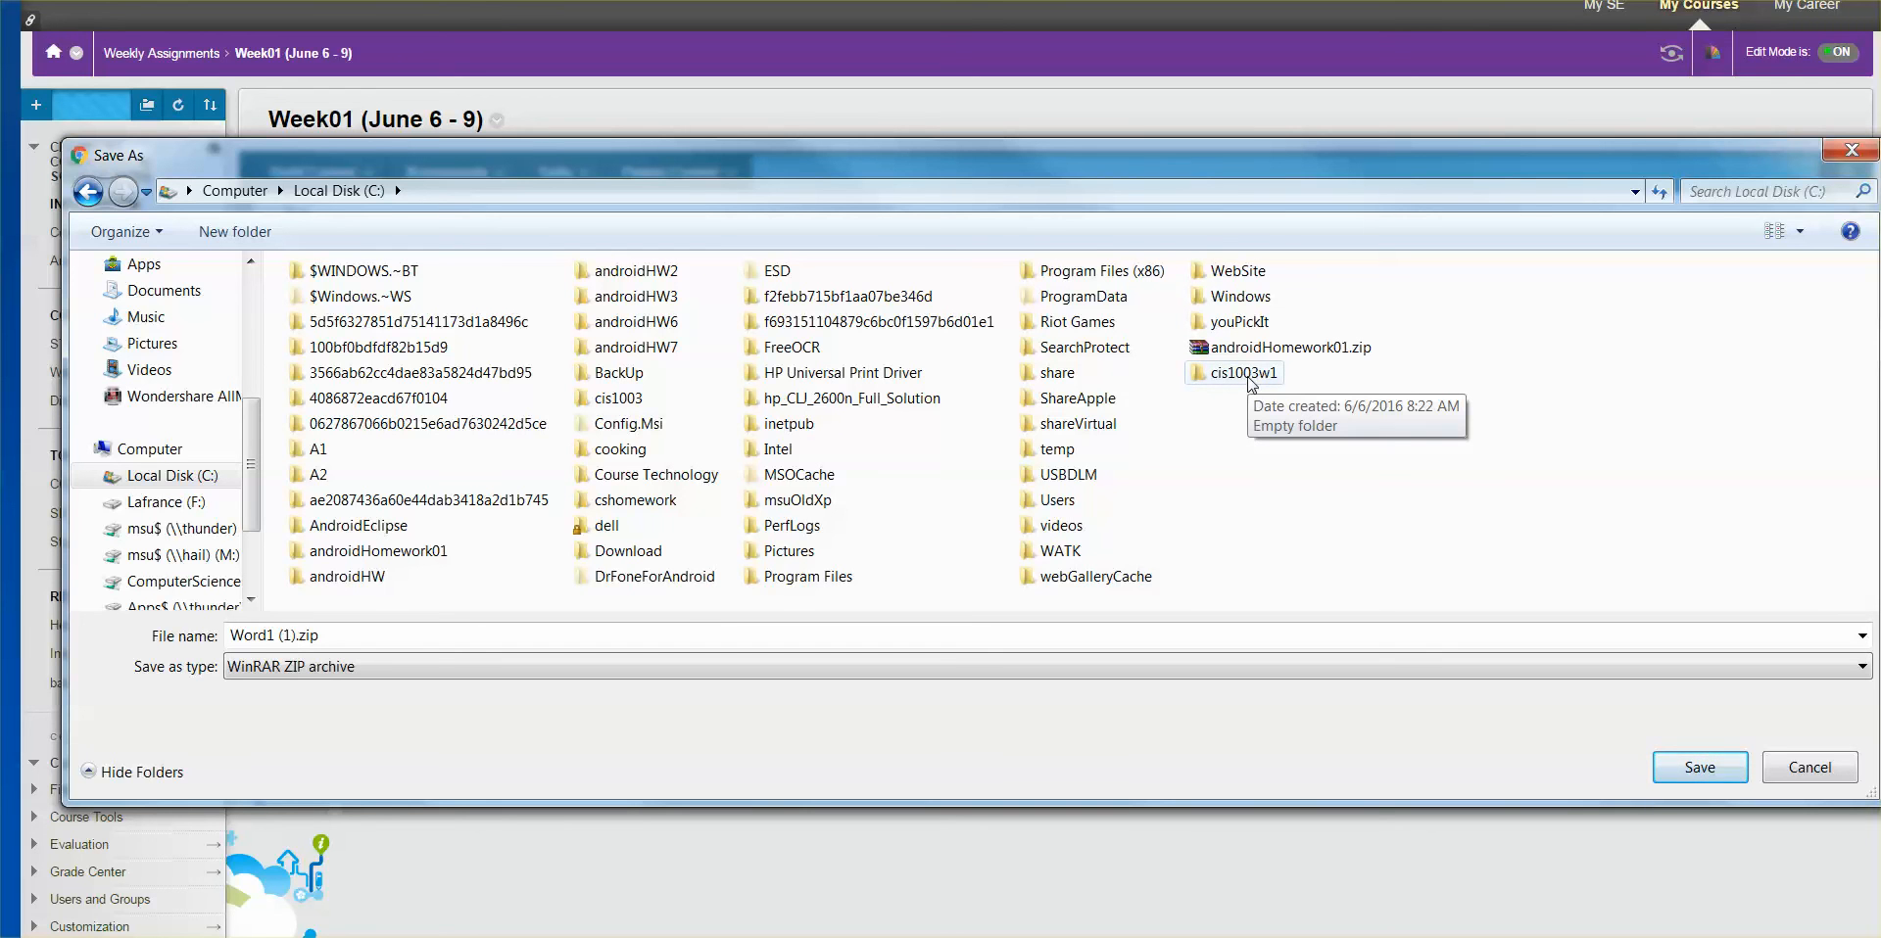
# Save the archive as Word1.zip inside C:\cis1003w1
pyautogui.click(1242, 372)
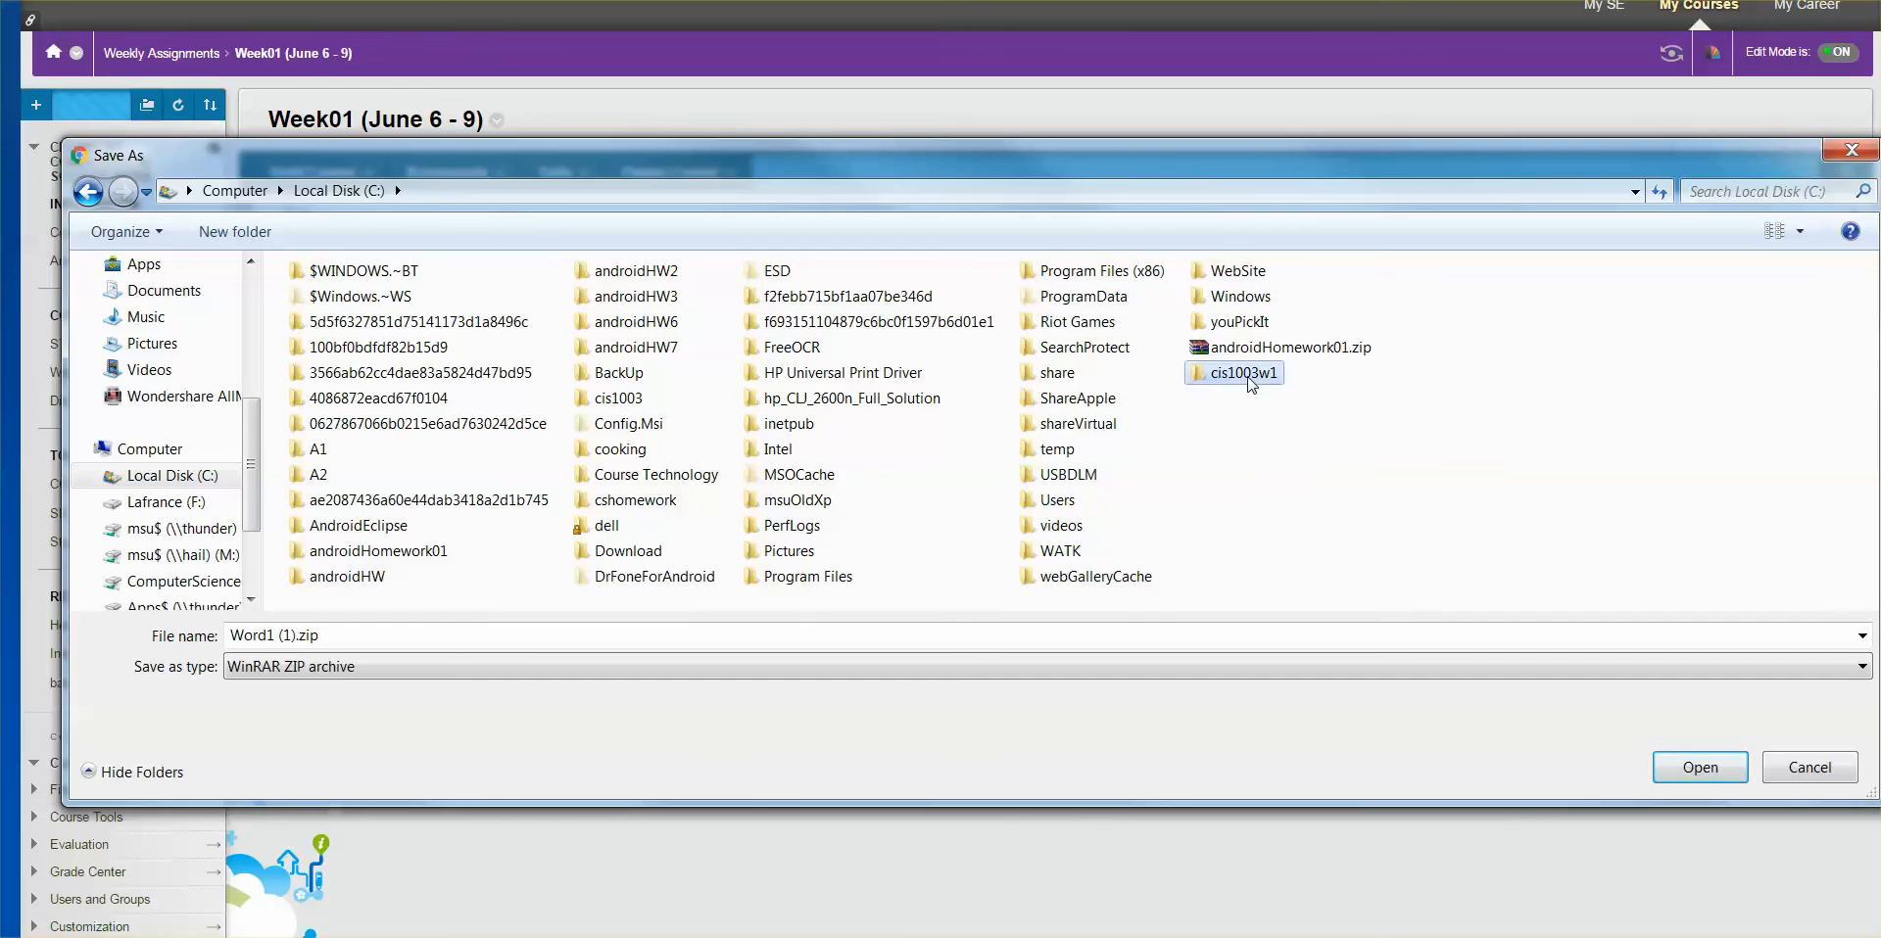
pyautogui.doubleClick(1242, 372)
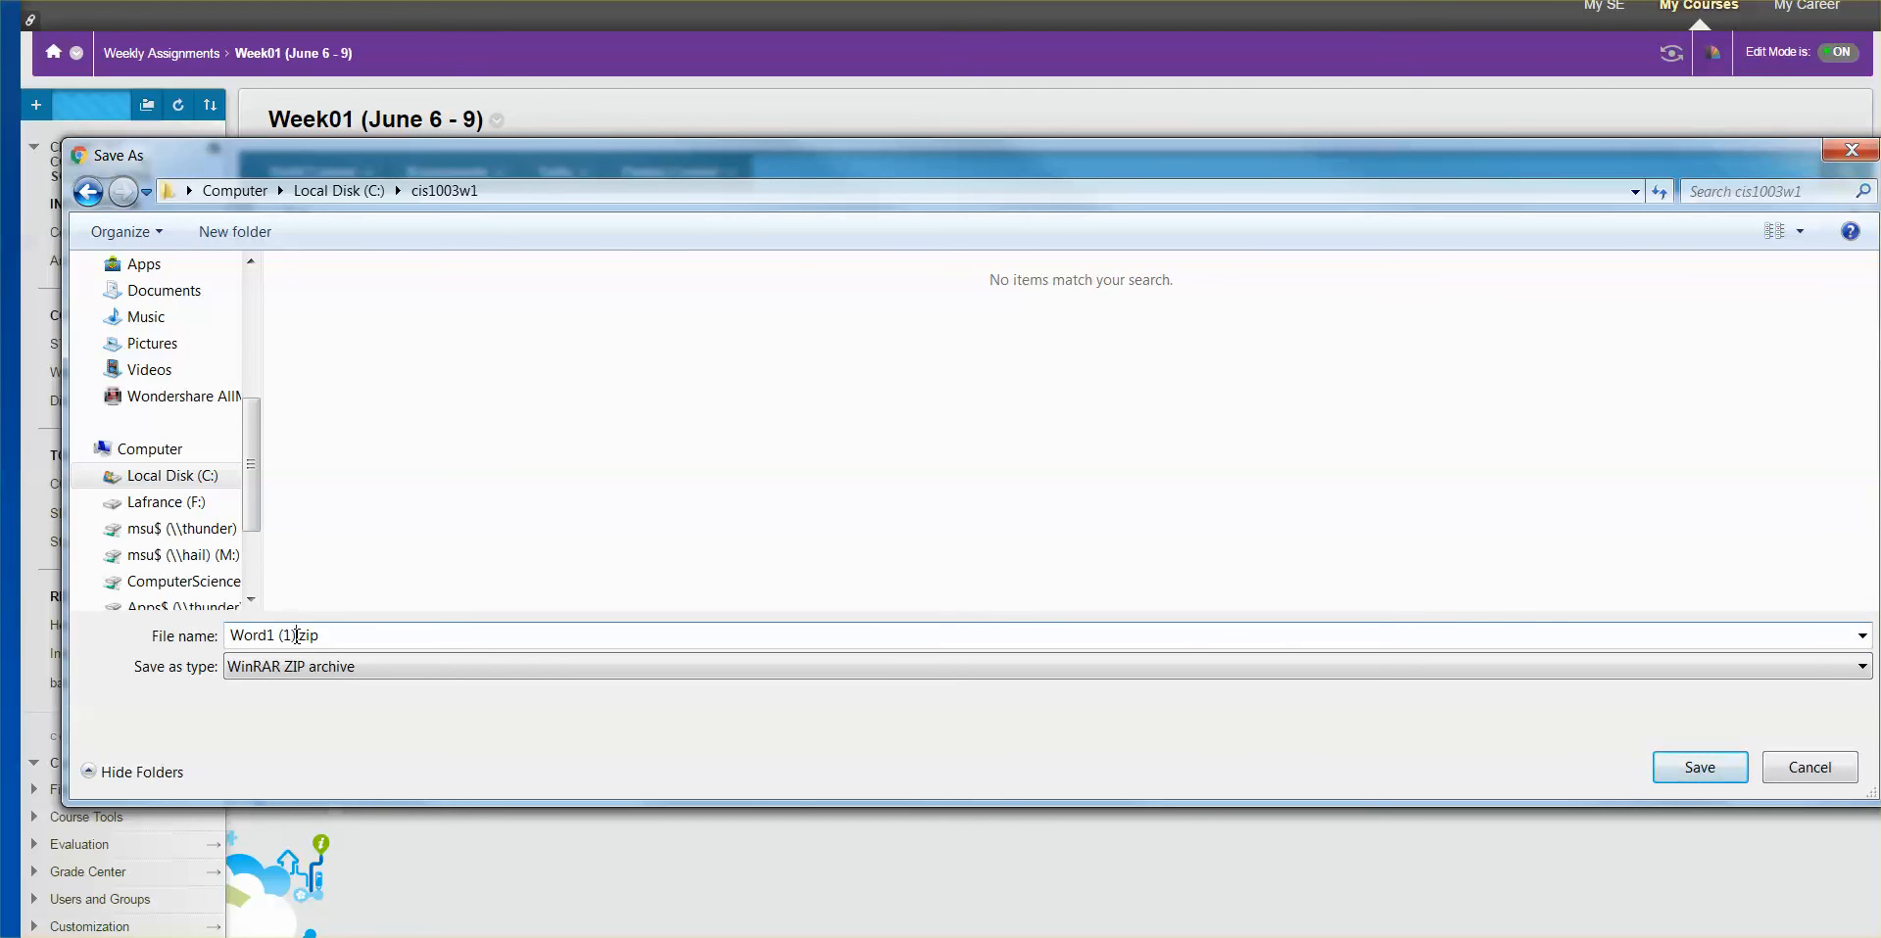
pyautogui.write('Word1.zip')
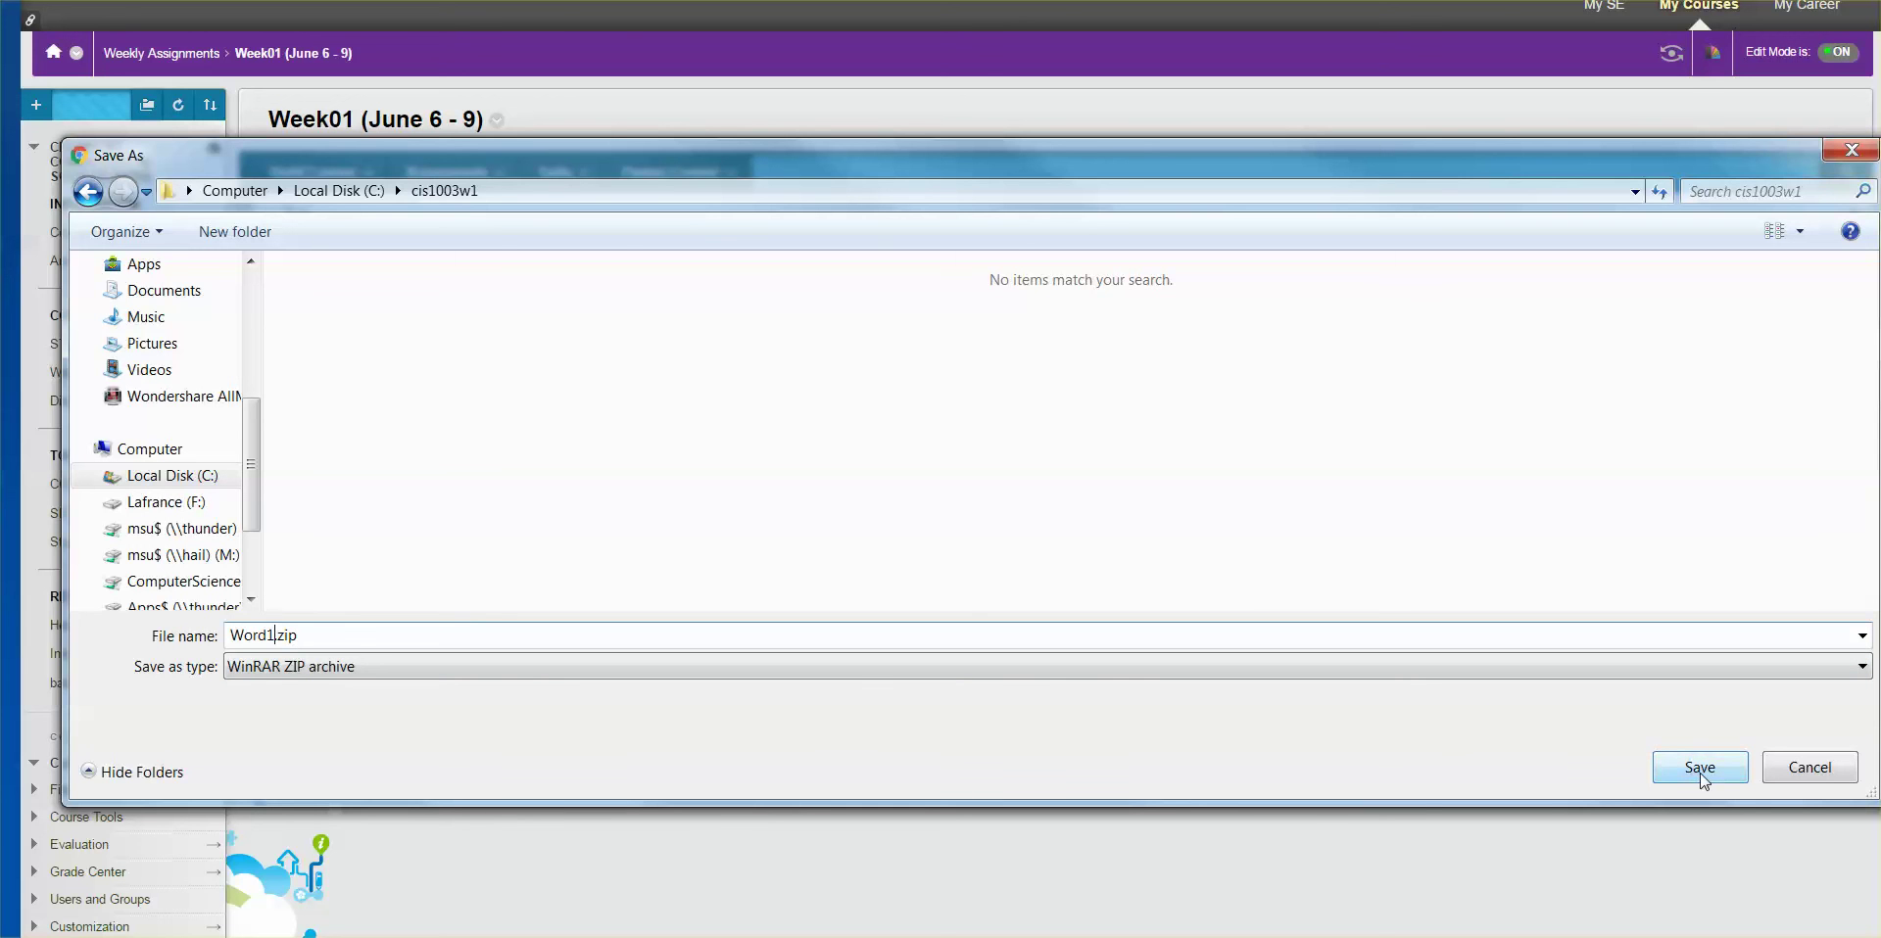
pyautogui.click(1698, 768)
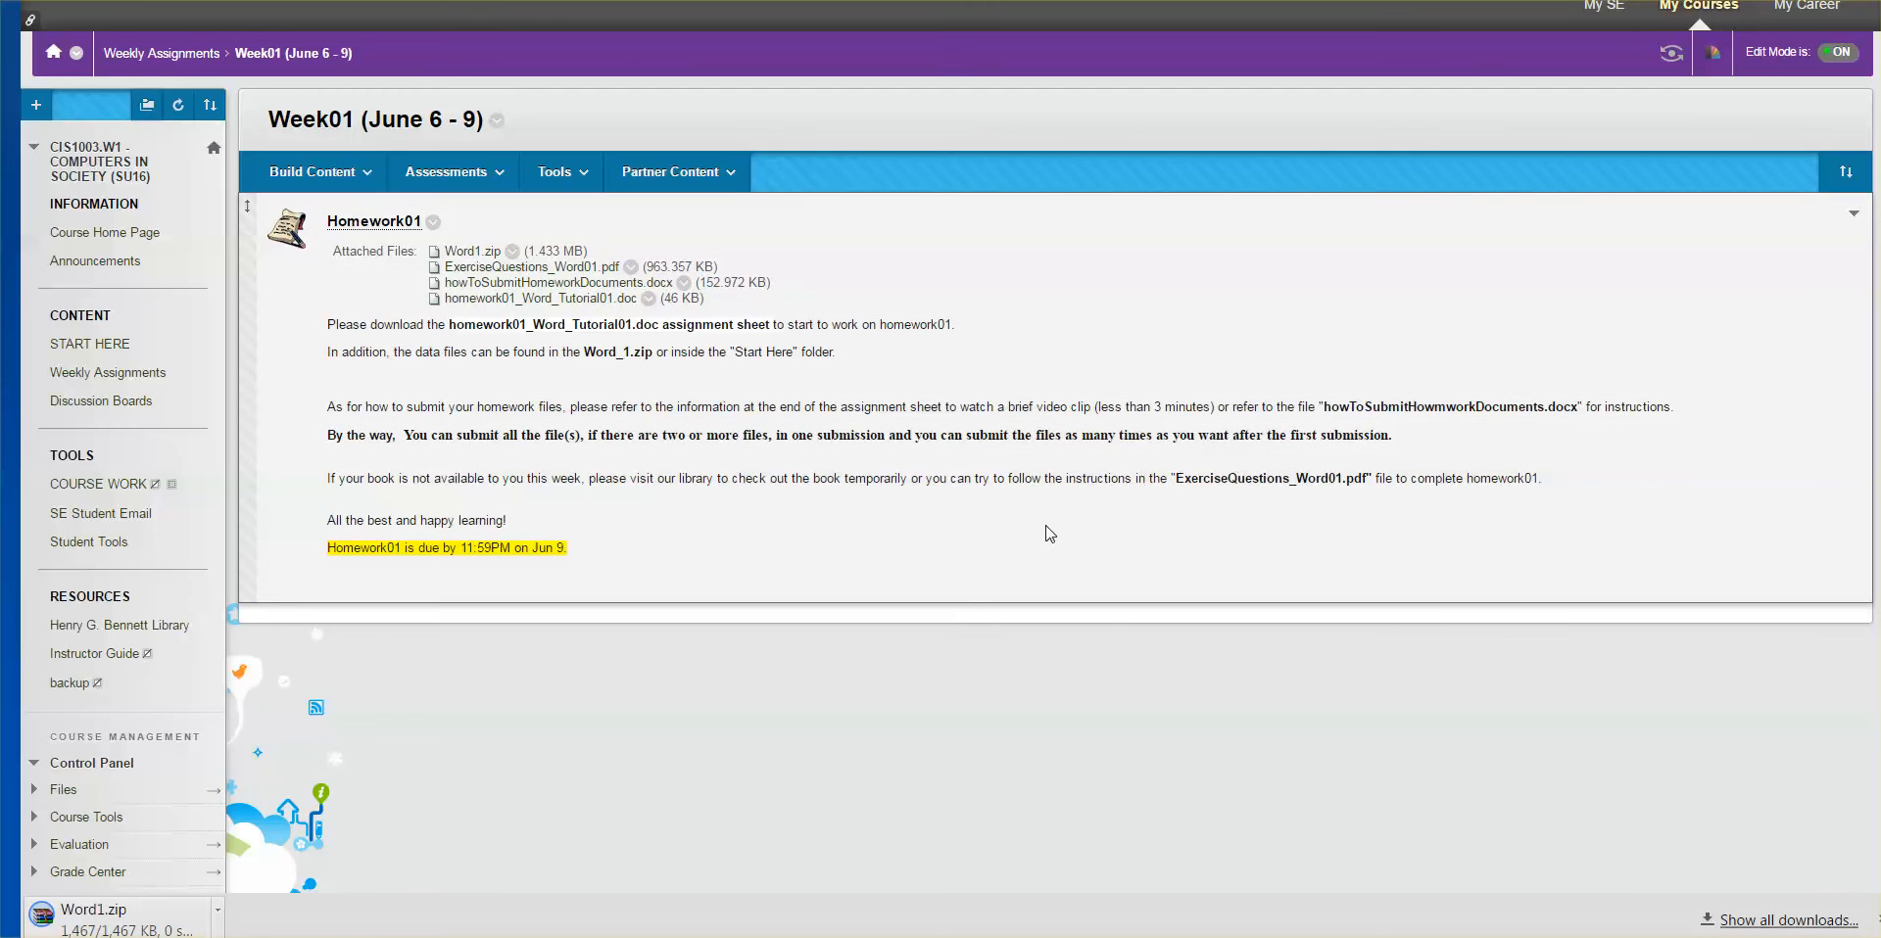
pyautogui.moveTo(1010, 478)
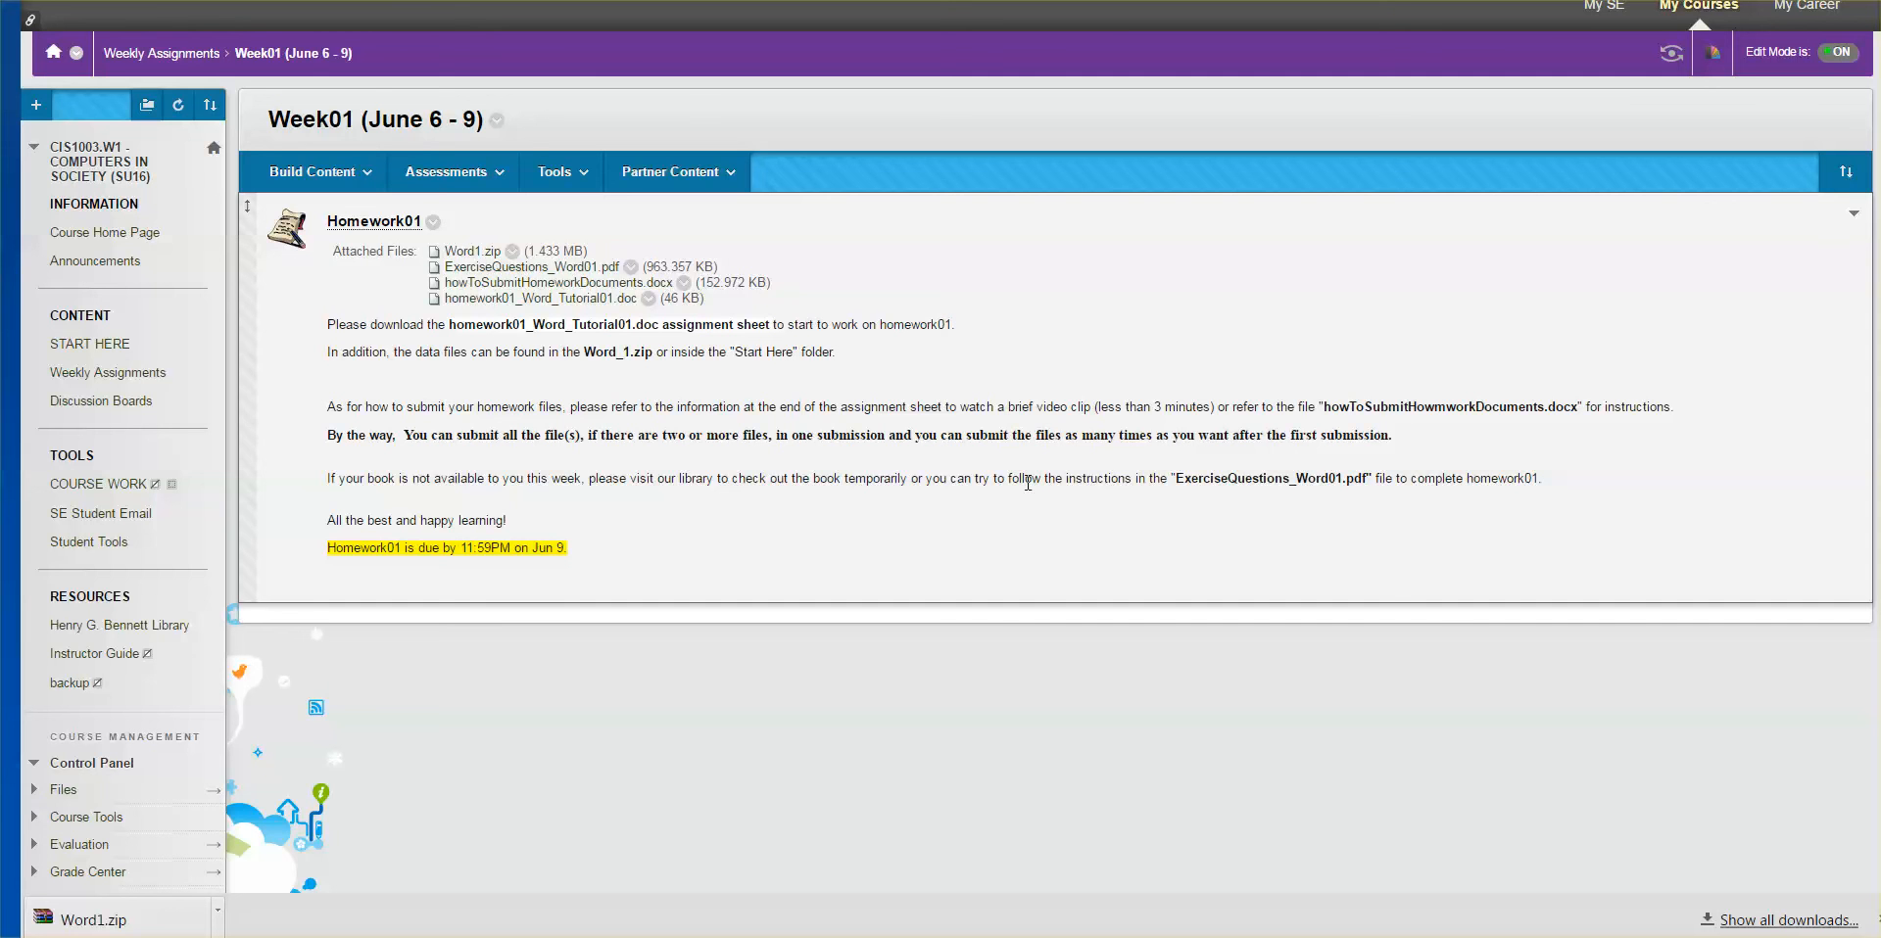
pyautogui.moveTo(1046, 476)
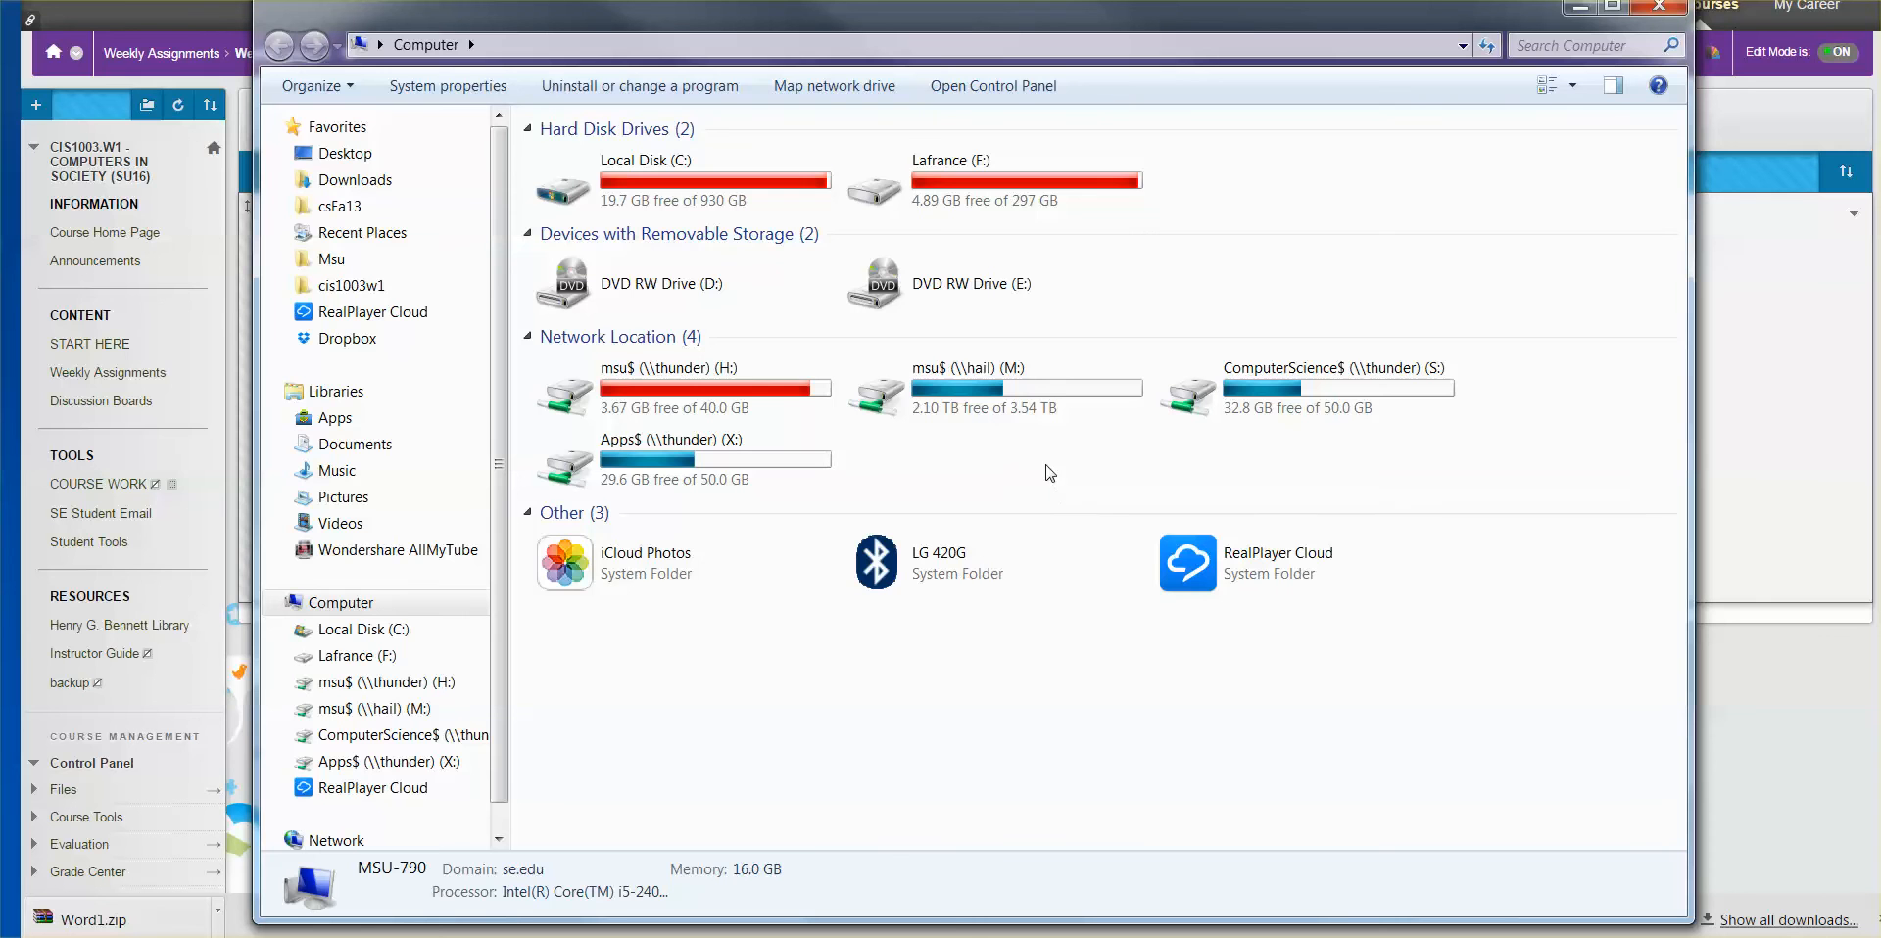
pyautogui.moveTo(435, 19)
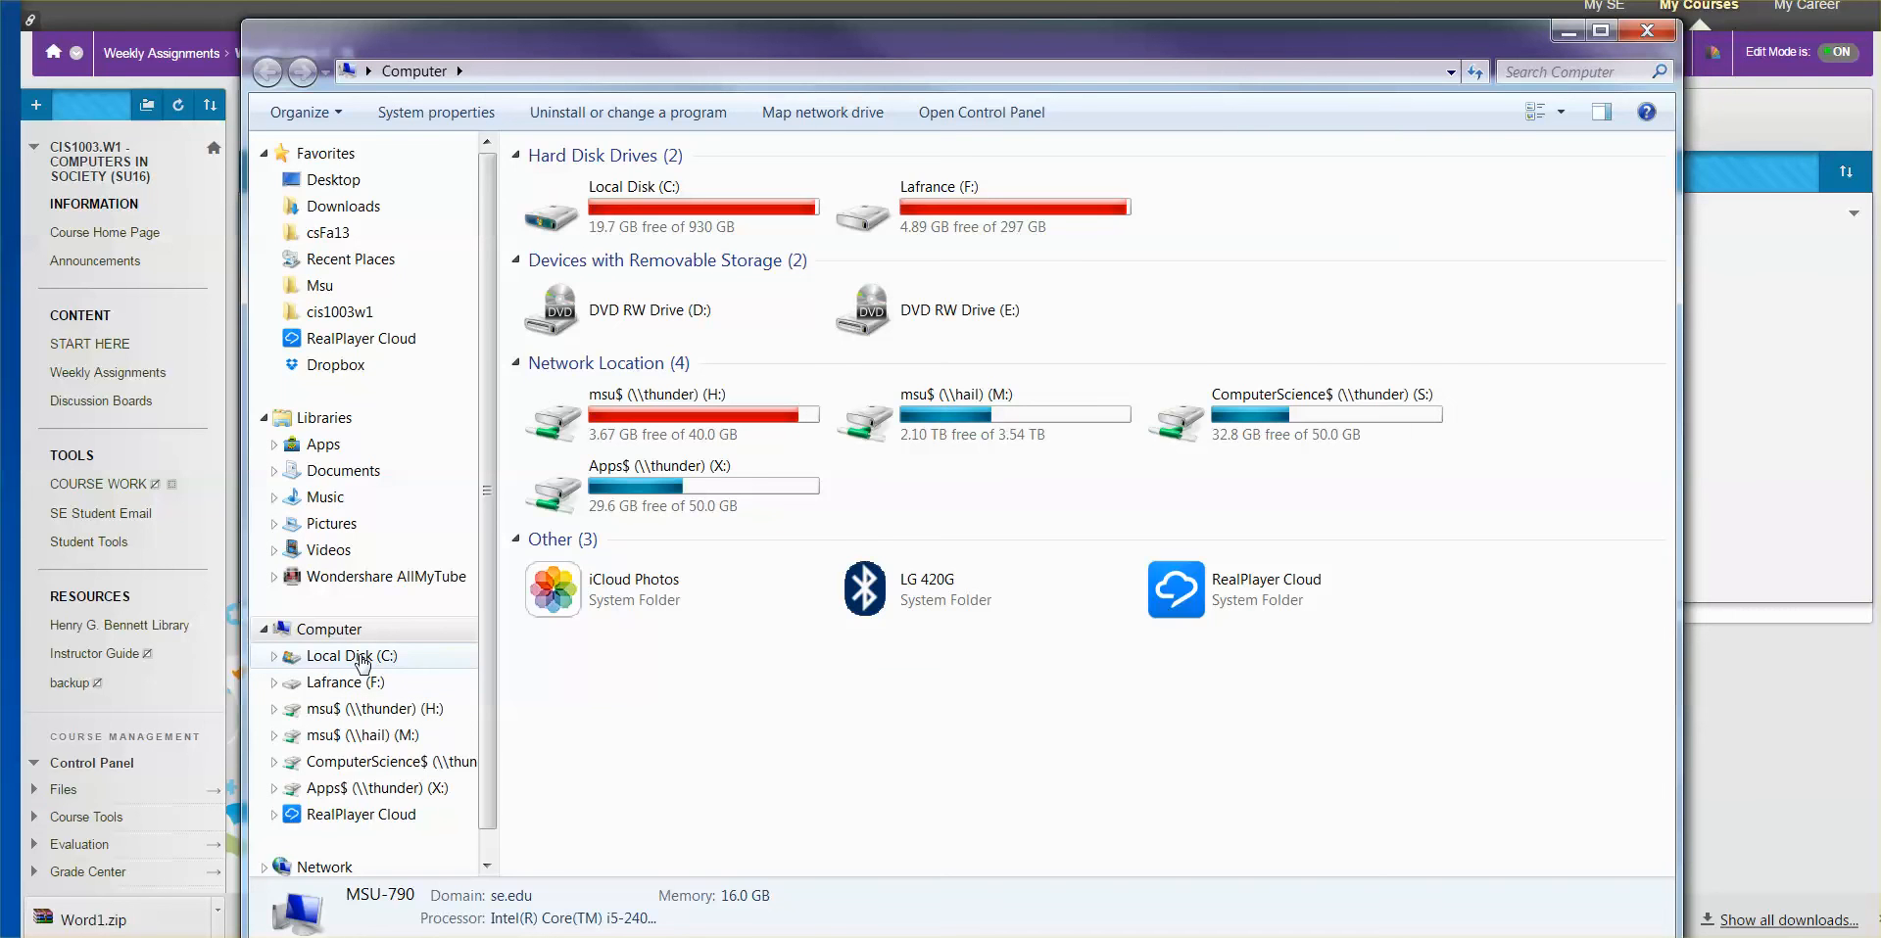
# Browse to C:\cis1003w1 in Explorer and select the downloaded Word1.zip
pyautogui.doubleClick(351, 654)
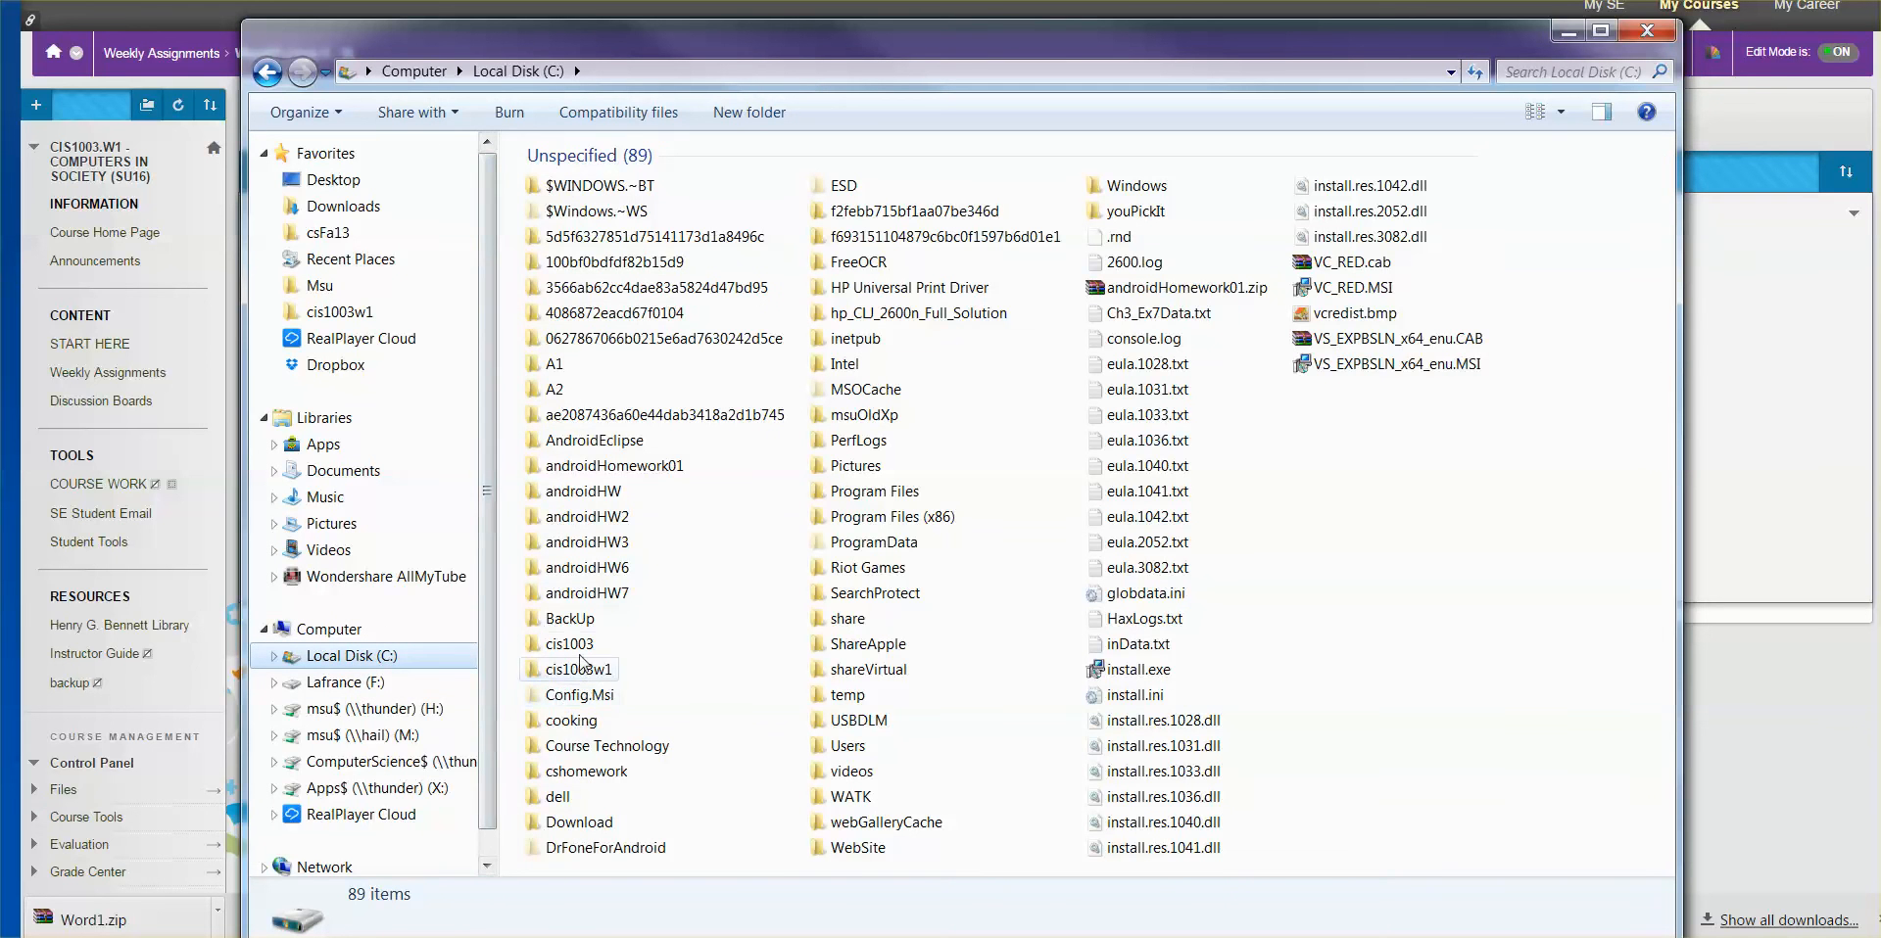
pyautogui.moveTo(584, 686)
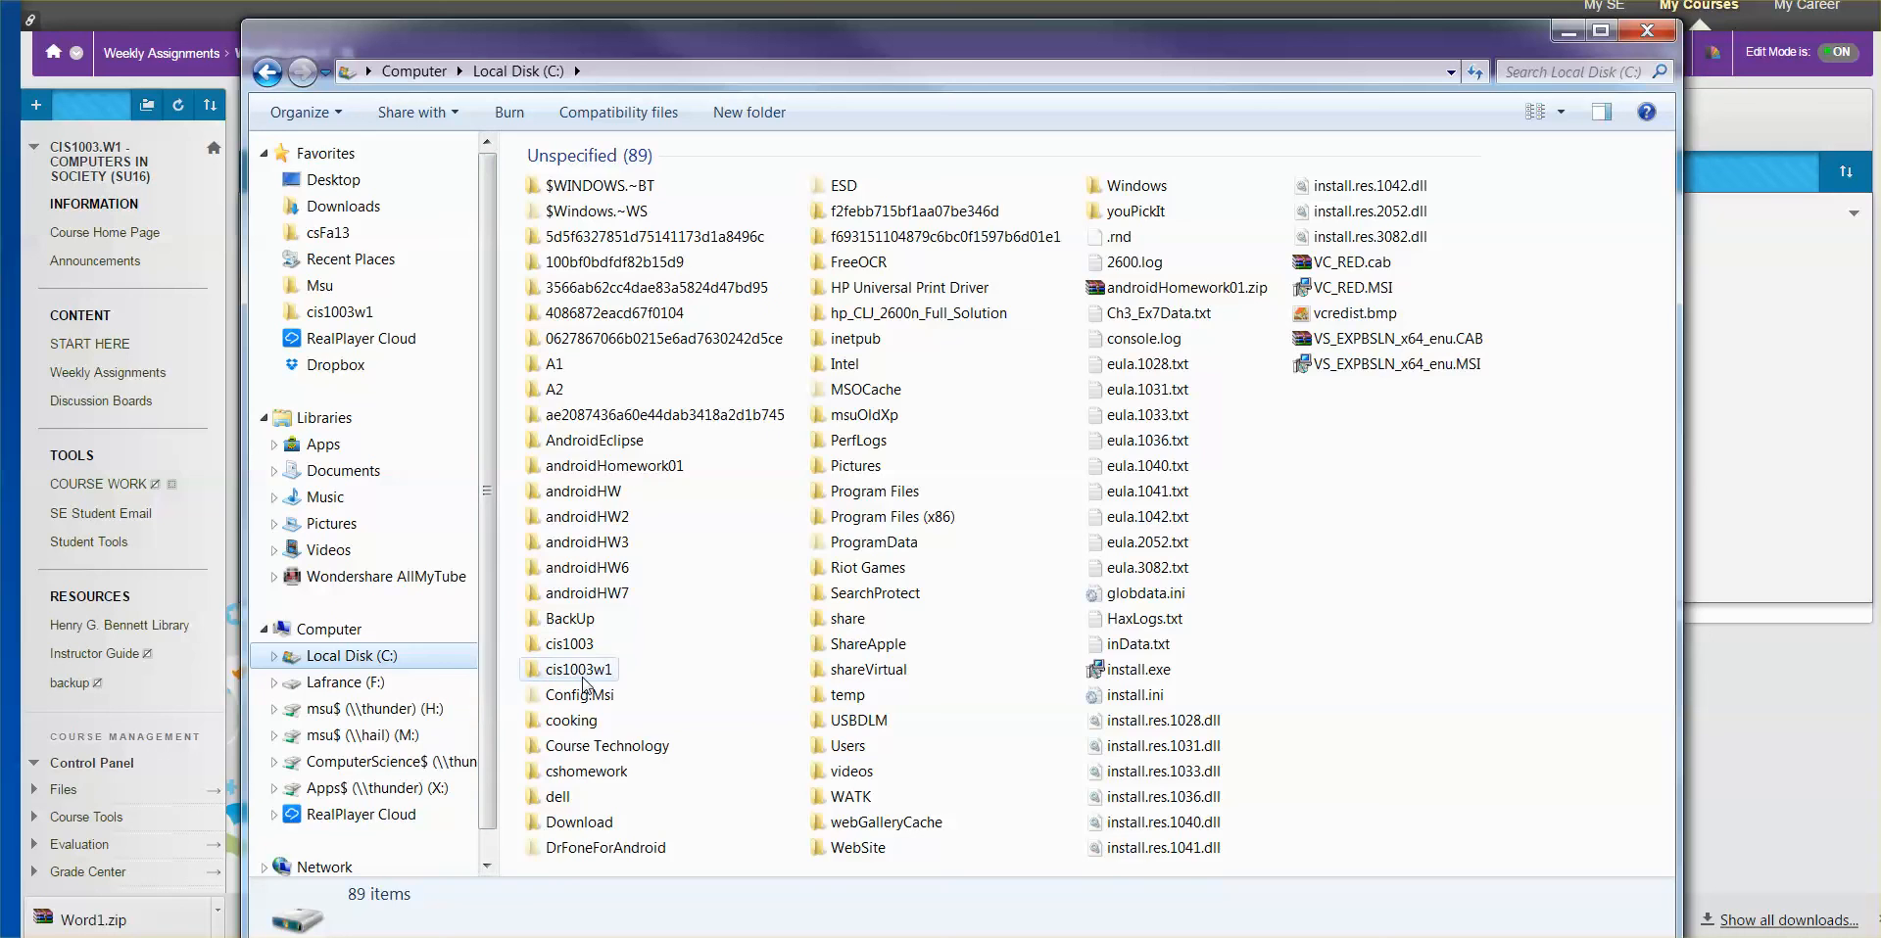
pyautogui.doubleClick(580, 668)
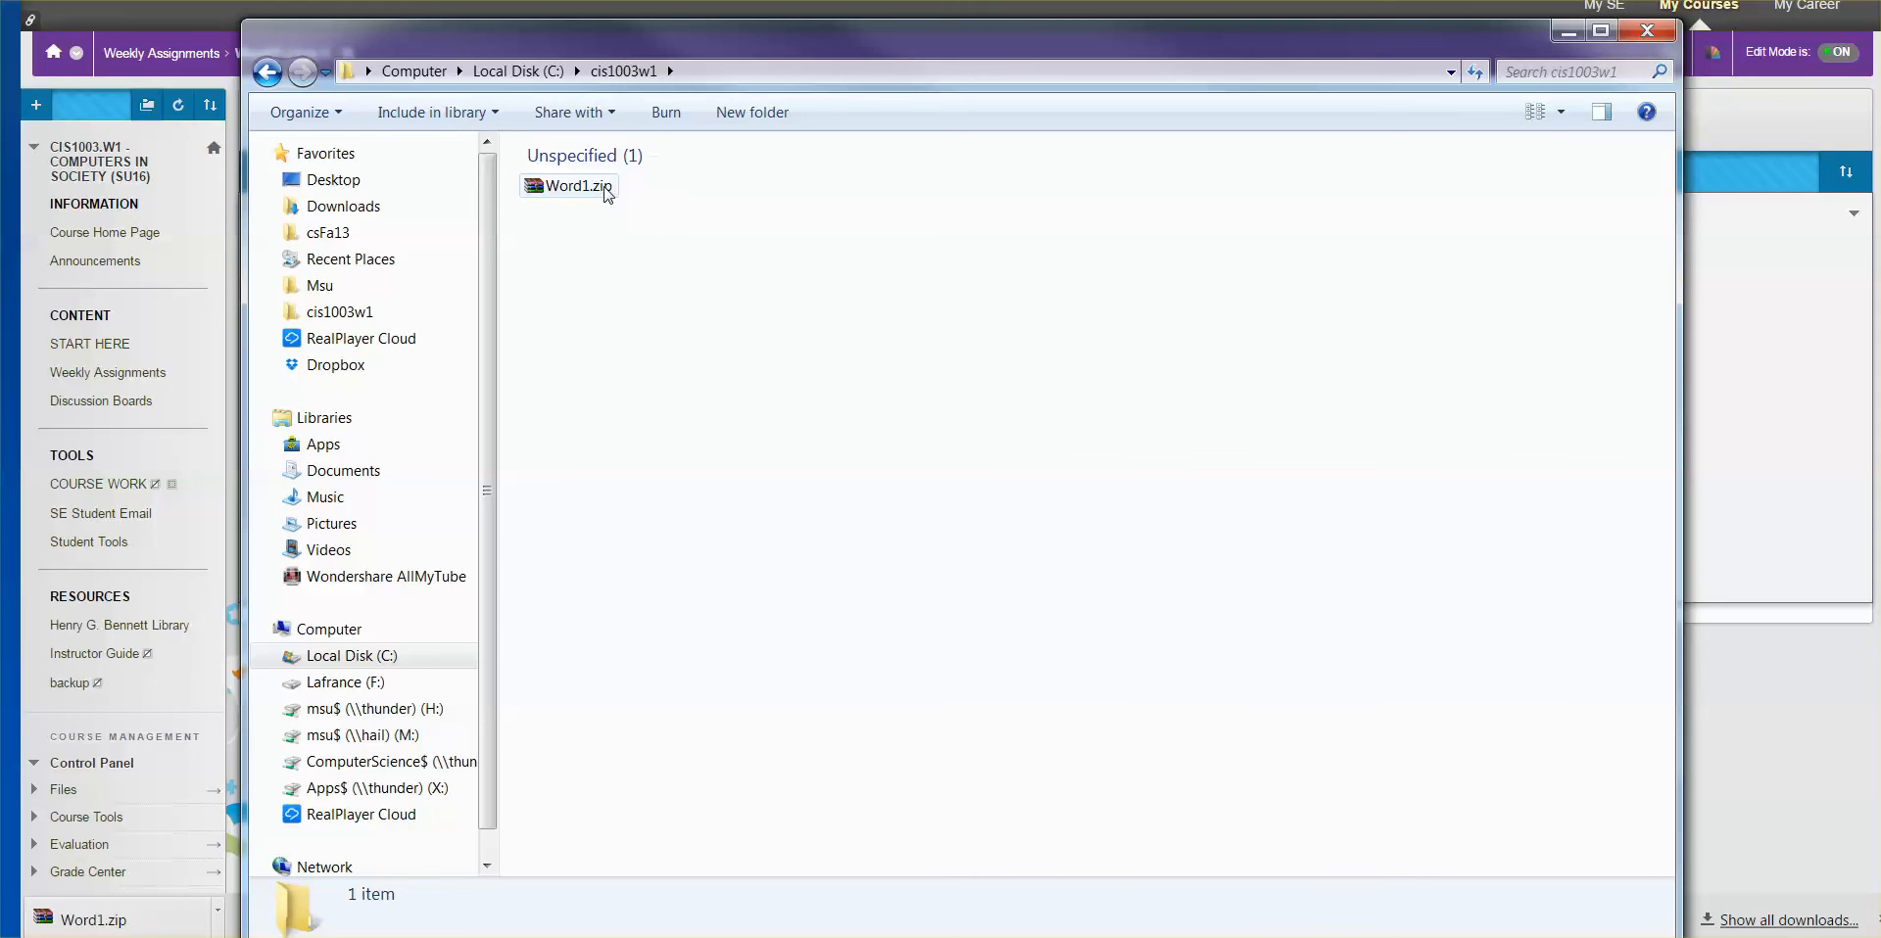
pyautogui.click(576, 187)
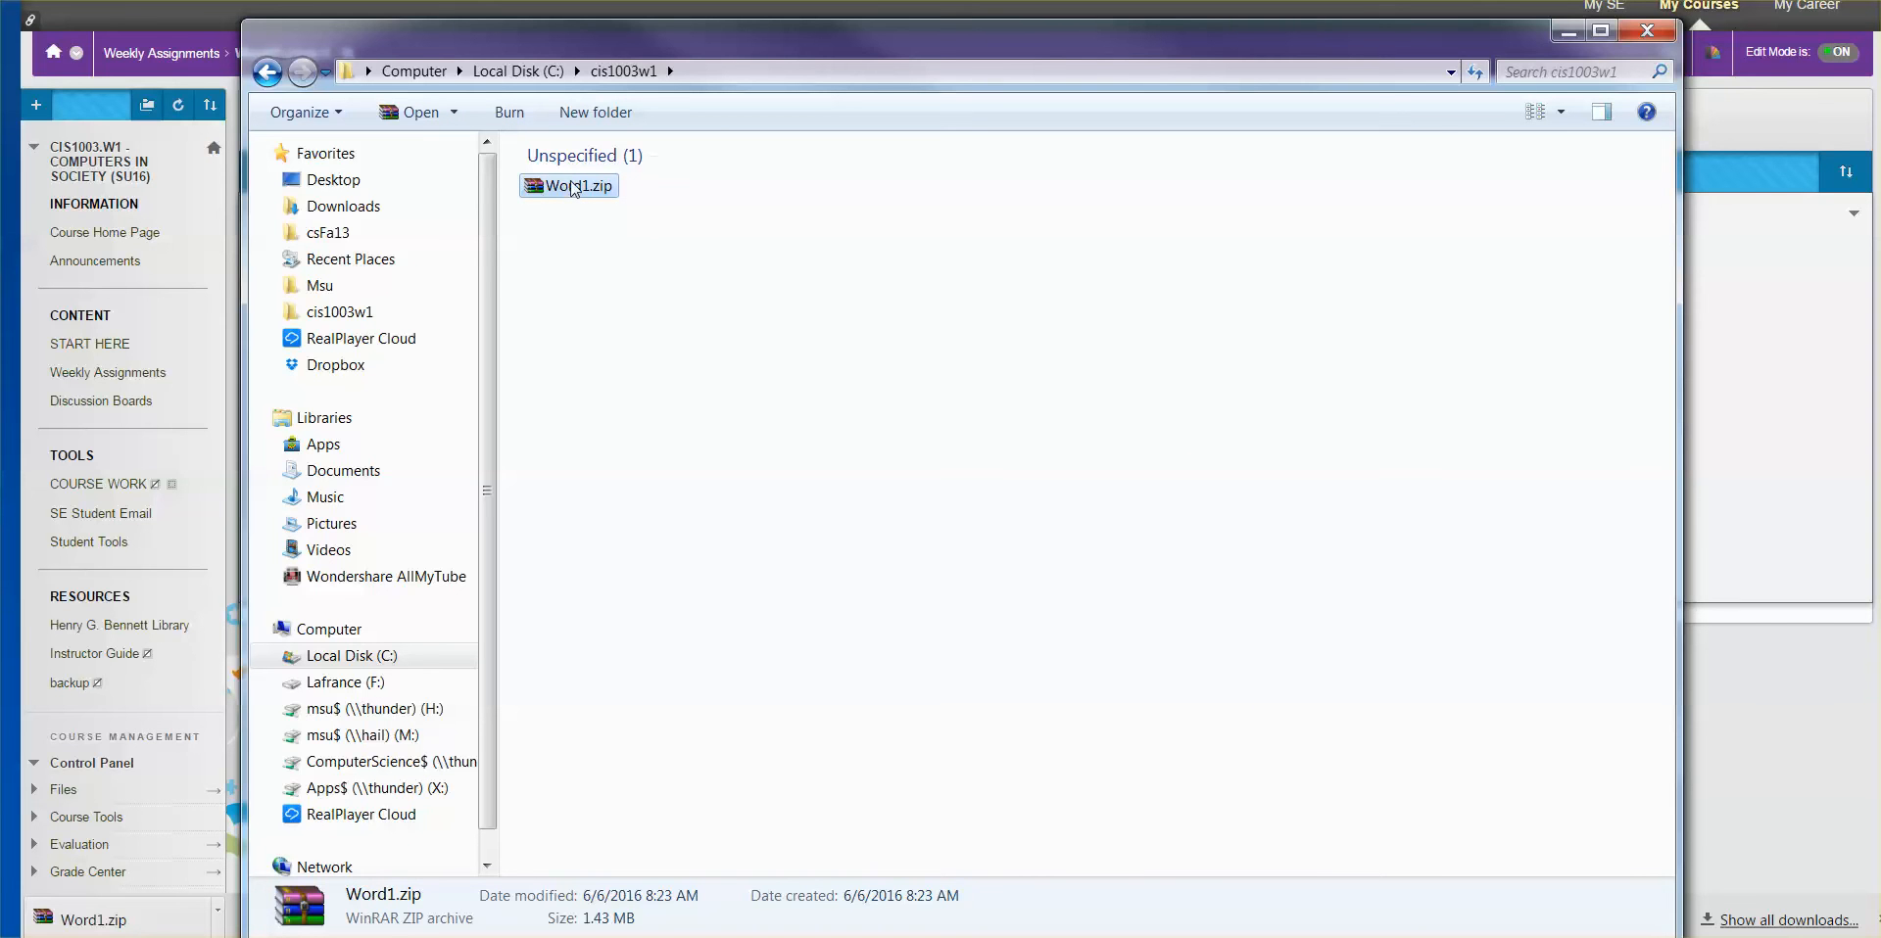
# Bring up the extract options for Word1.zip in cis1003w1
pyautogui.rightClick(570, 186)
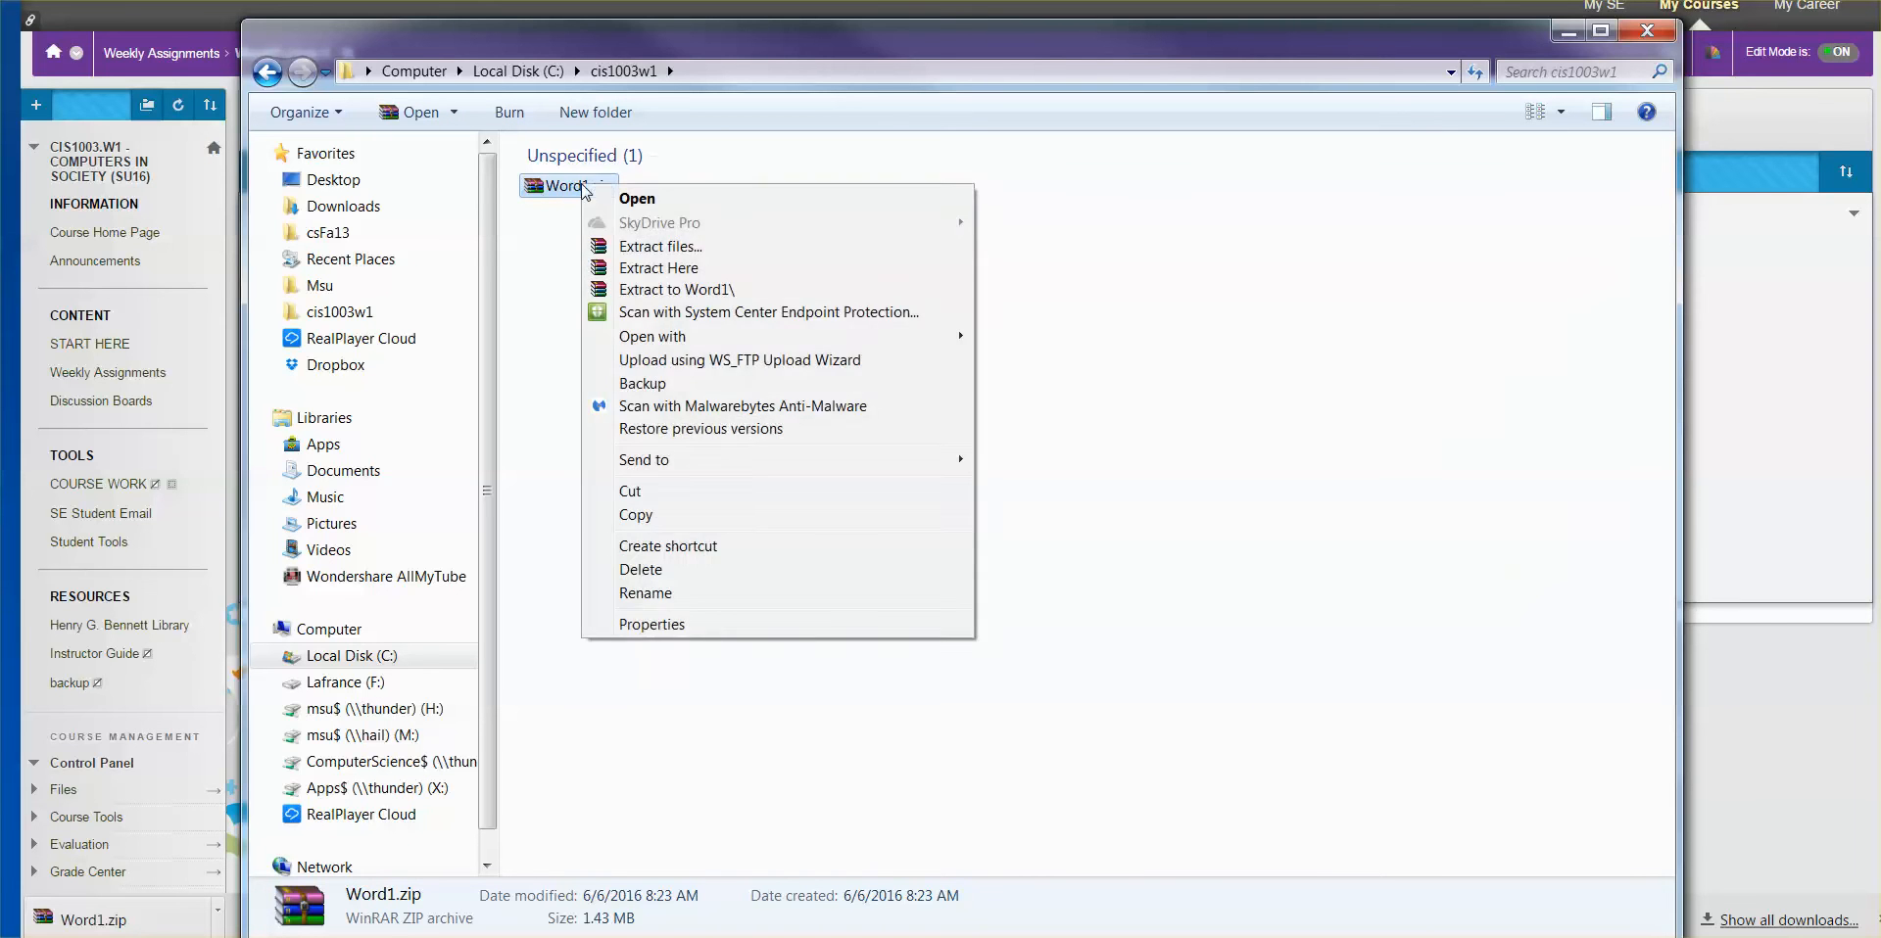
pyautogui.moveTo(634, 198)
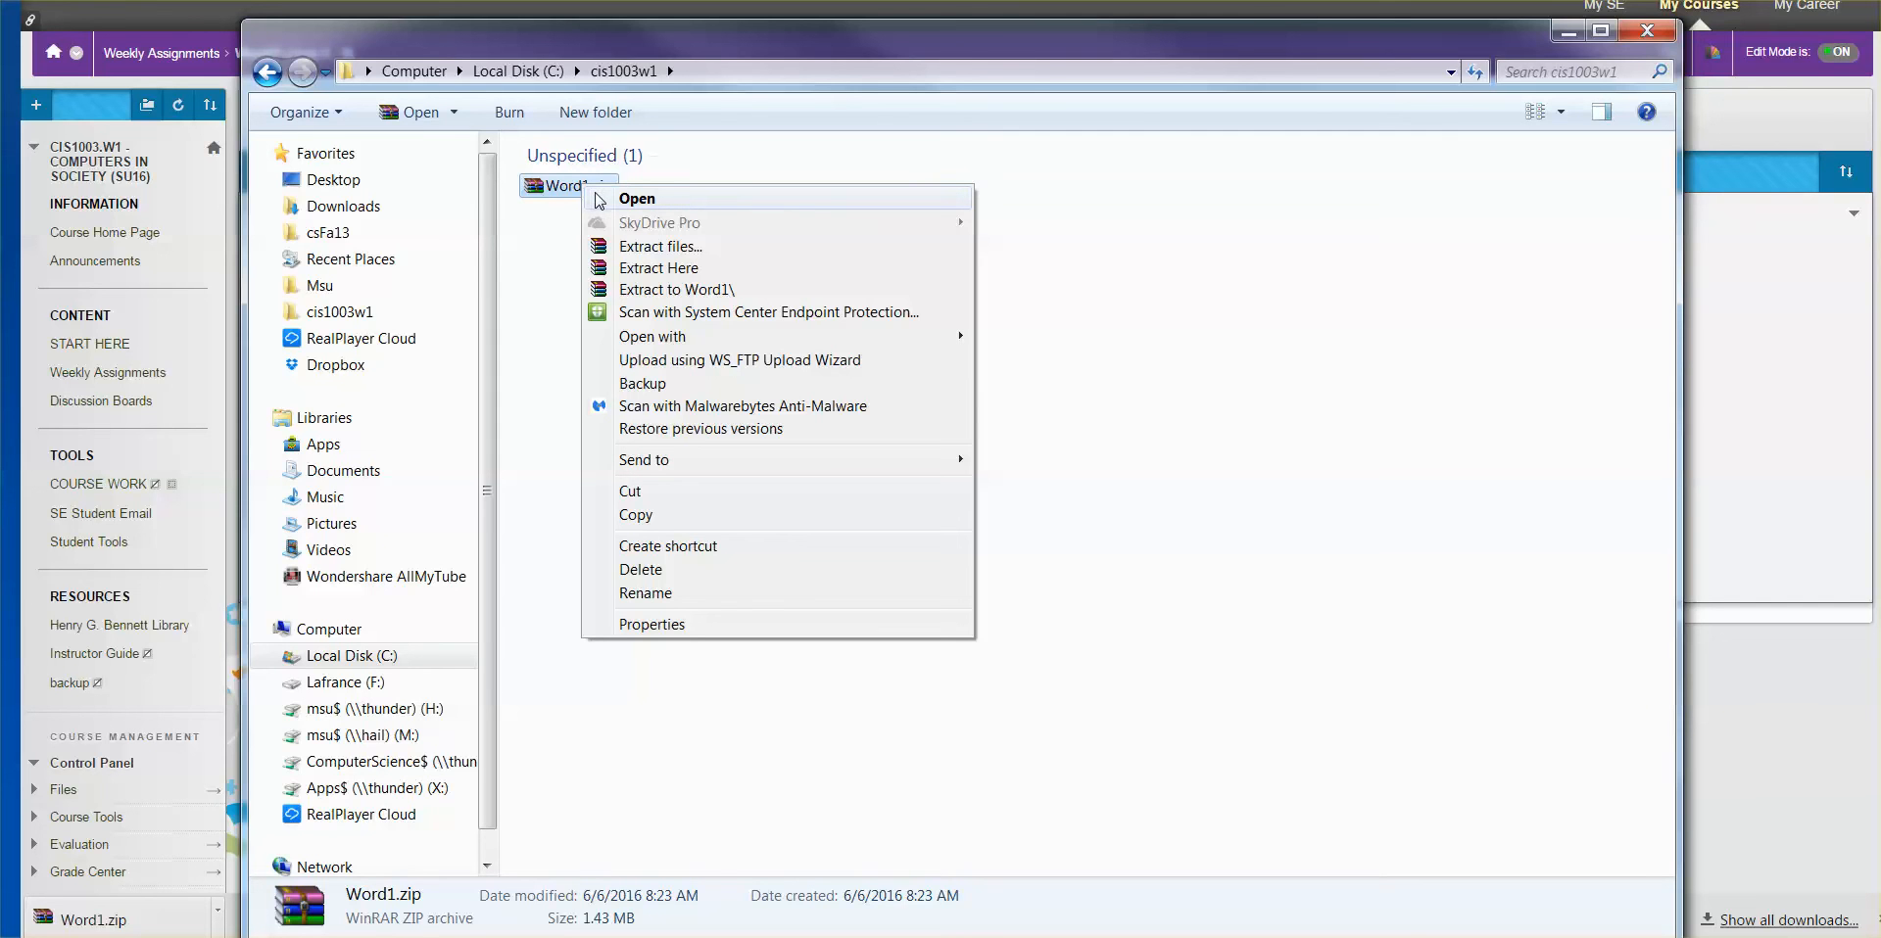
pyautogui.moveTo(678, 290)
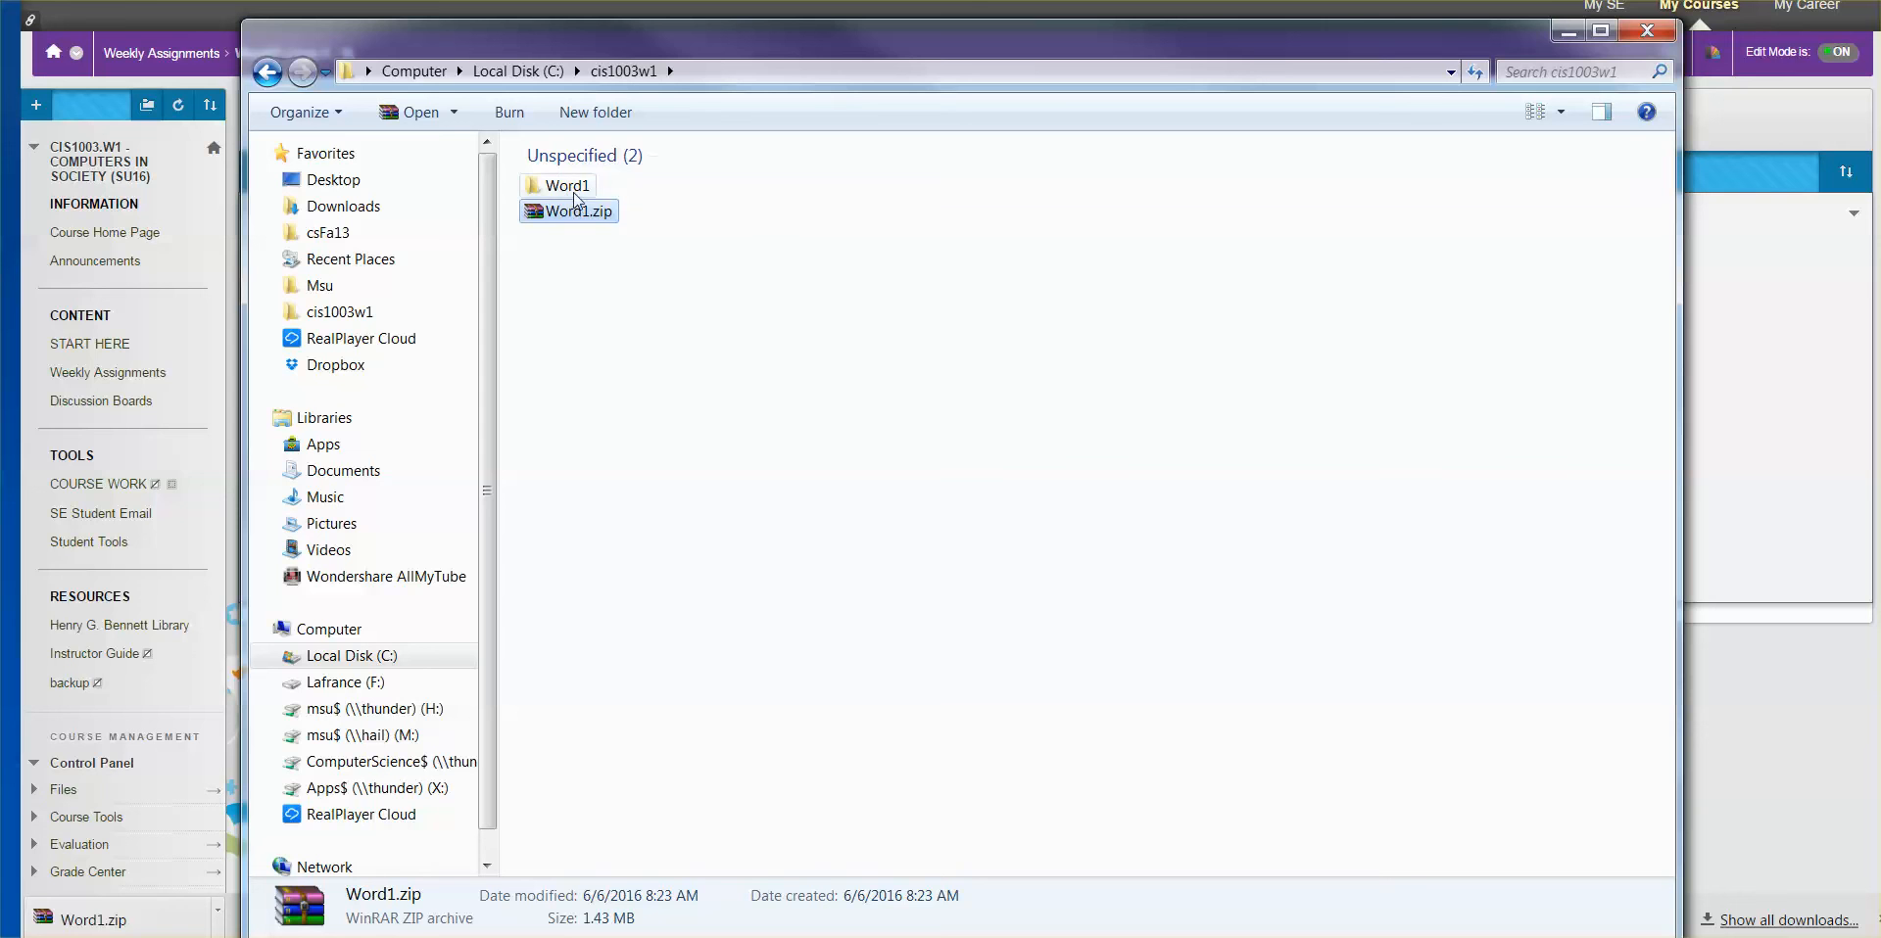
pyautogui.moveTo(580, 204)
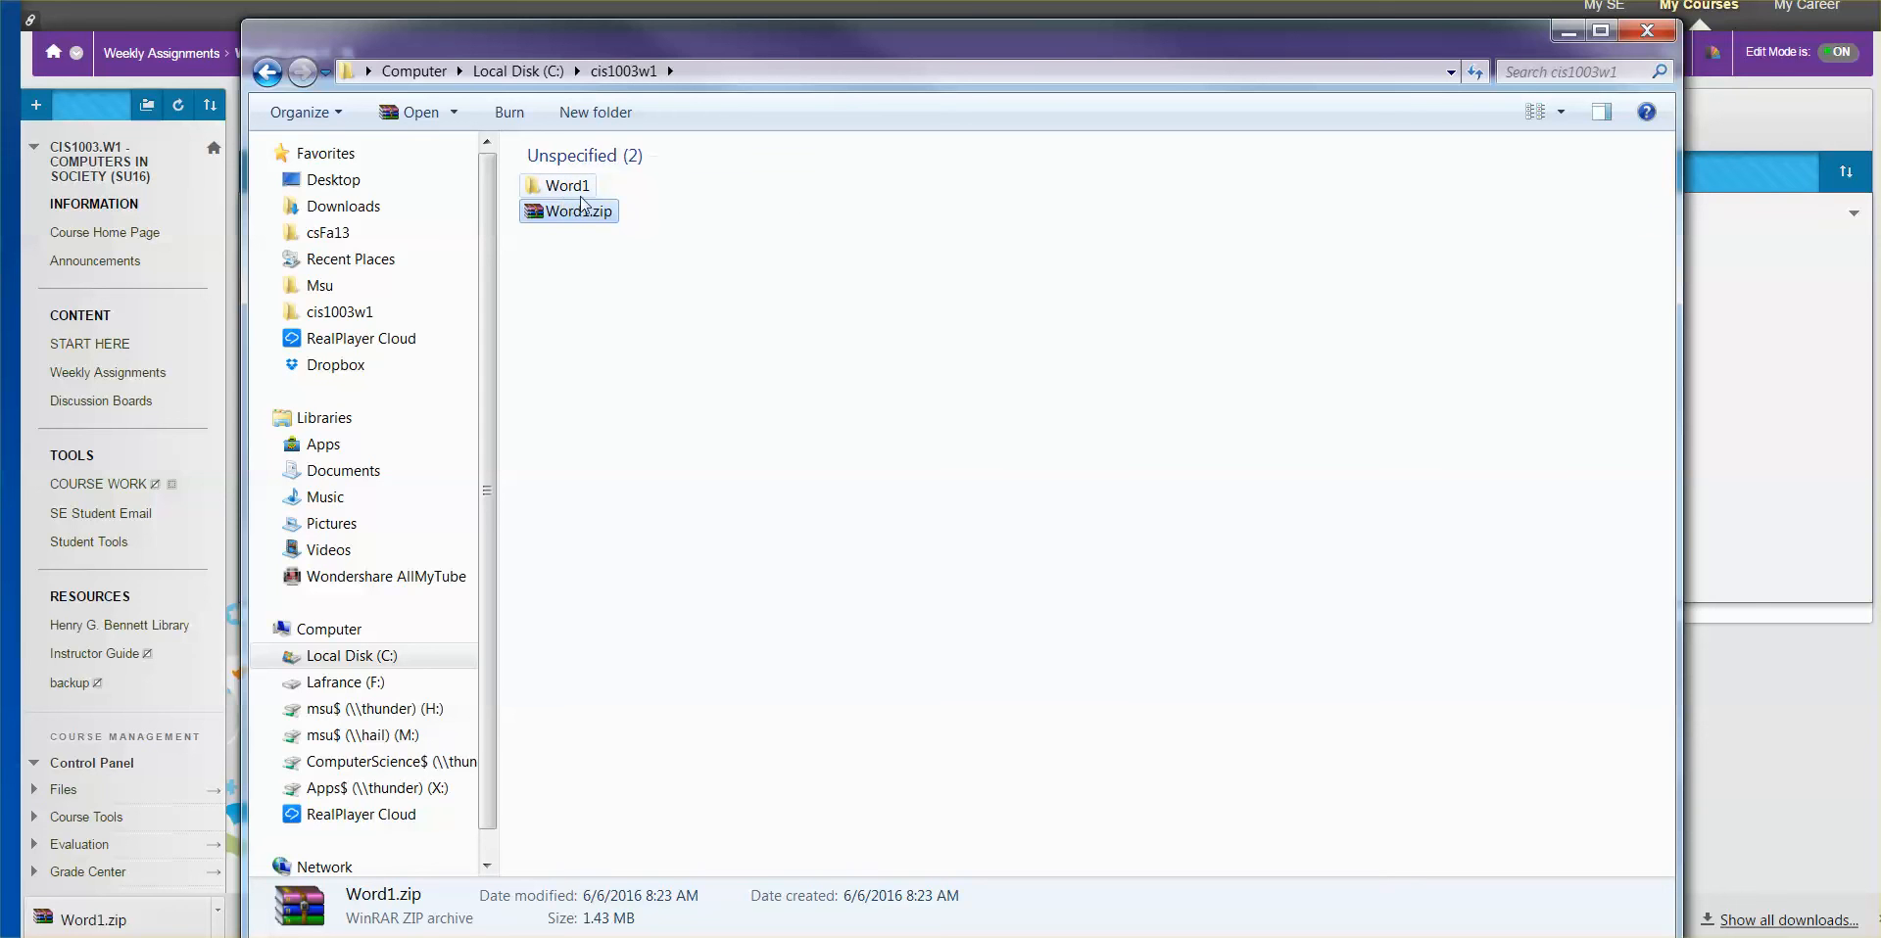
pyautogui.moveTo(582, 209)
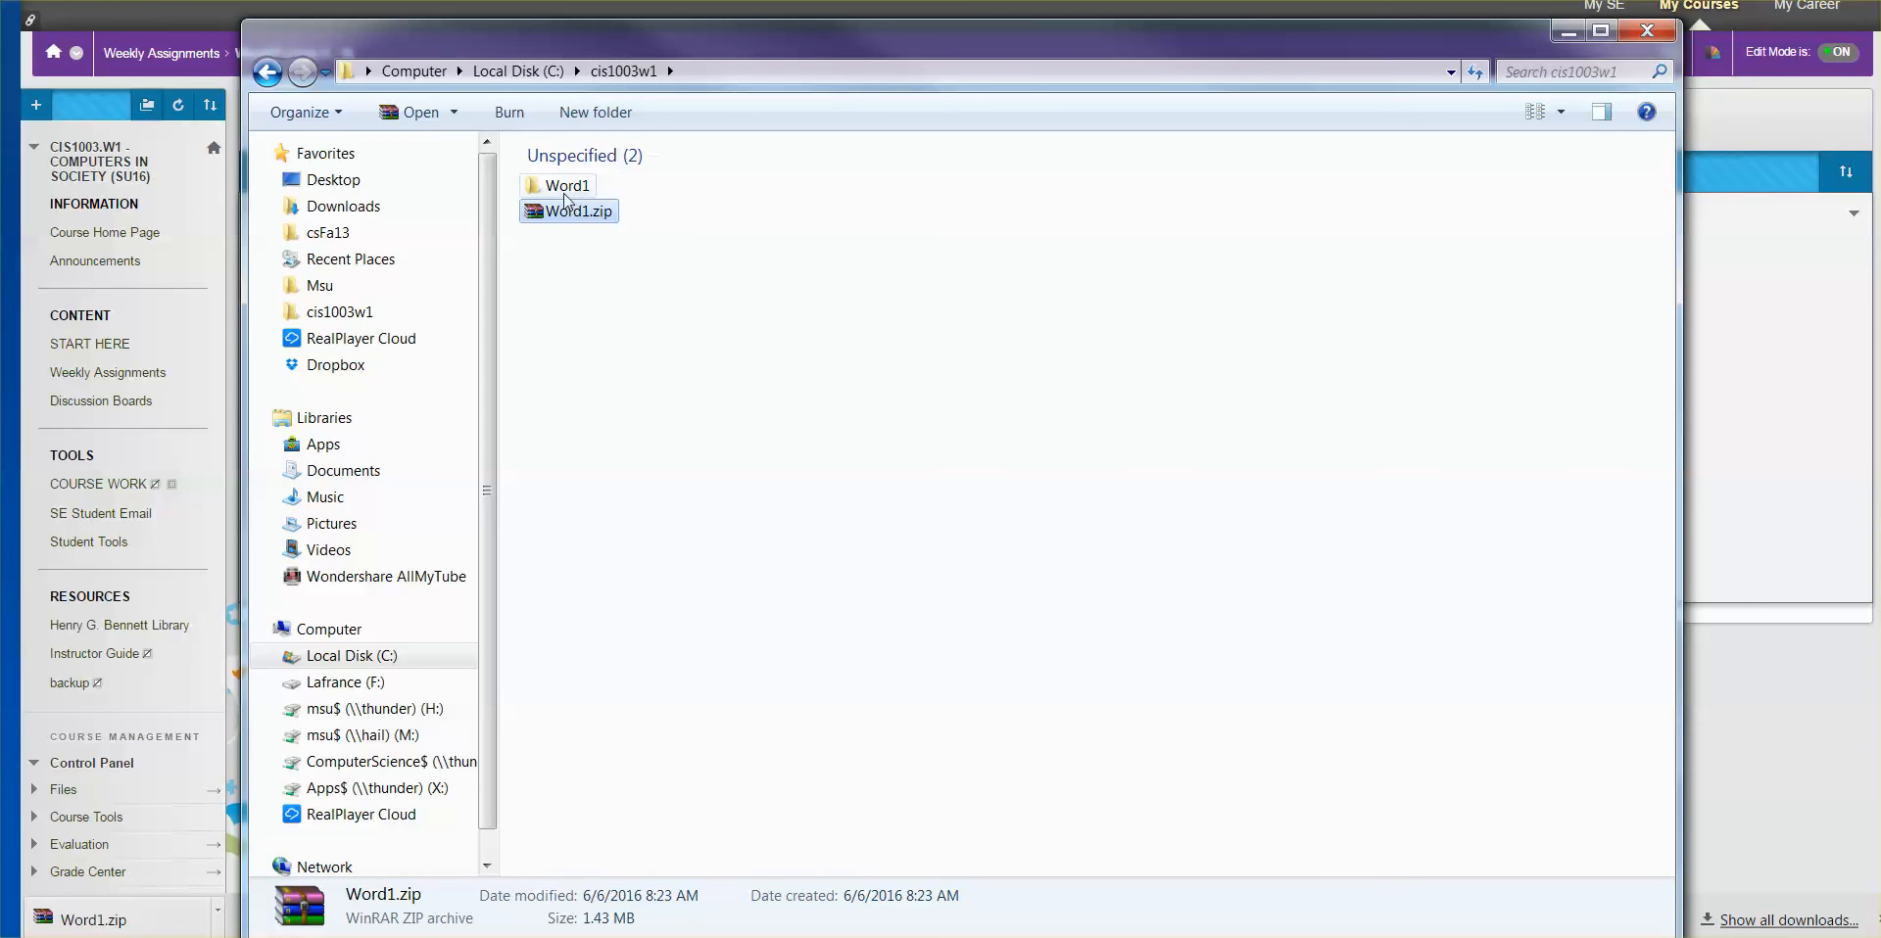
pyautogui.moveTo(559, 184)
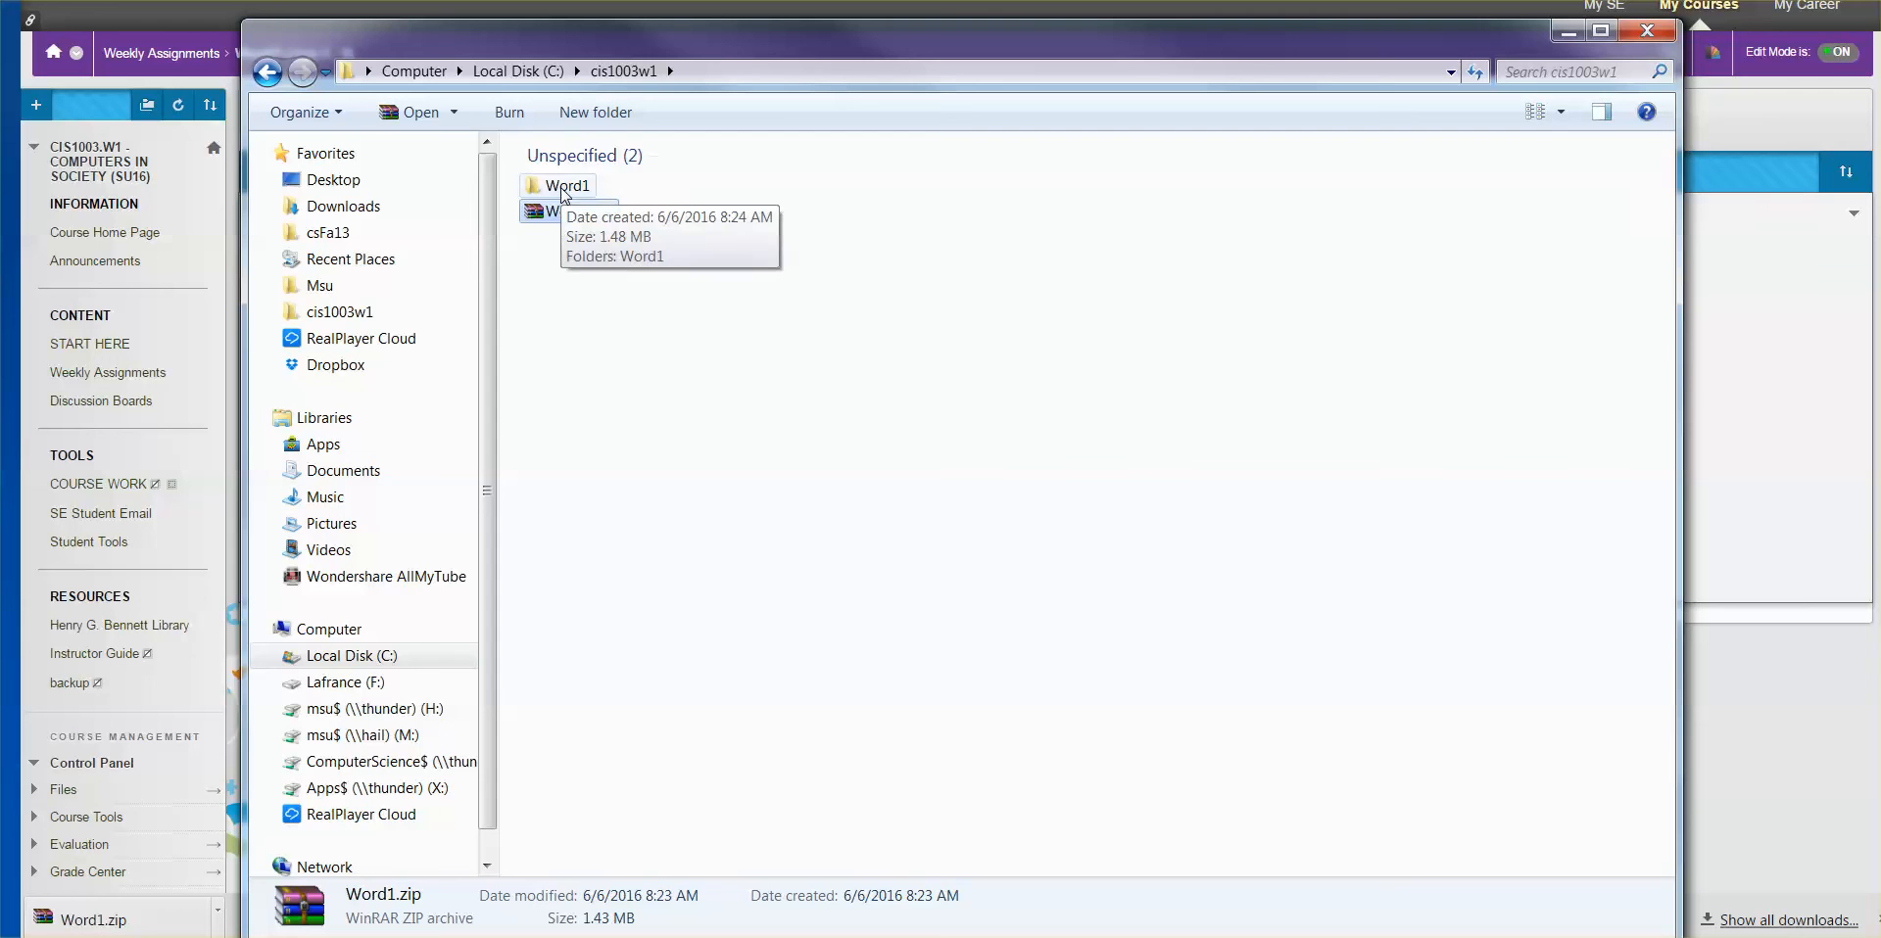
# Browse into Word1\Word1\Review to see Flower.docx and Mixed Flowers.jpg
pyautogui.doubleClick(566, 184)
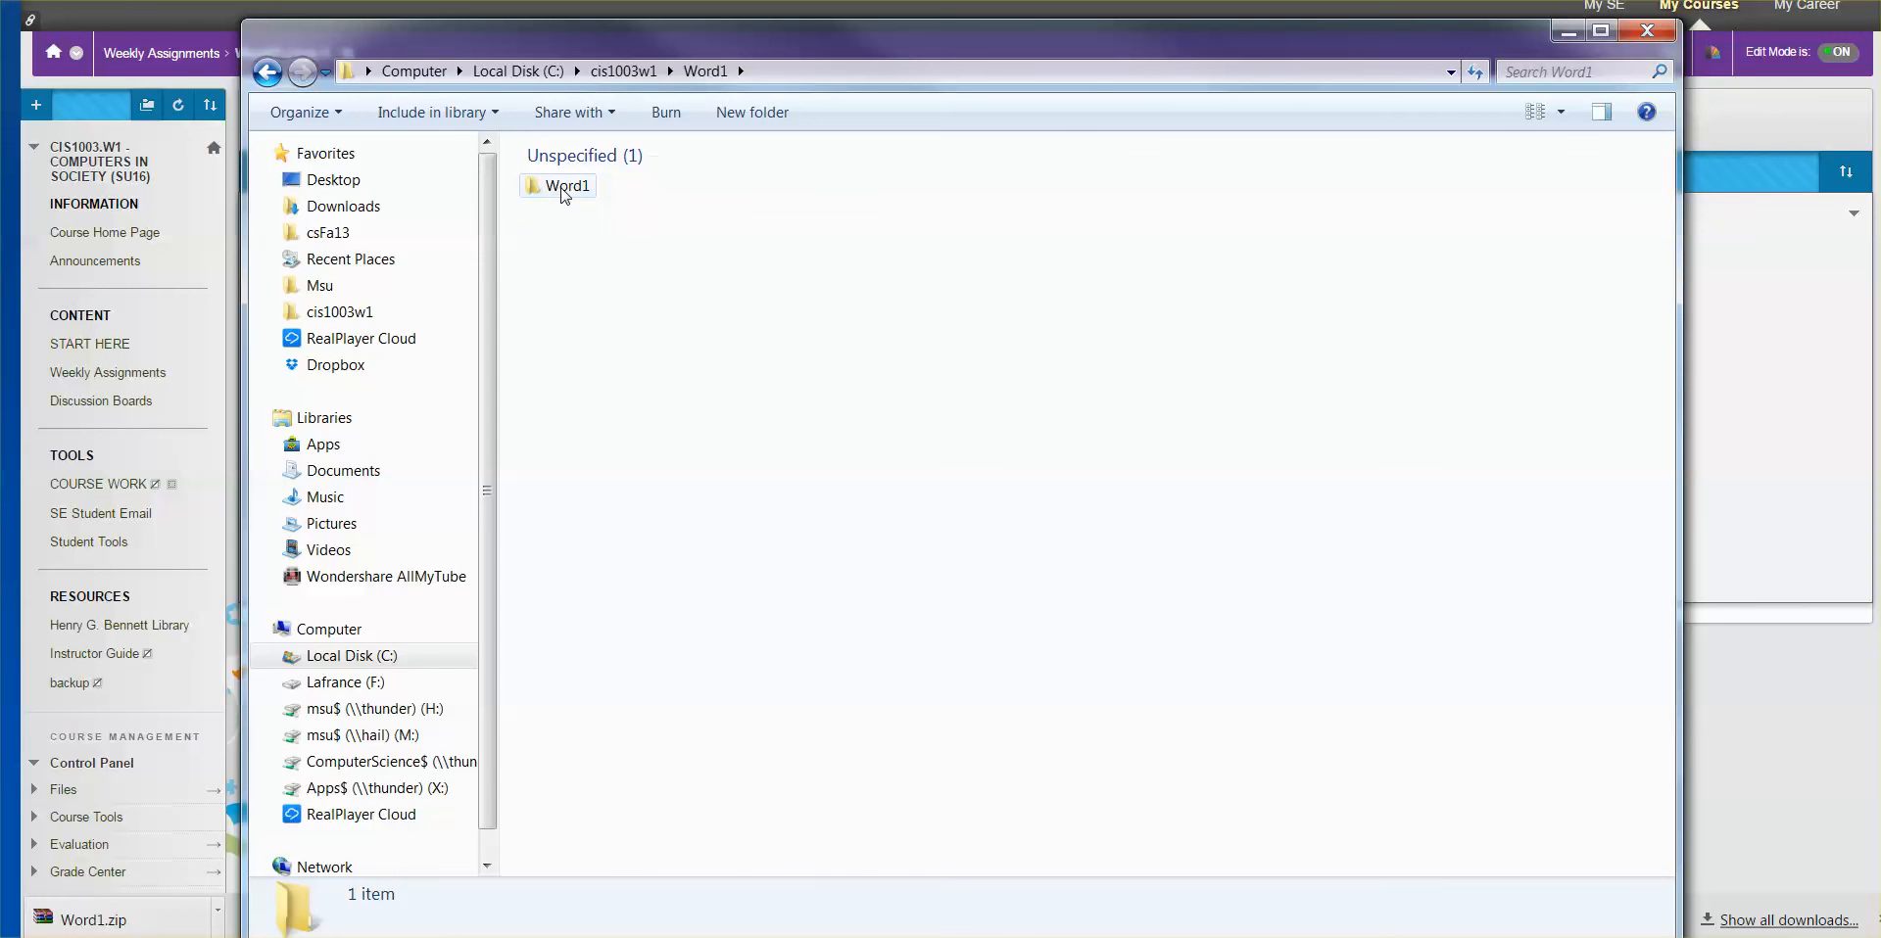
pyautogui.doubleClick(566, 184)
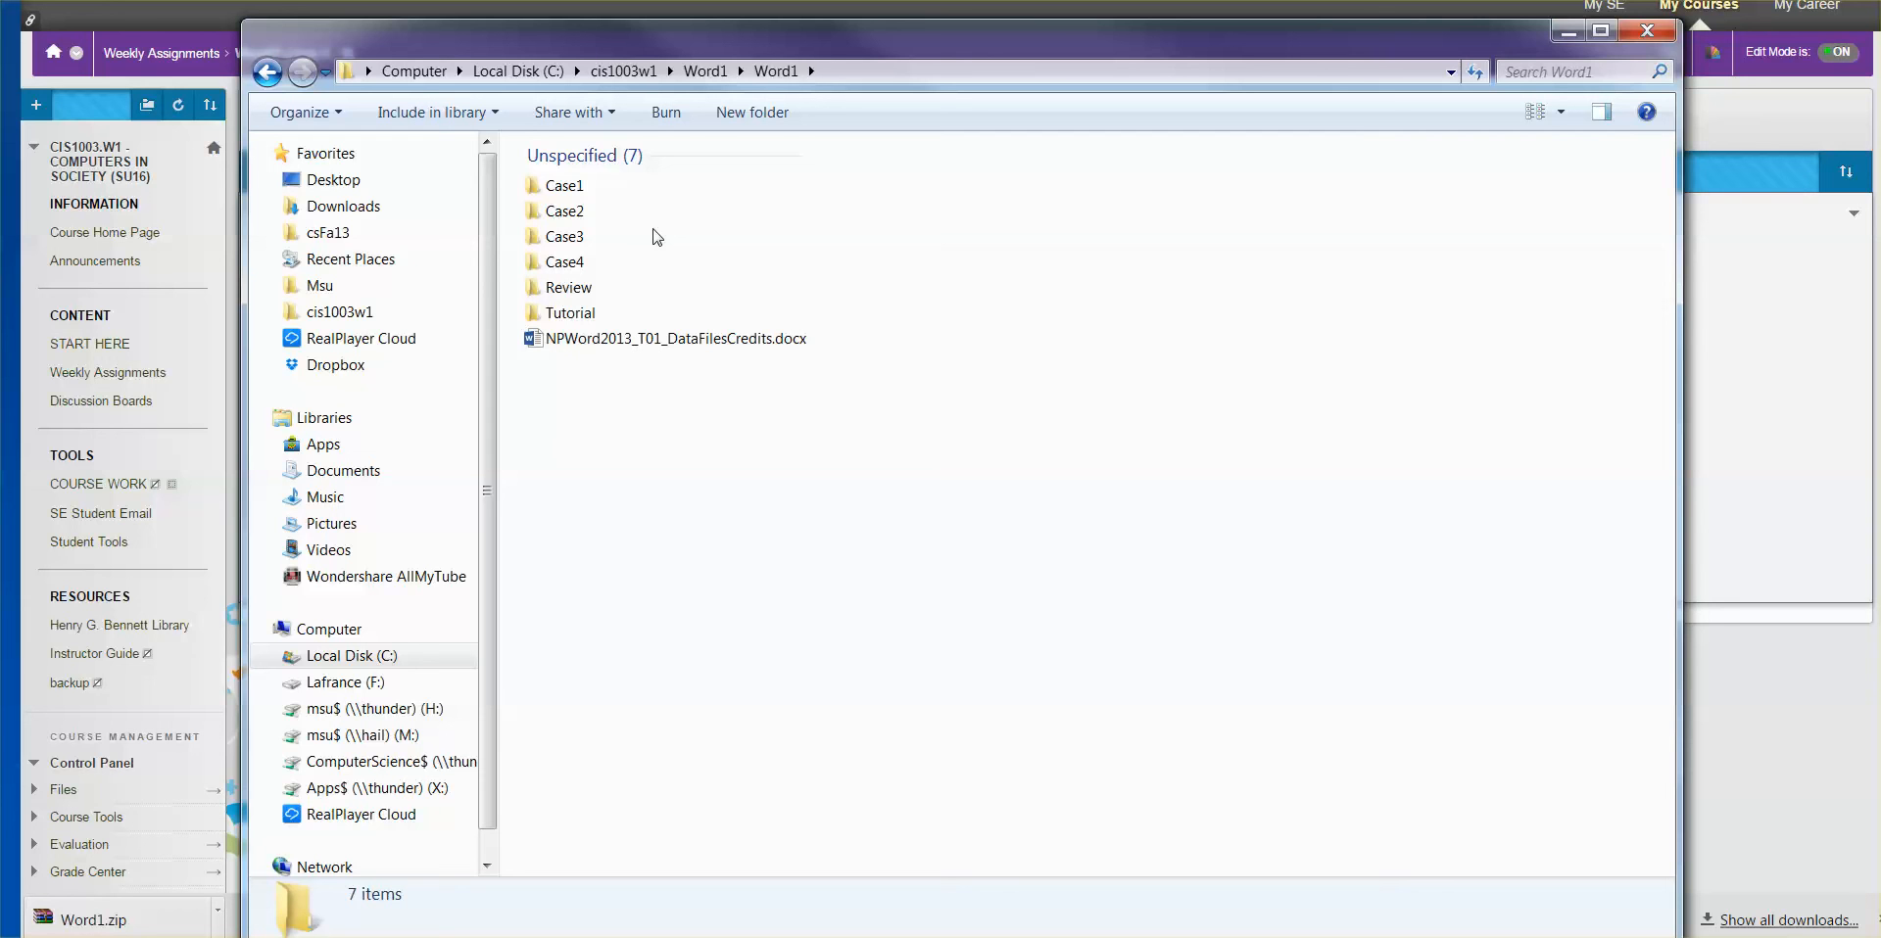
pyautogui.moveTo(688, 284)
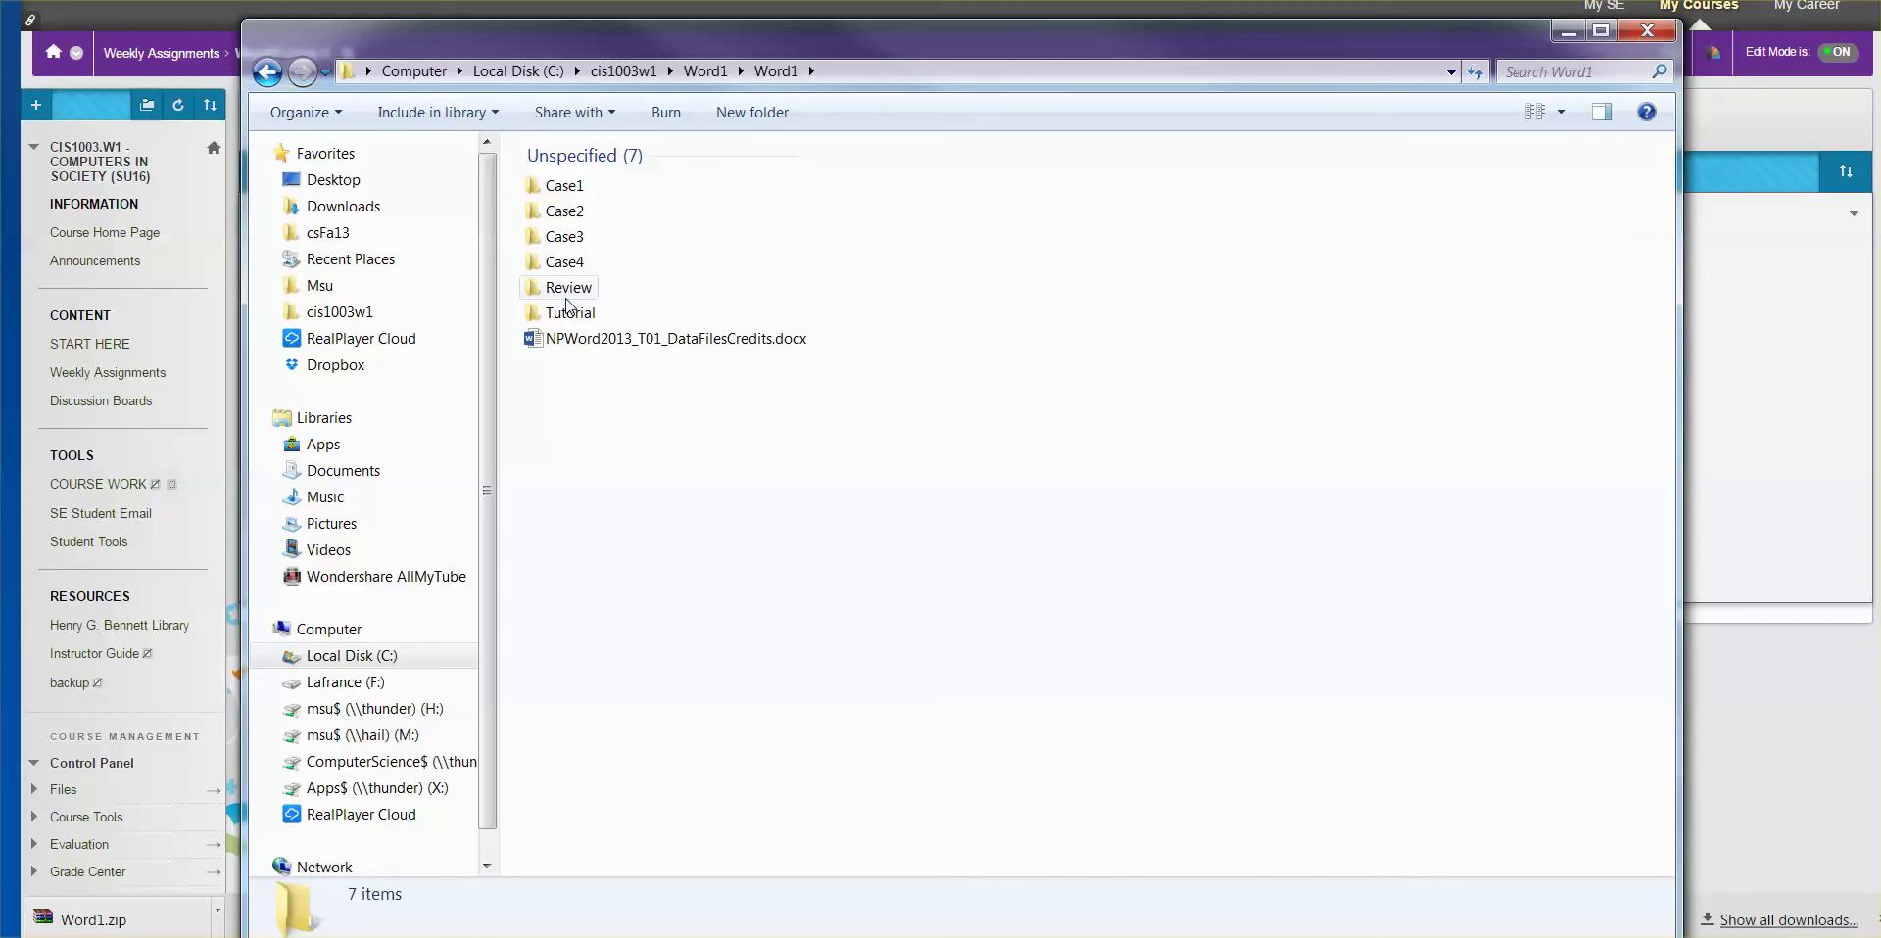
pyautogui.moveTo(568, 286)
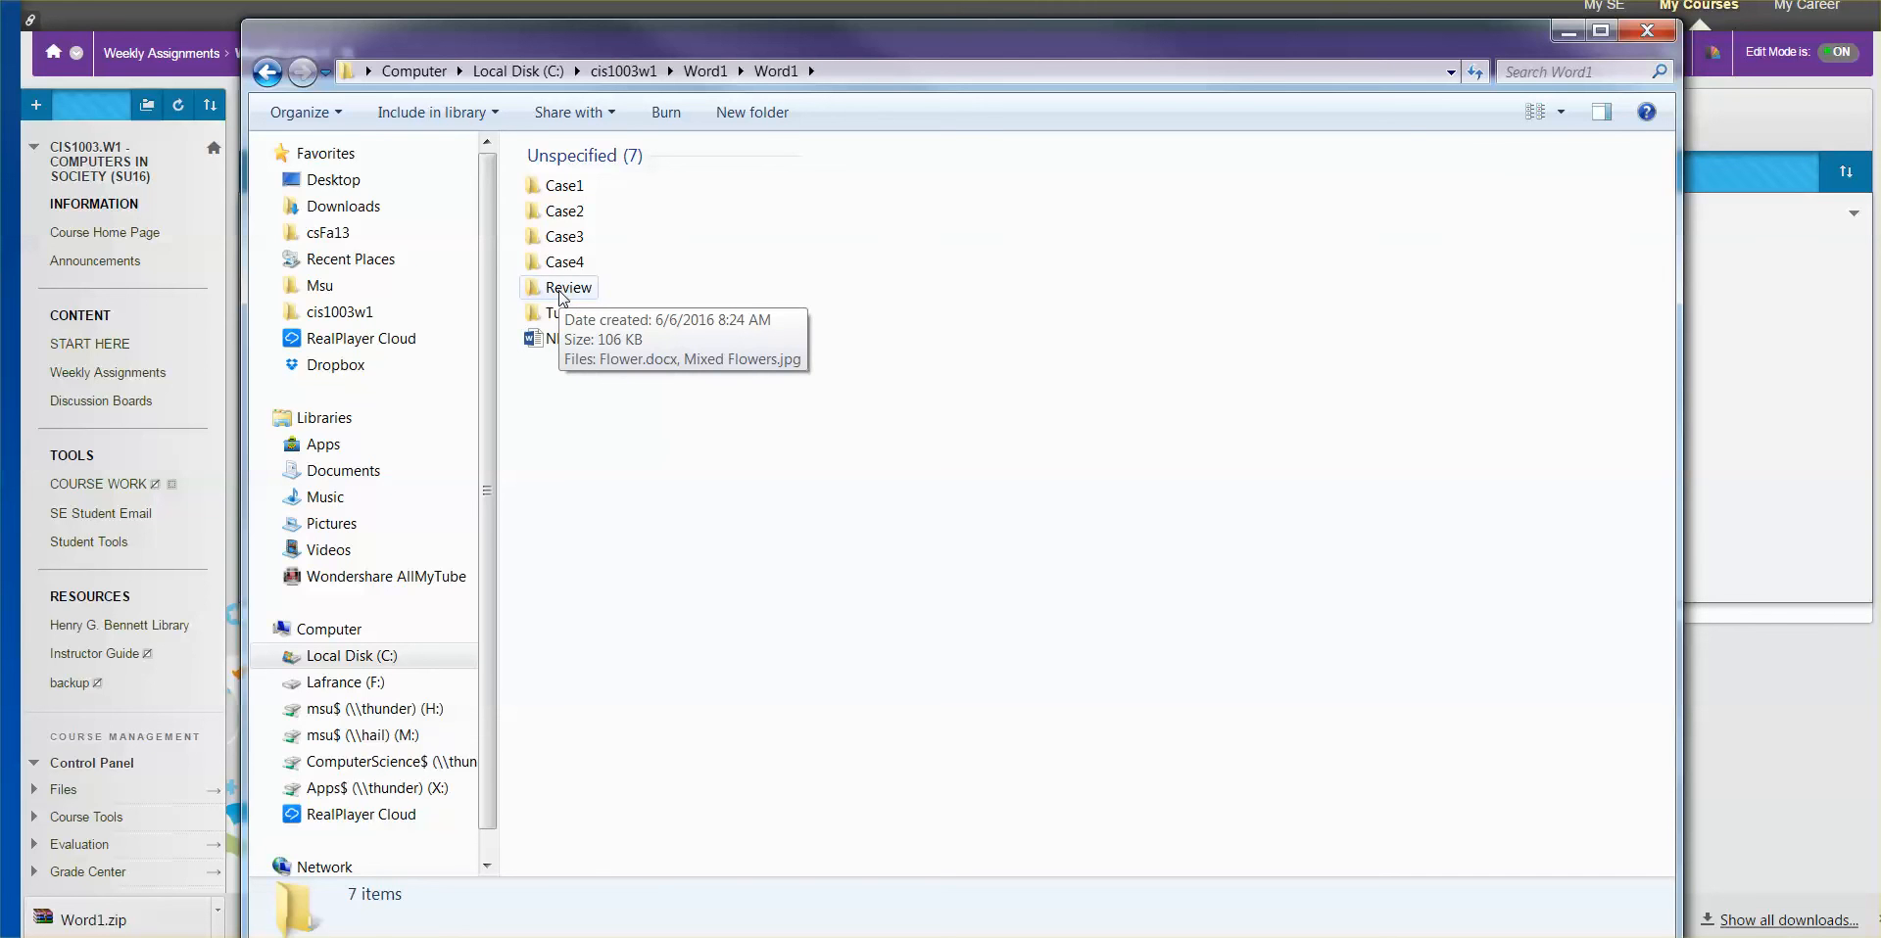
pyautogui.doubleClick(568, 286)
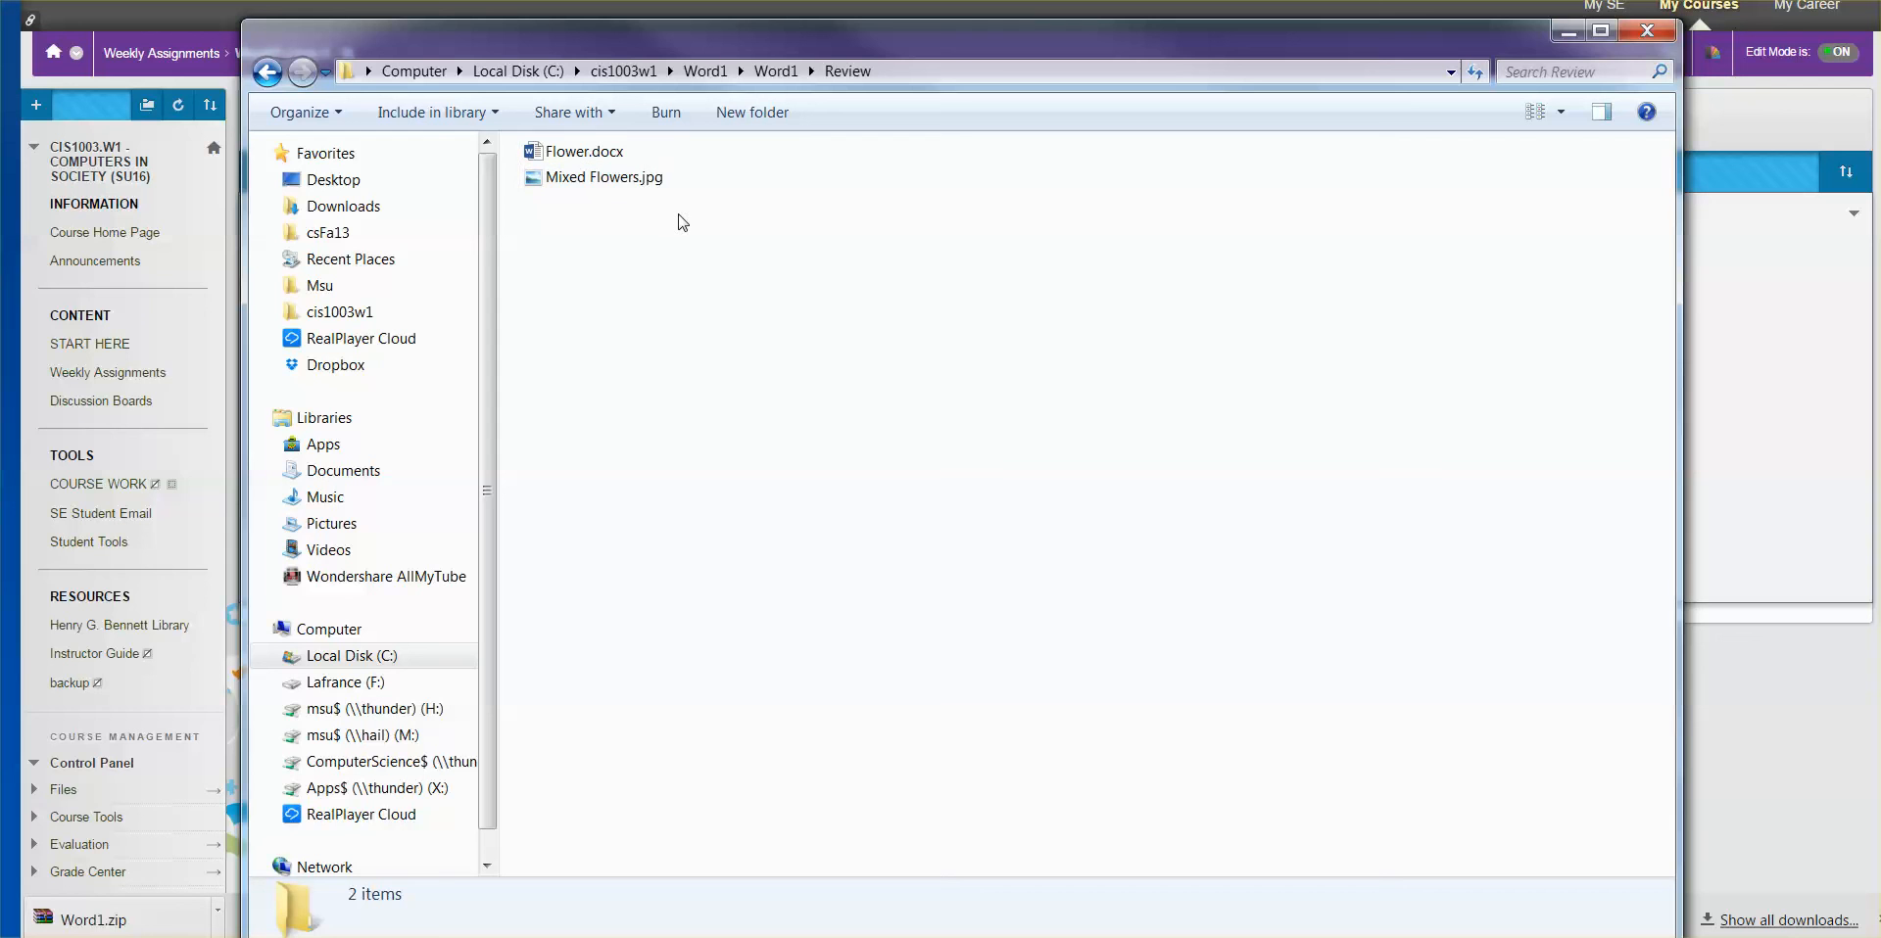
pyautogui.moveTo(687, 216)
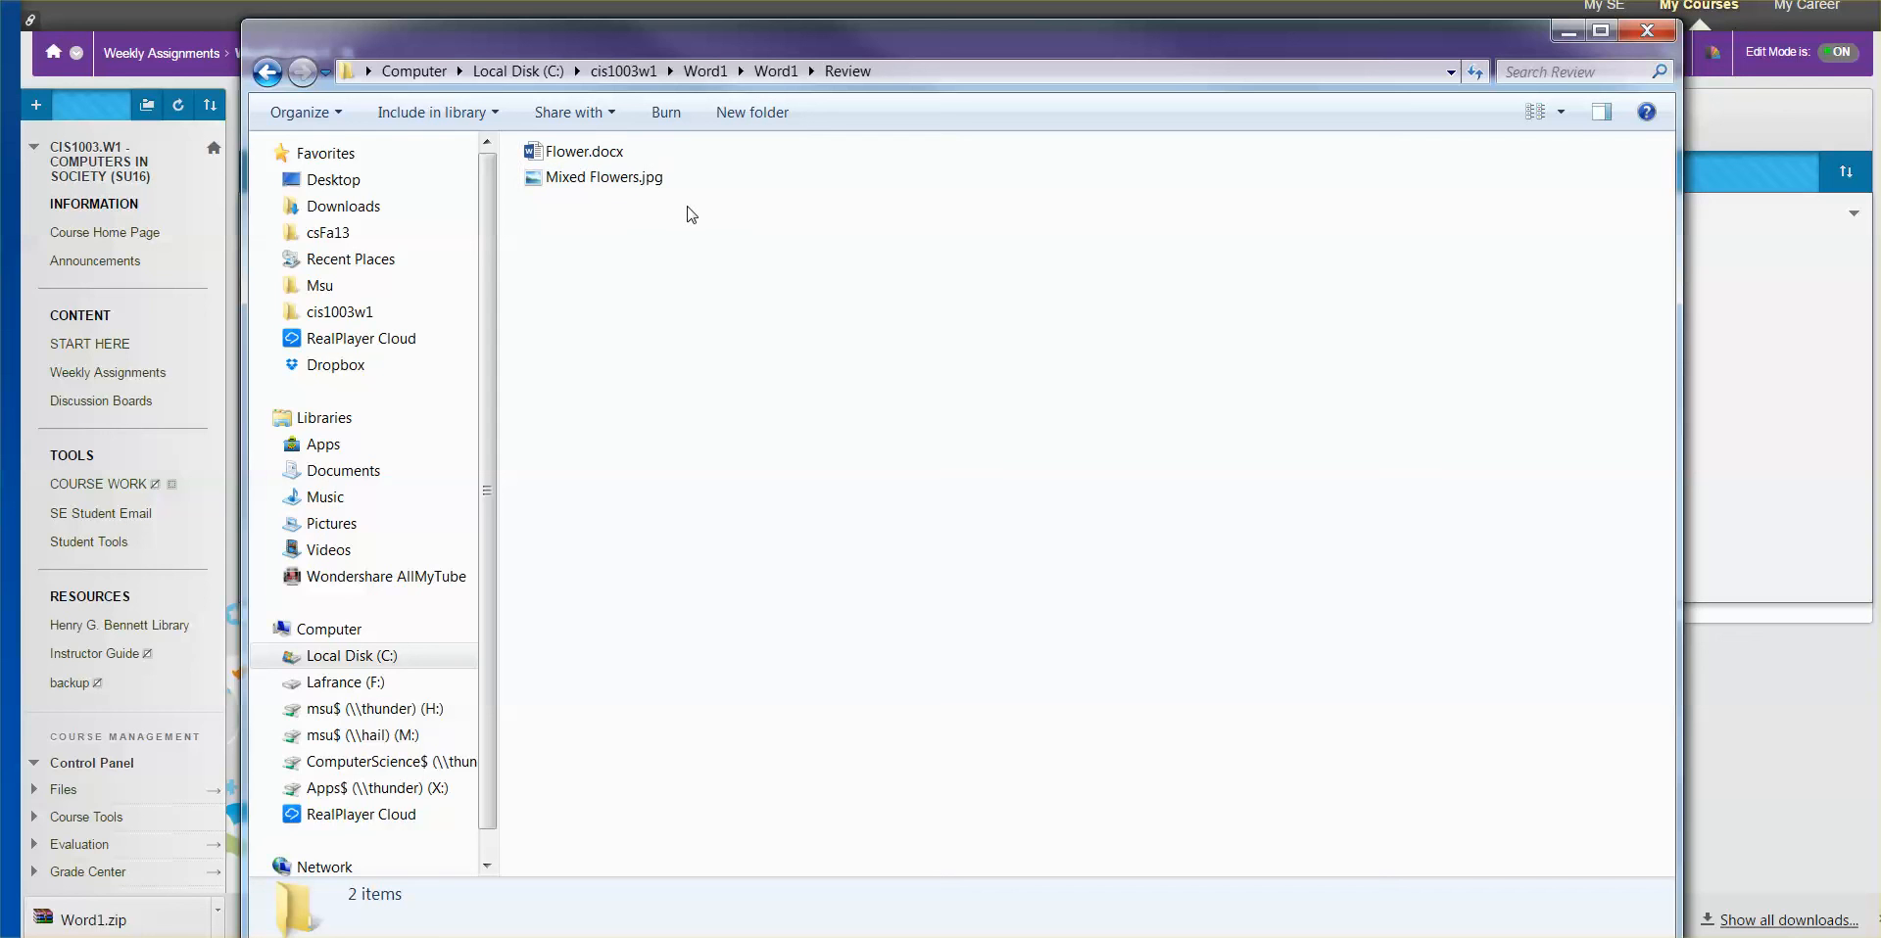
pyautogui.moveTo(968, 45)
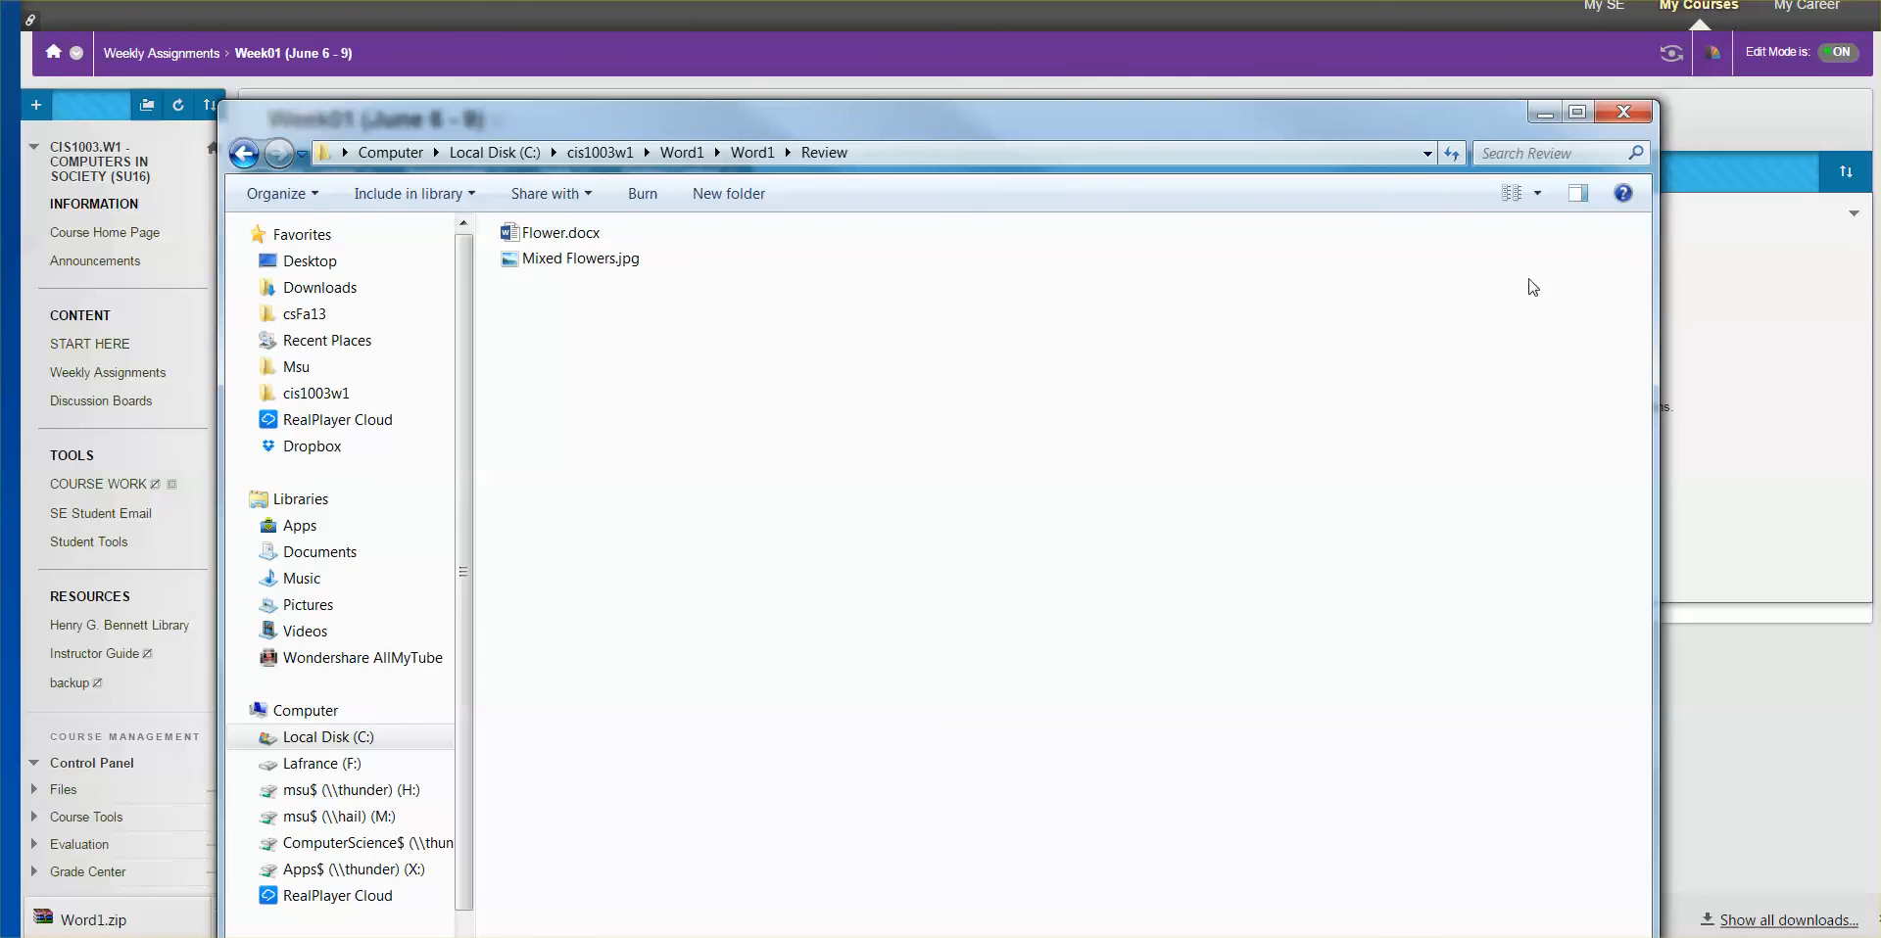
pyautogui.moveTo(1626, 111)
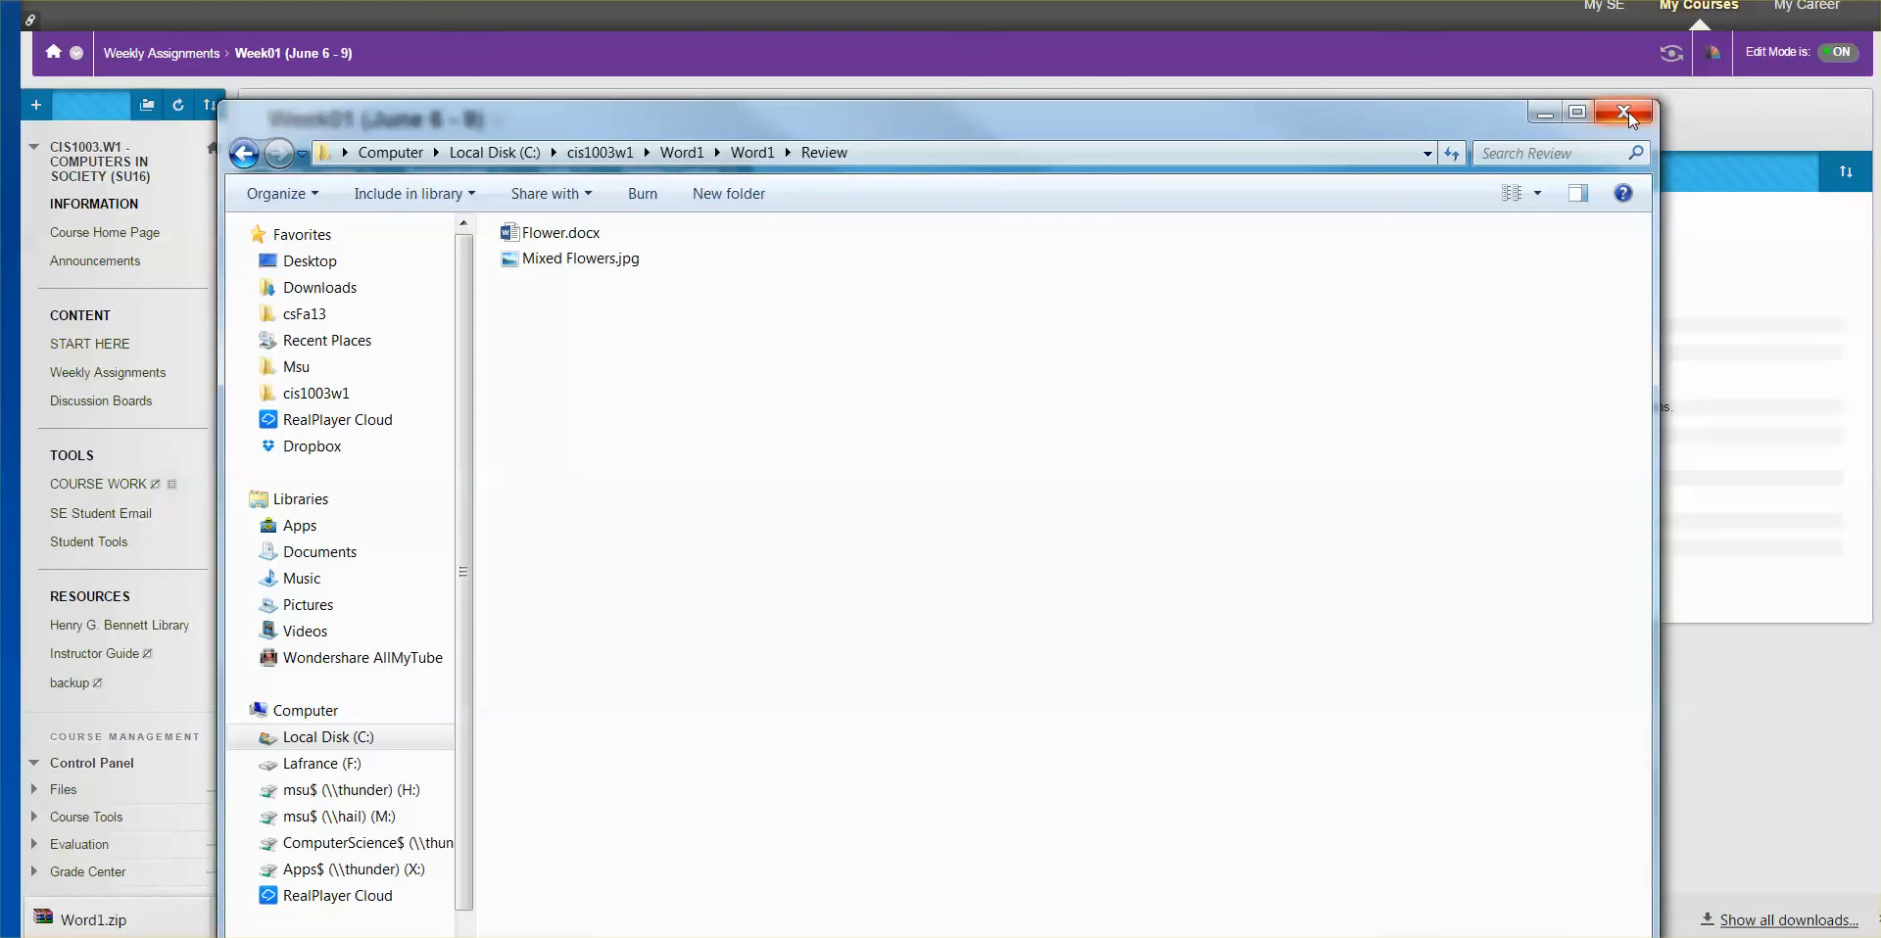
pyautogui.moveTo(1624, 113)
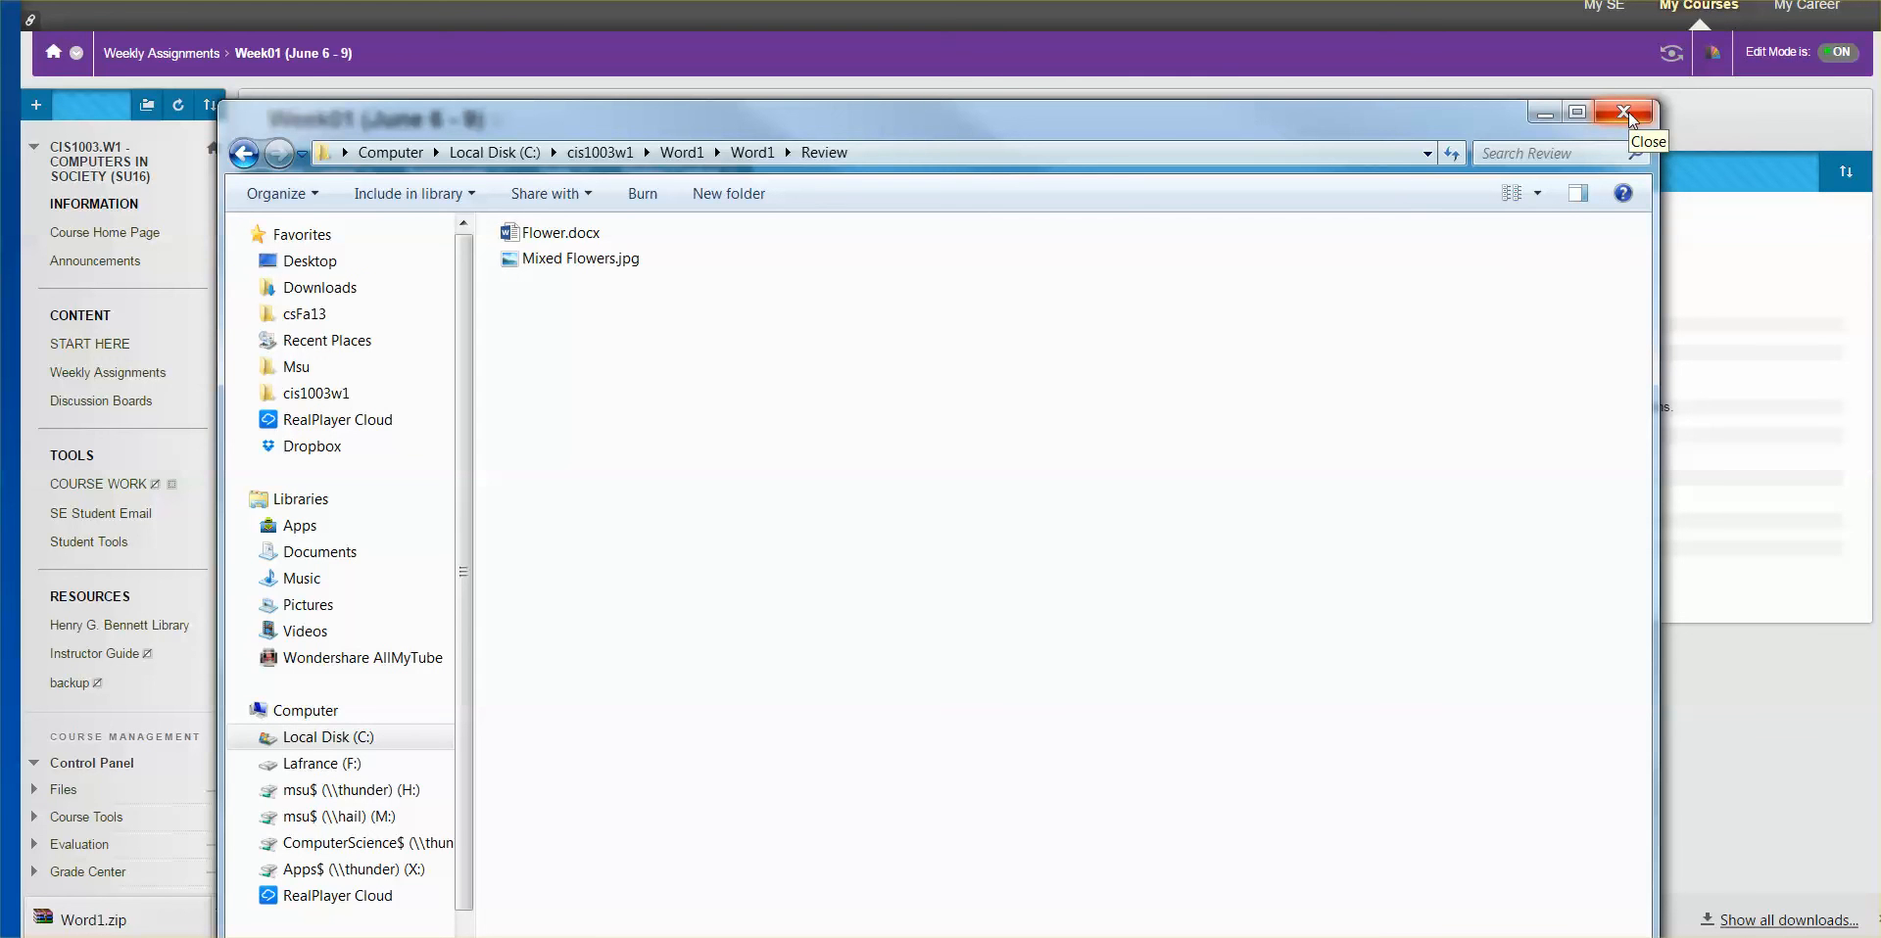